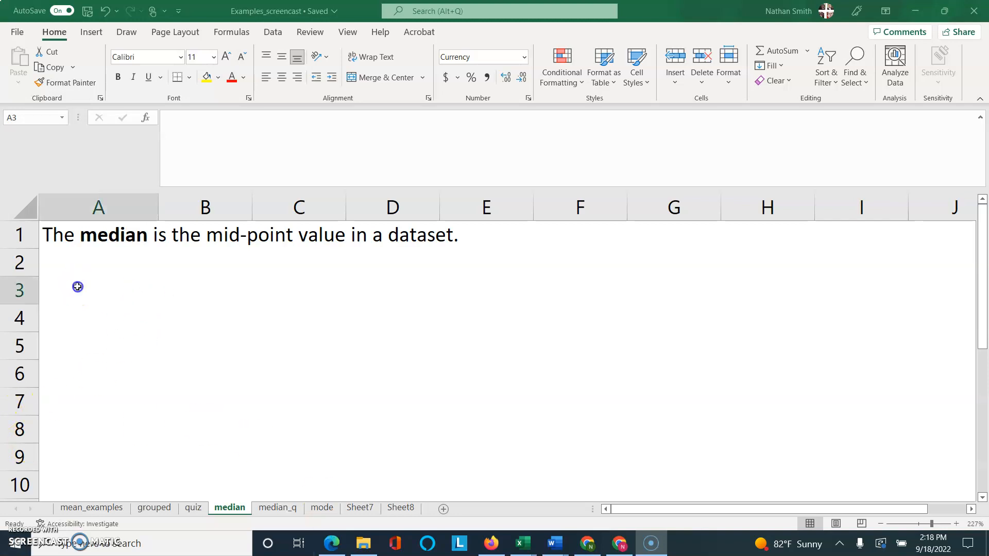
Enter a Dataset: heading with the values 3, 4 and 5 below it.
text(Dataset:)
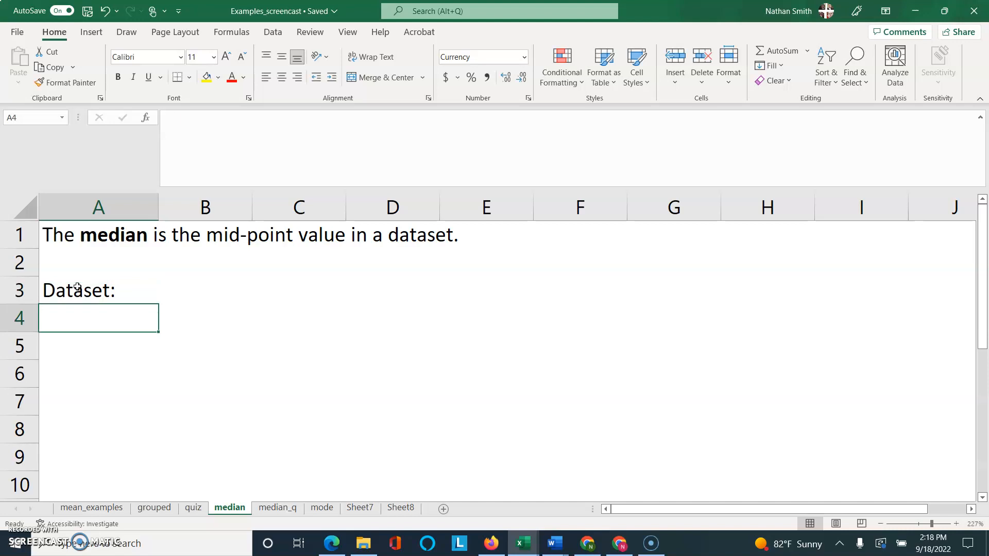
text(4)
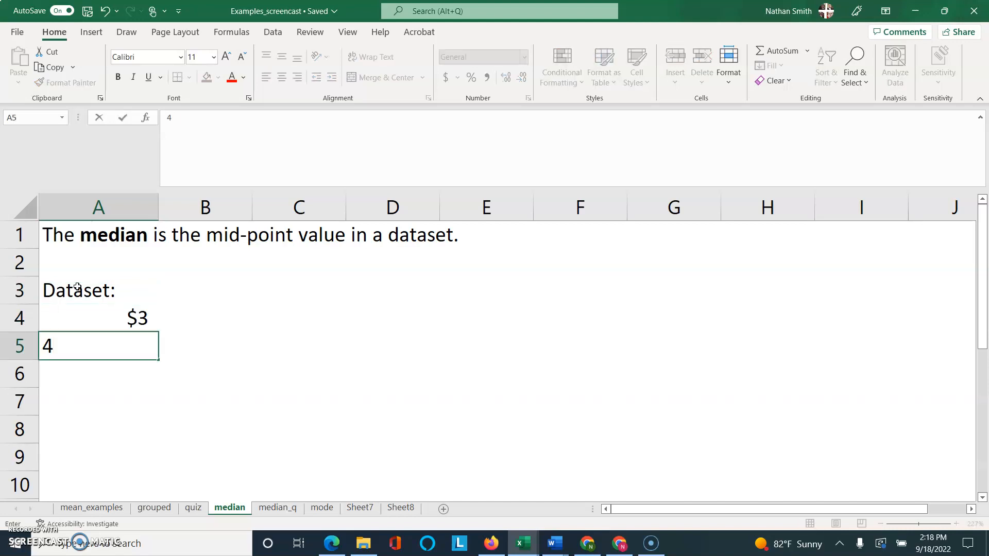
key(Enter)
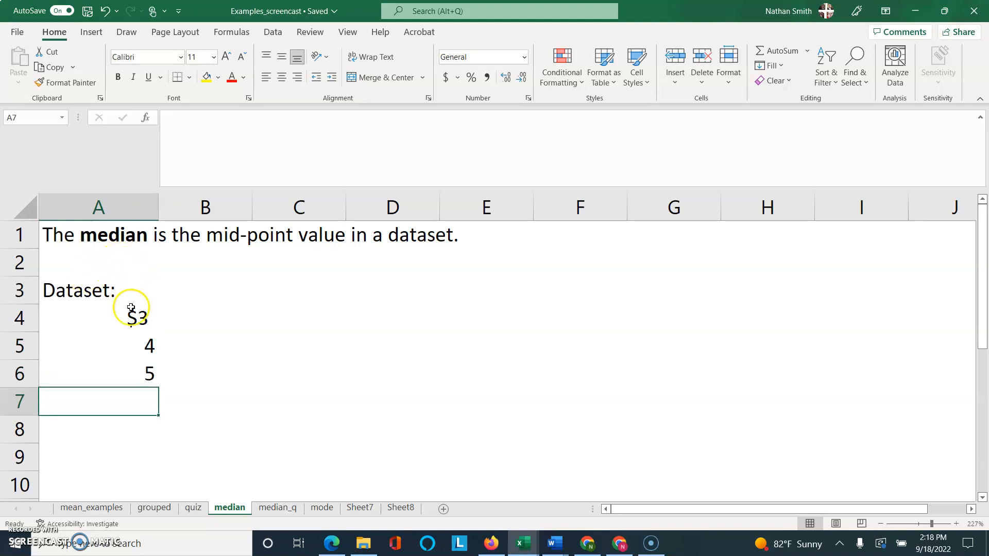
Format the 3 as a plain Number with no decimals instead of Currency.
click(523, 56)
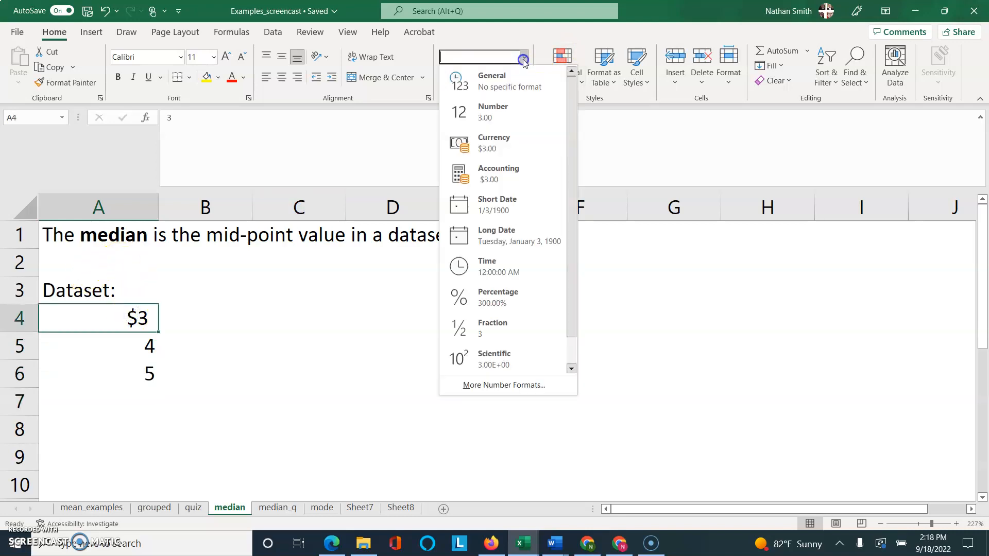
mouse_move(506, 112)
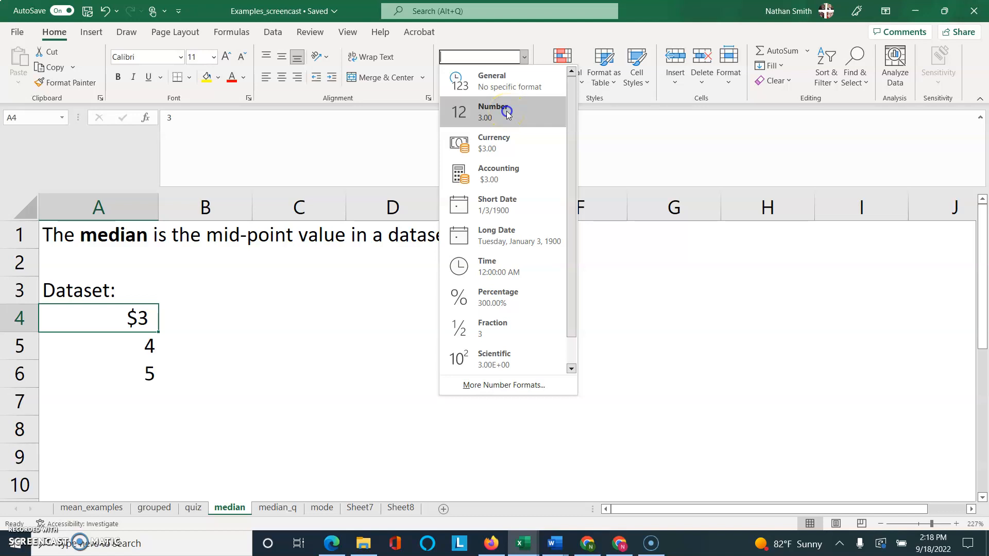
click(502, 111)
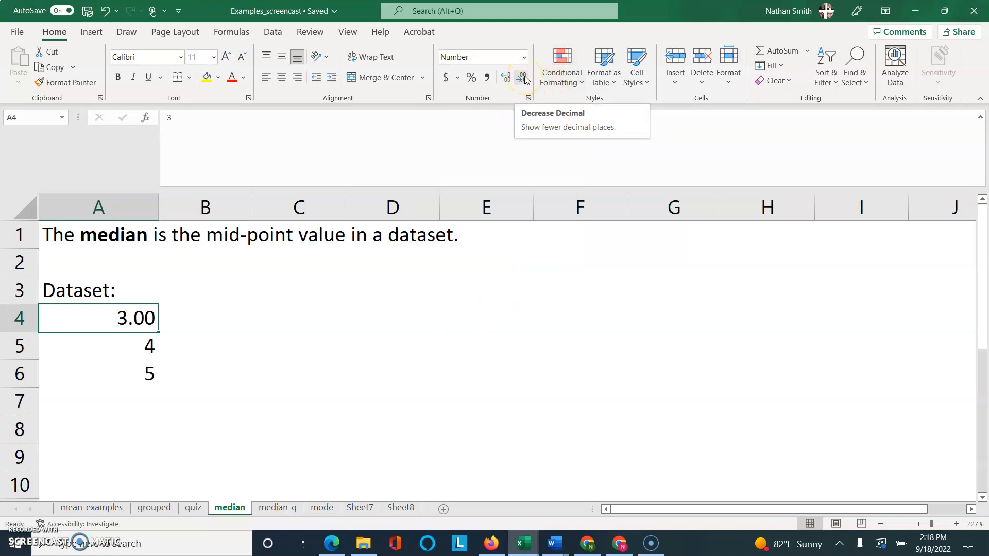
click(521, 78)
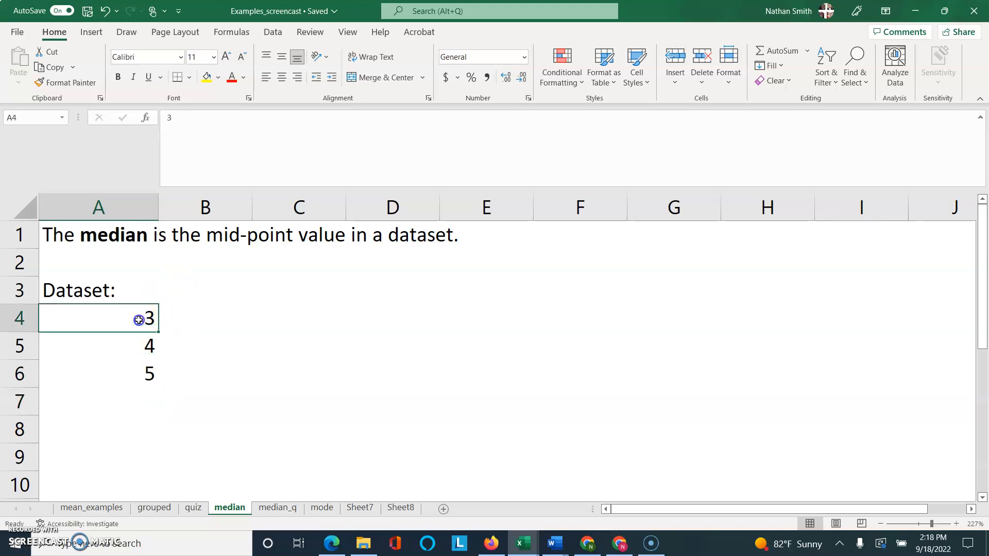
Label 3, 4, 5 as << smallest, << midpoint, << largest and add a median: row showing 4.
text(<< smallest)
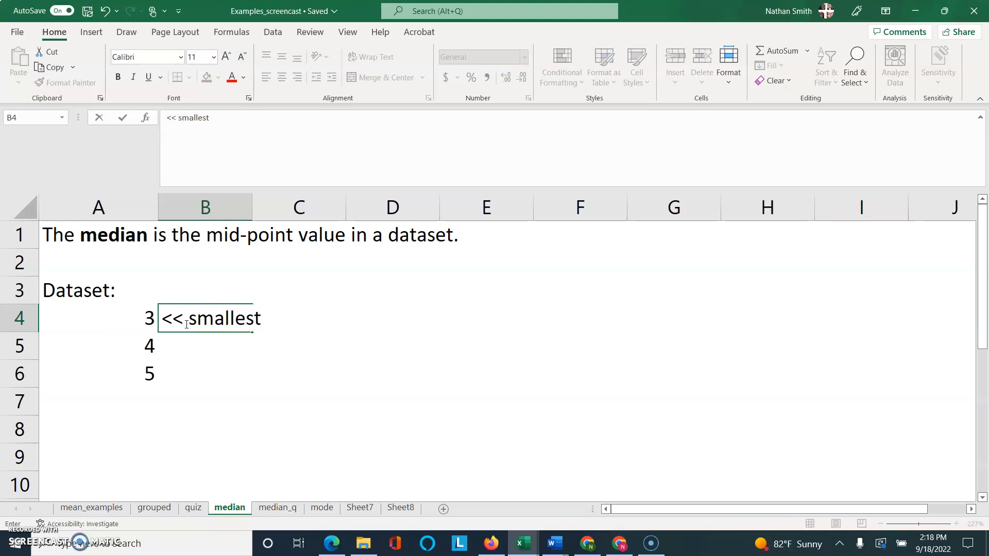
text(<< largest)
click(299, 346)
text(<< midpoint)
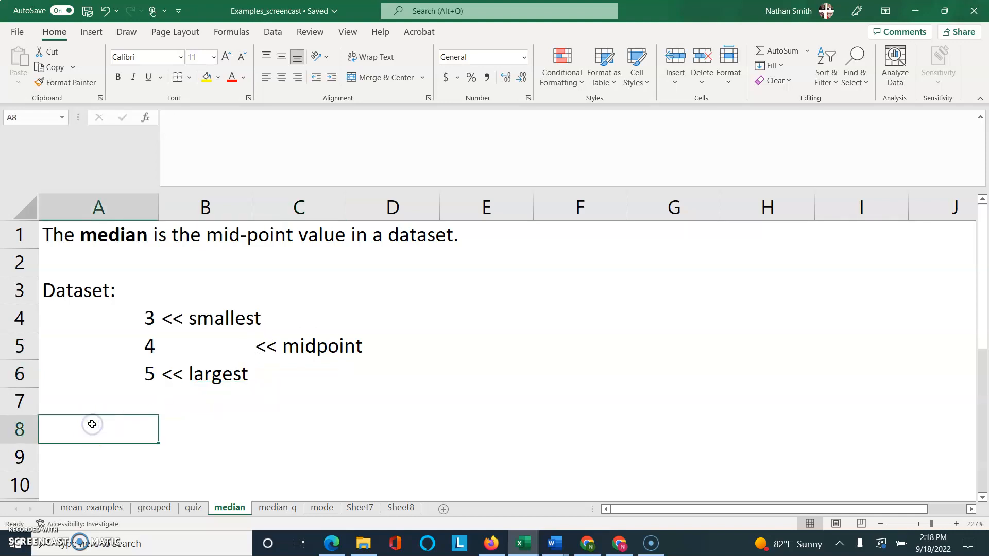
text(meidan)
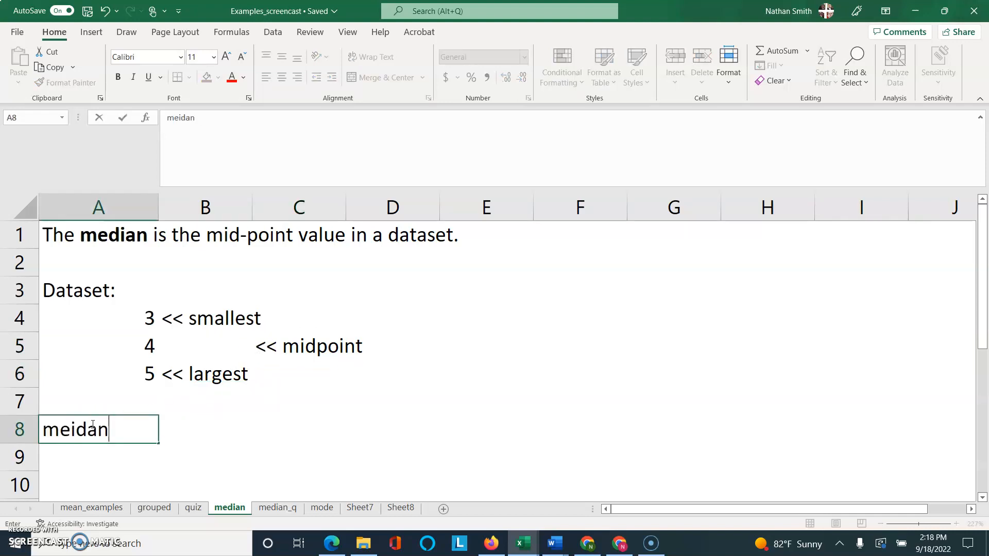
text(median)
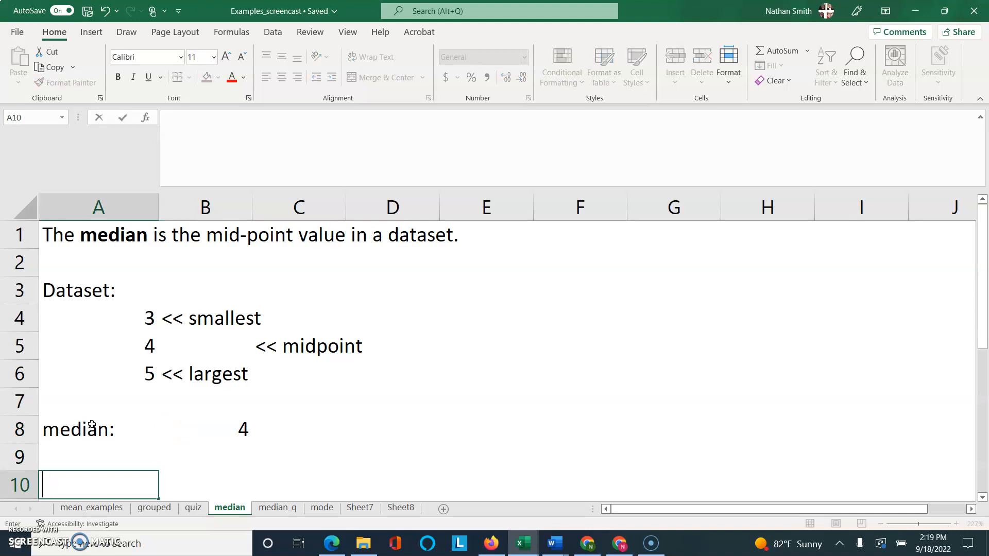
Enter a second Dataset: heading with the values 3, 4 and 50.
text(Dataset:)
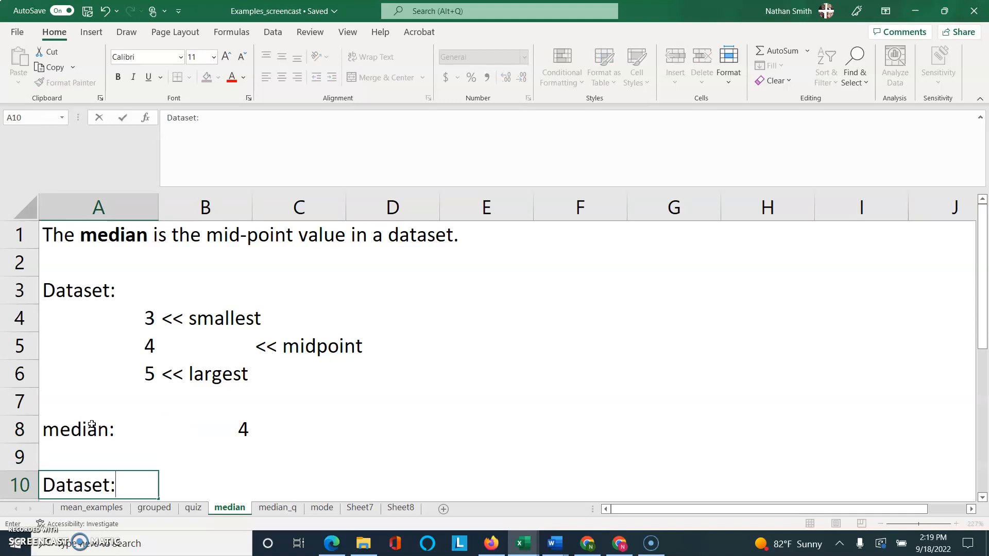
text(3)
text(50)
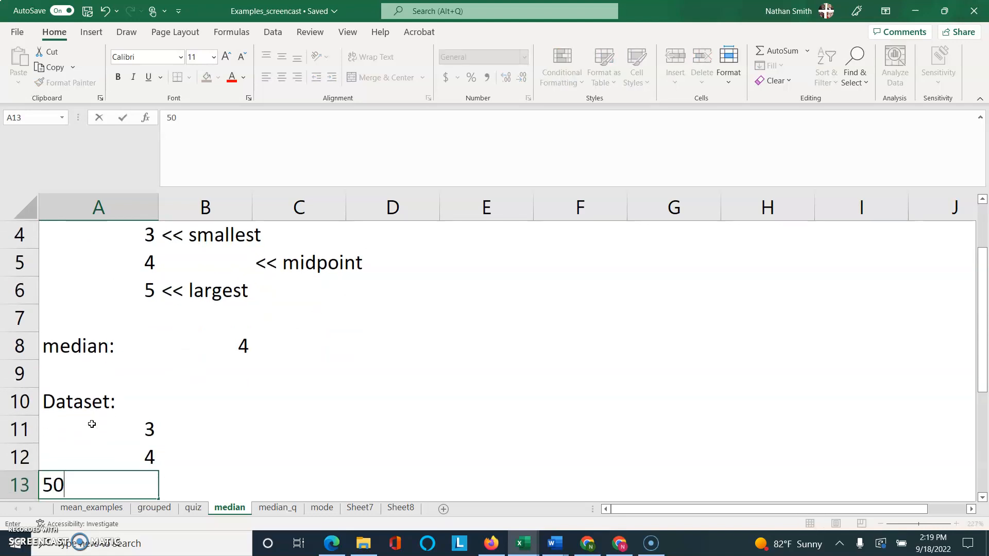
key(Enter)
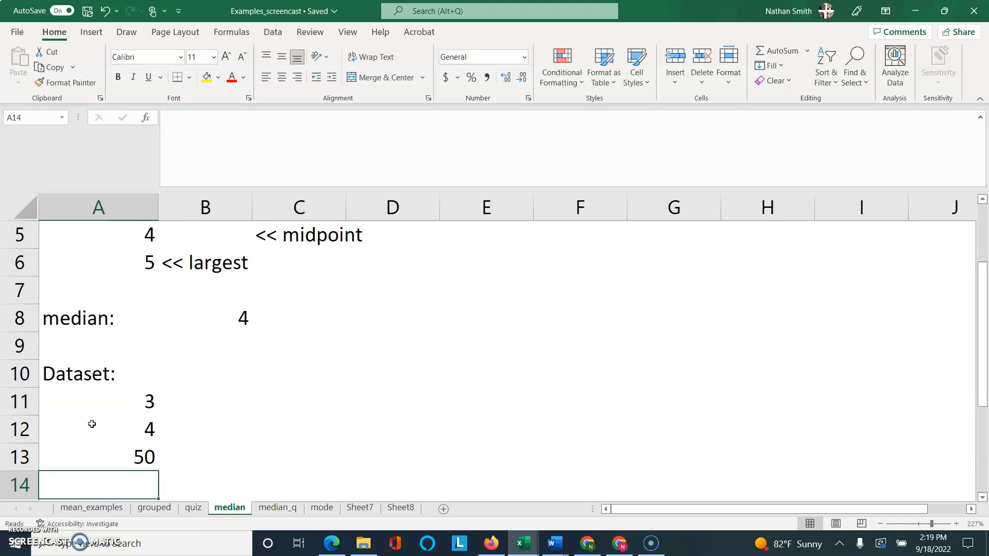
click(98, 457)
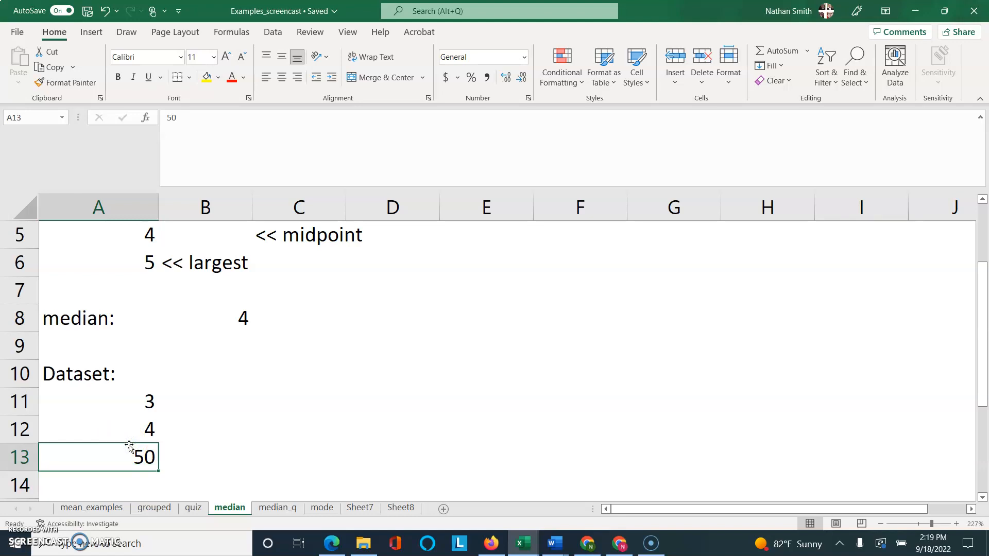
Label 3 as <<smallest, 50 as <<largest and 4 as <<midpoint.
click(216, 402)
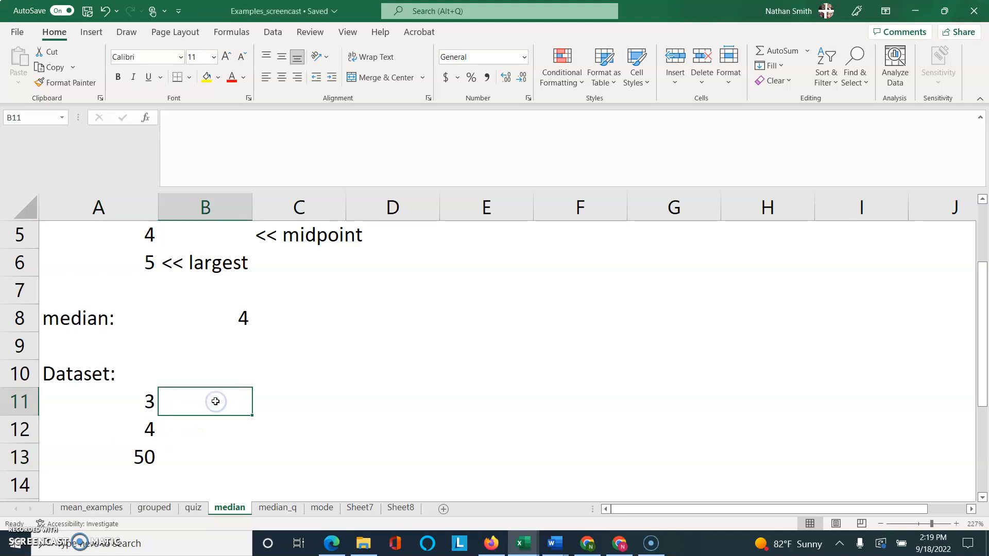
text(<<s)
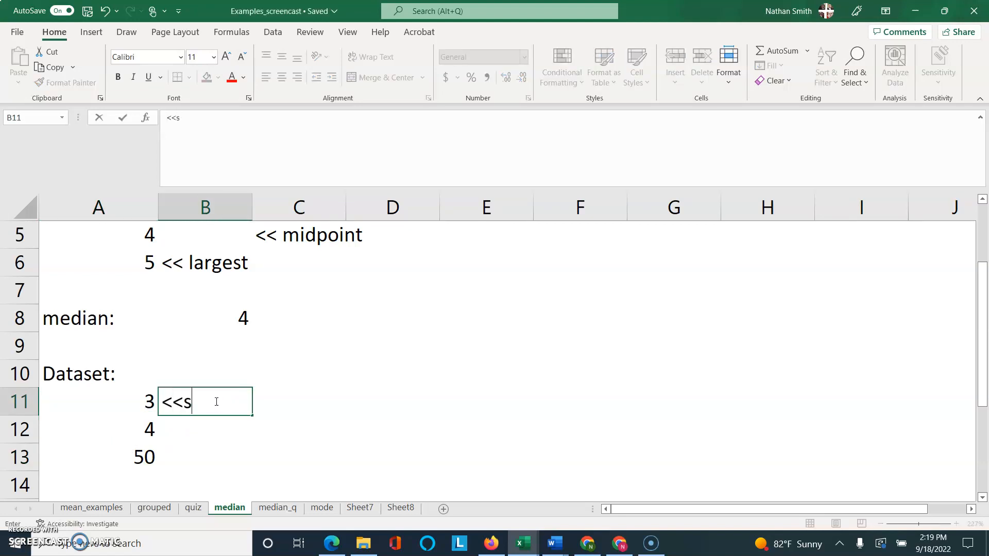
text(mallest)
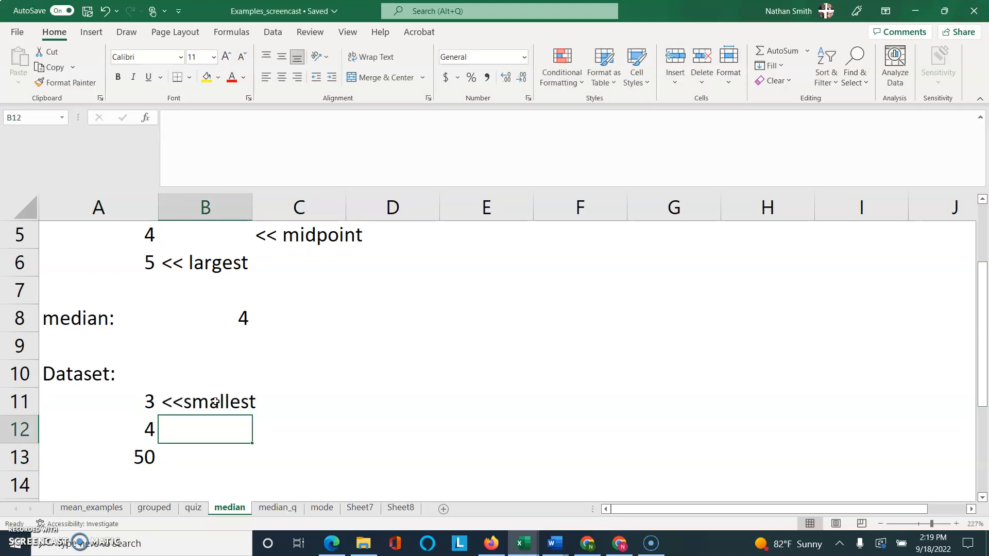
text(<<largest)
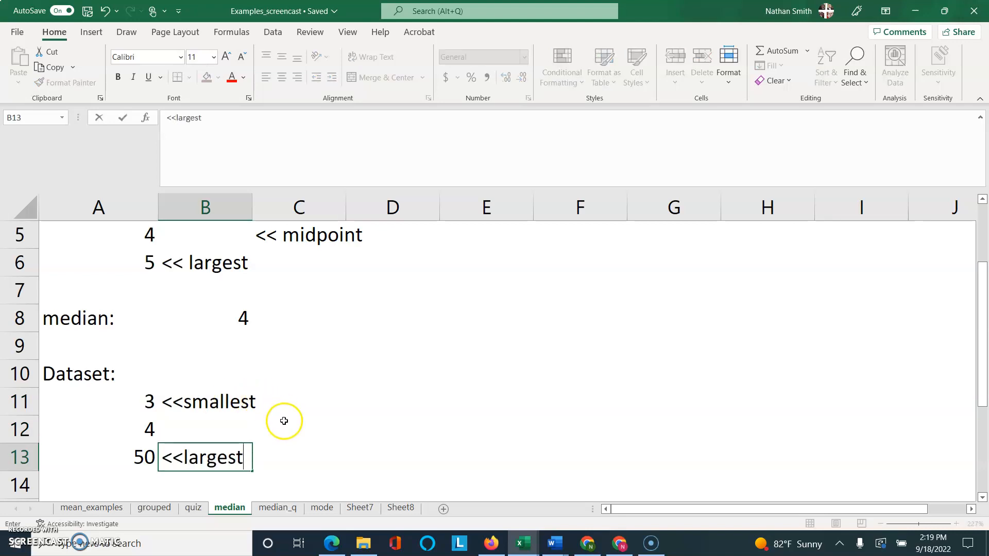
text(<<midp)
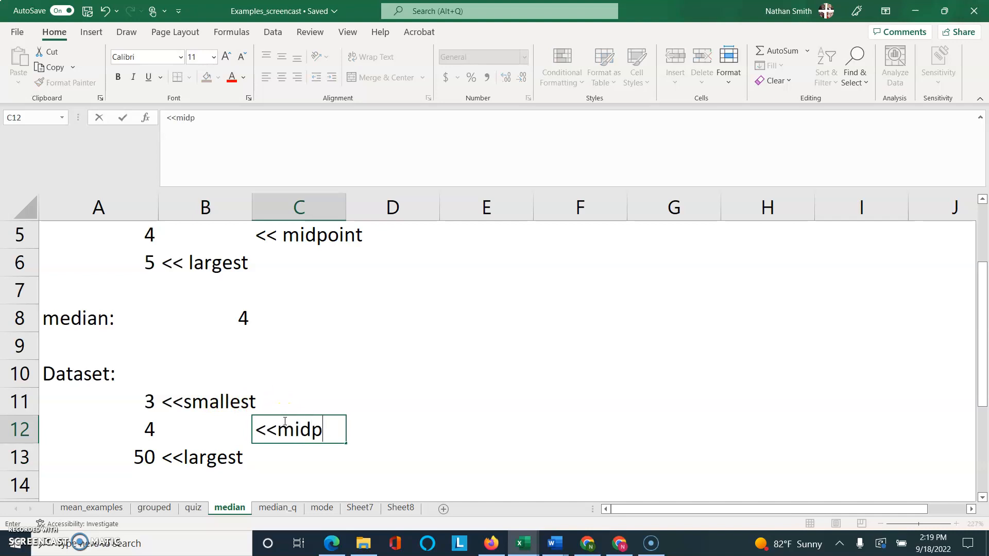
key(Enter)
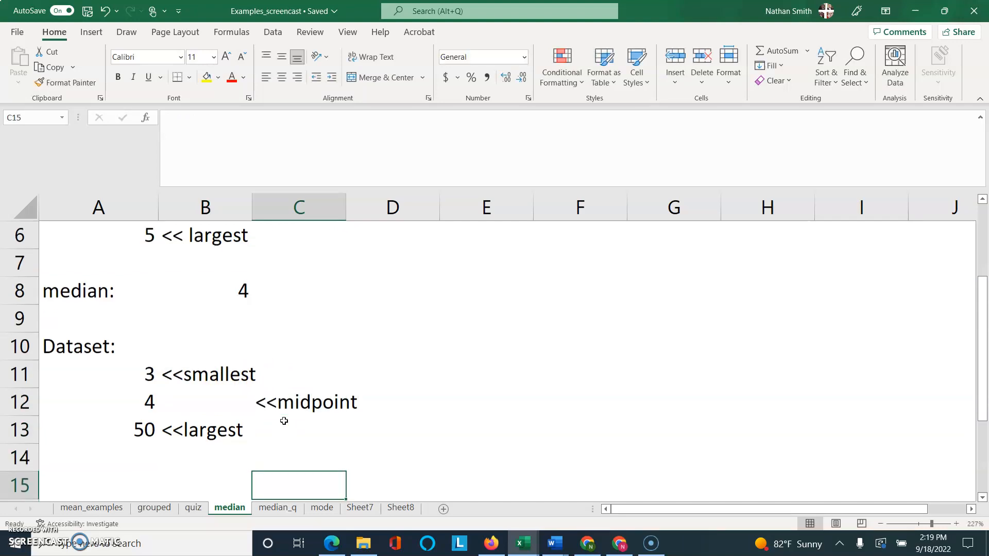
Add a Median: row showing 4 with the note *NOT sensitive to outliers*.
text(Me)
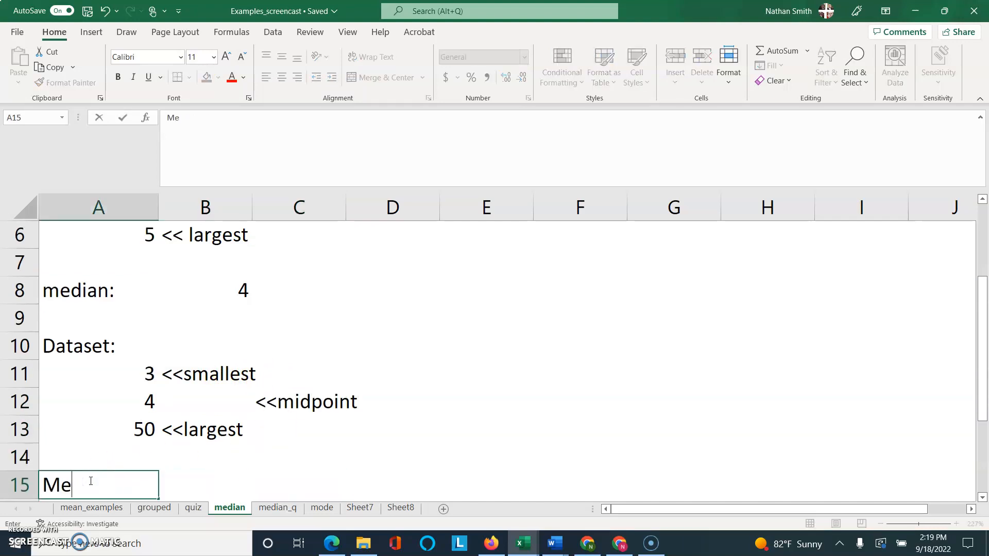
text(dian:)
click(205, 485)
text(4)
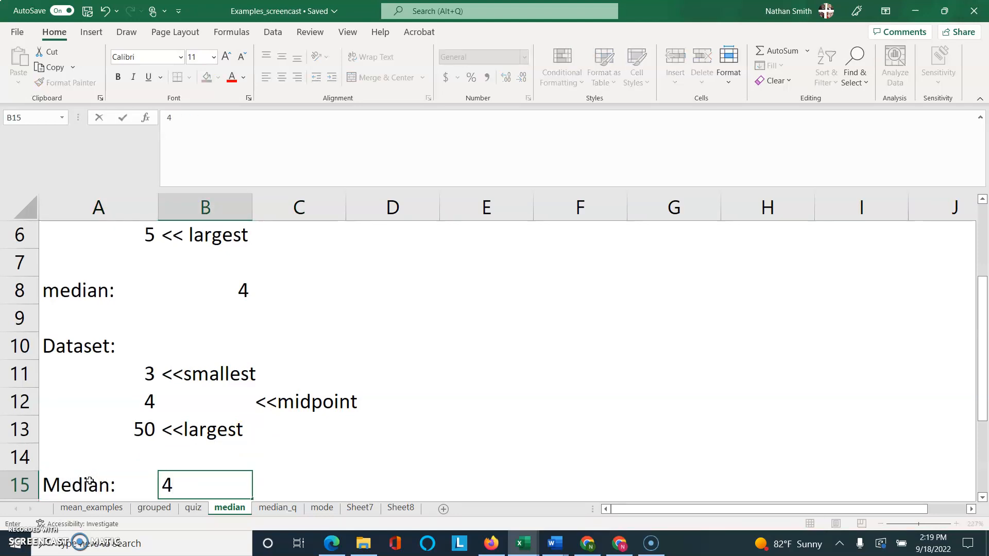
text(*)
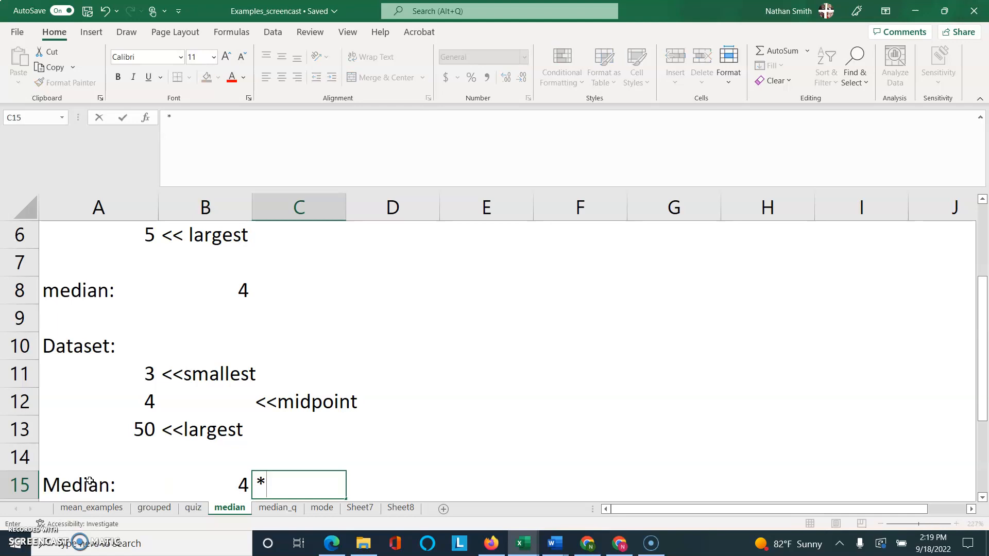
text(NOT senst)
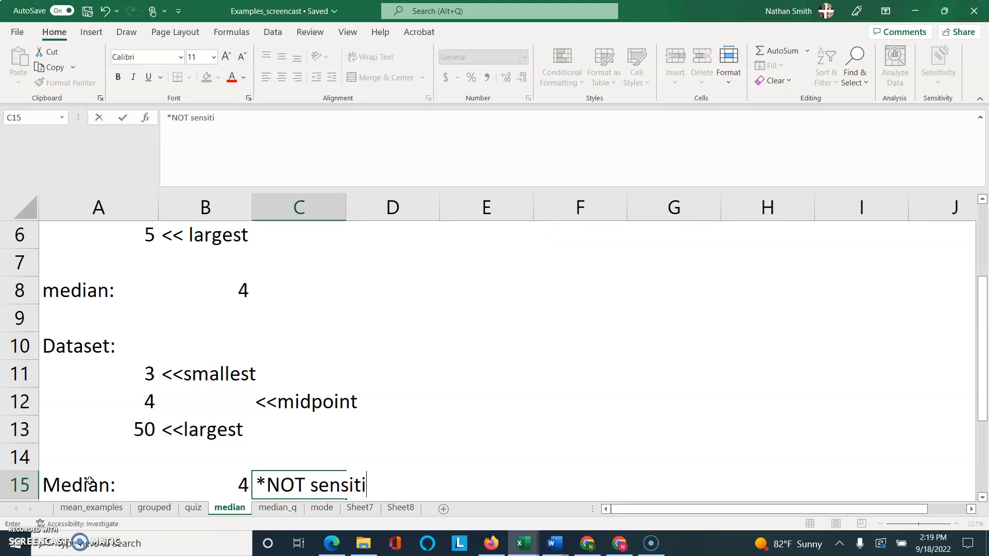
text(ve out)
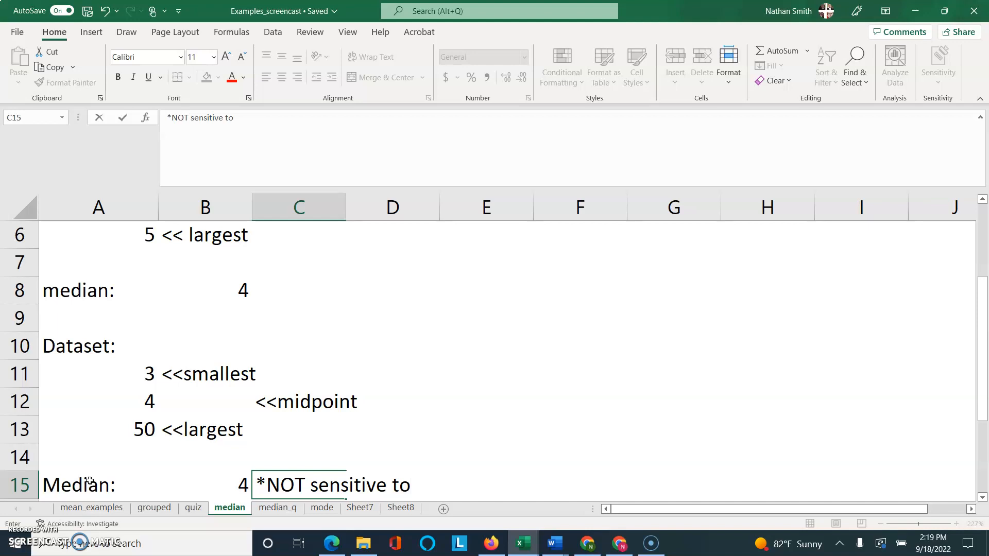
text(outli)
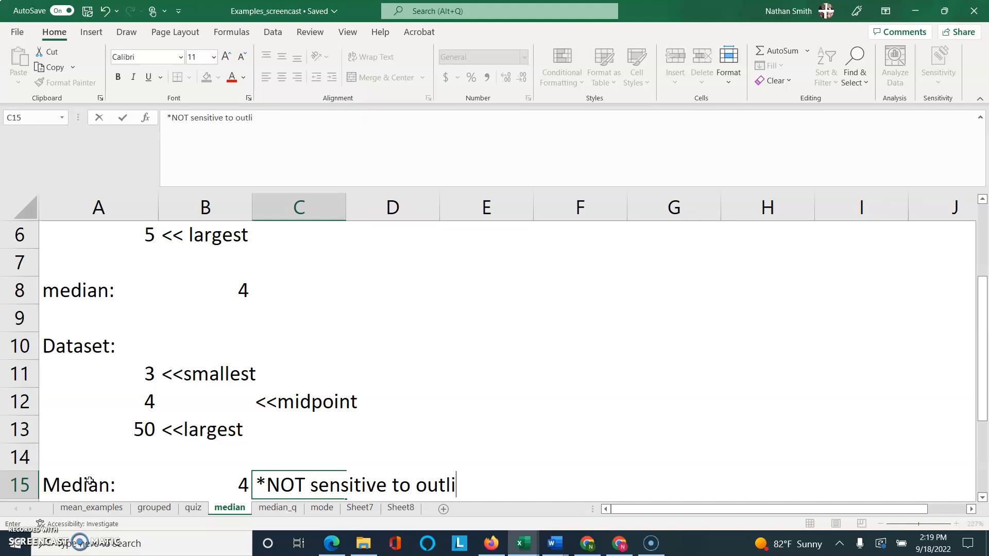
text(ers)
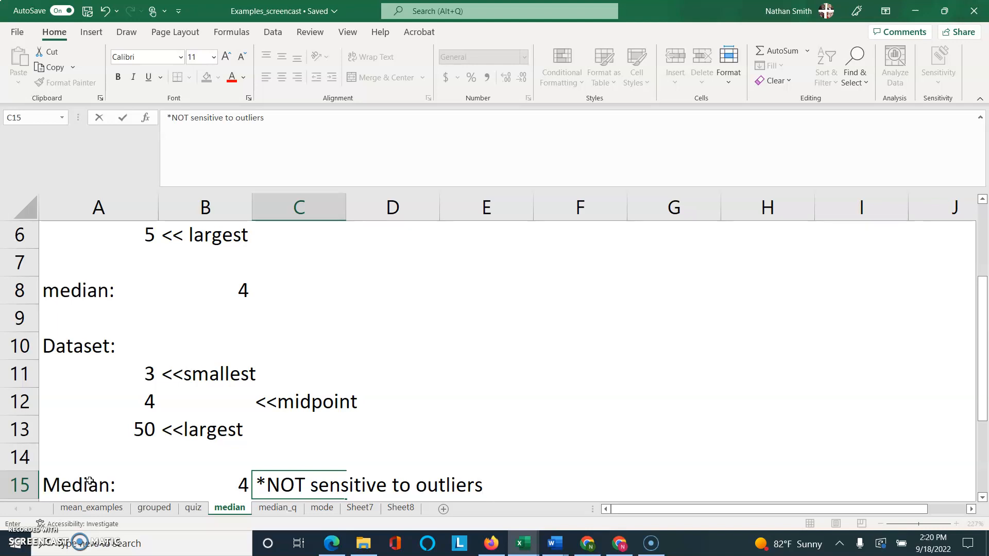
text(()
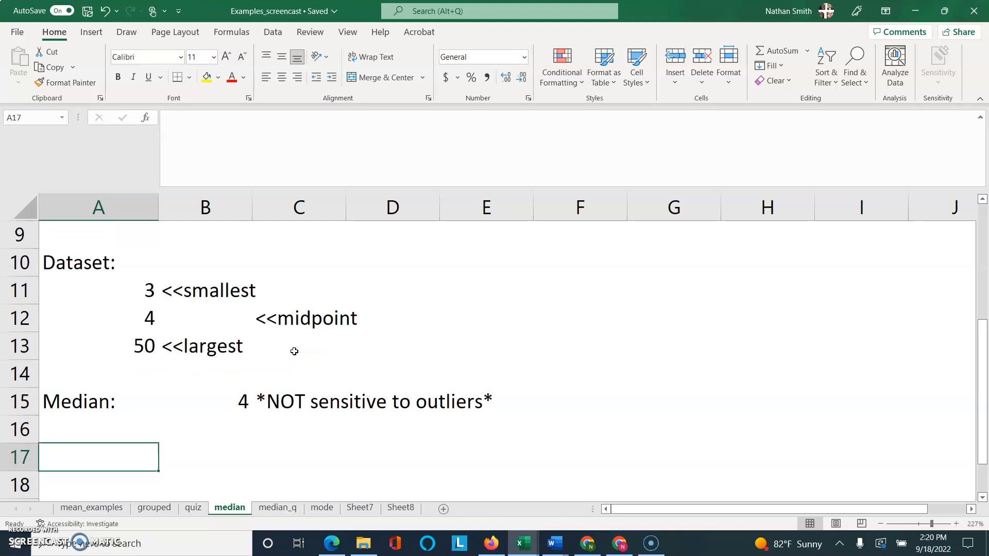
Enter a third Dataset: heading with the values 3, 4, 5 and 50.
text(Dataset)
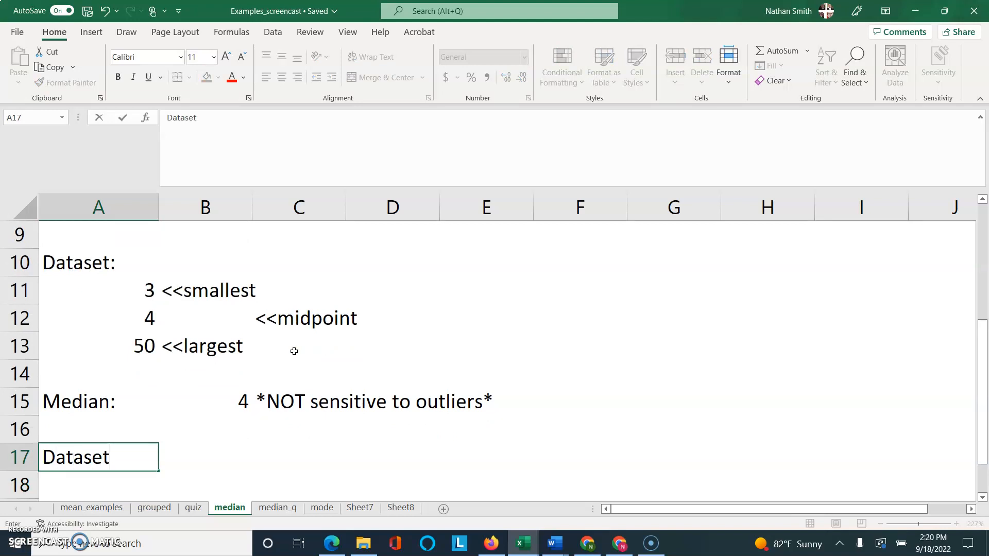
text(:)
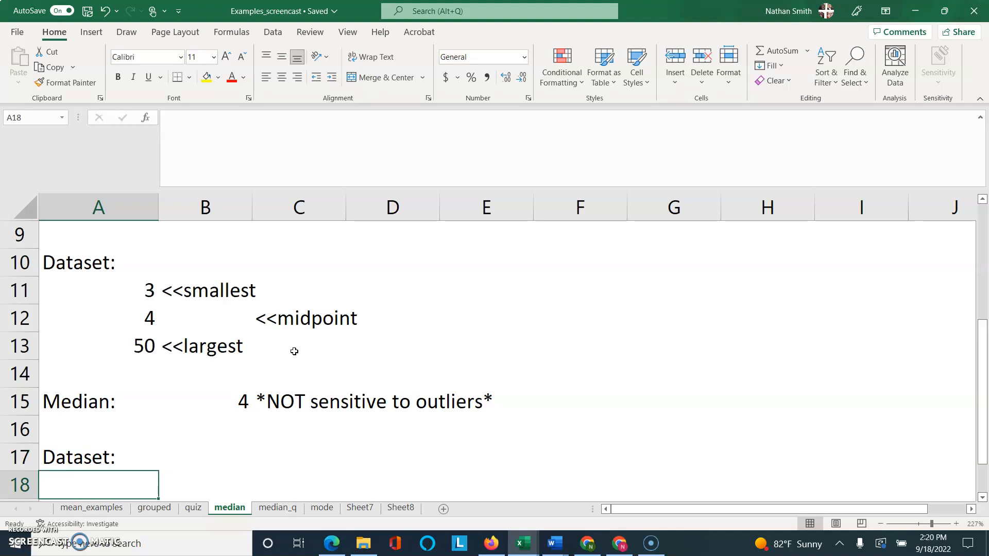
text(34)
text(50)
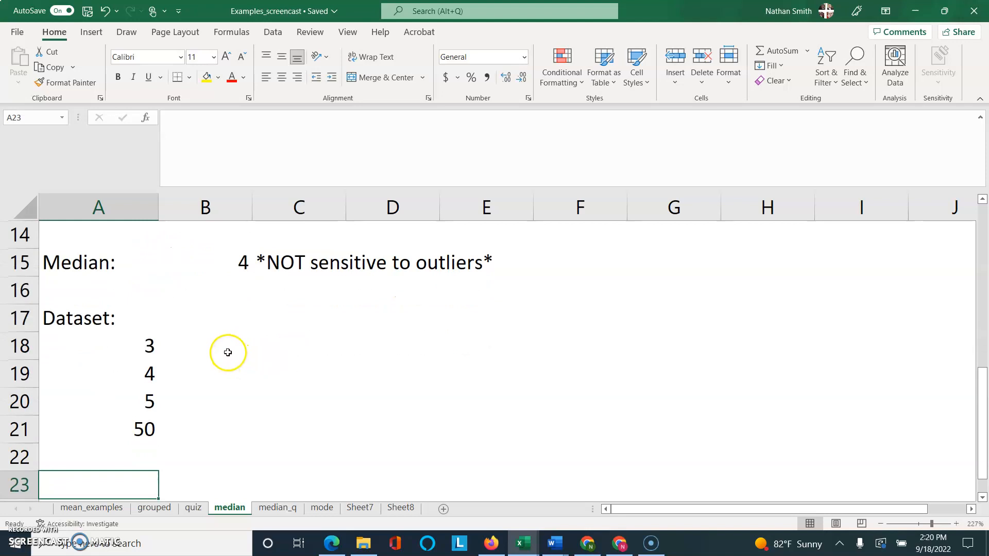
Label 3 as << smallest and 50 as << largest, then start a Median label below.
text(<<)
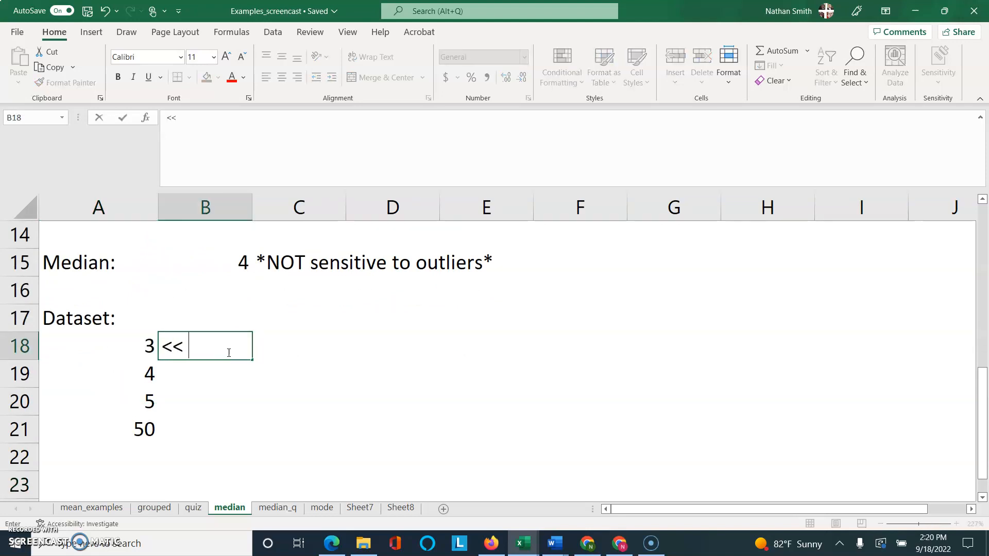
text(smallest)
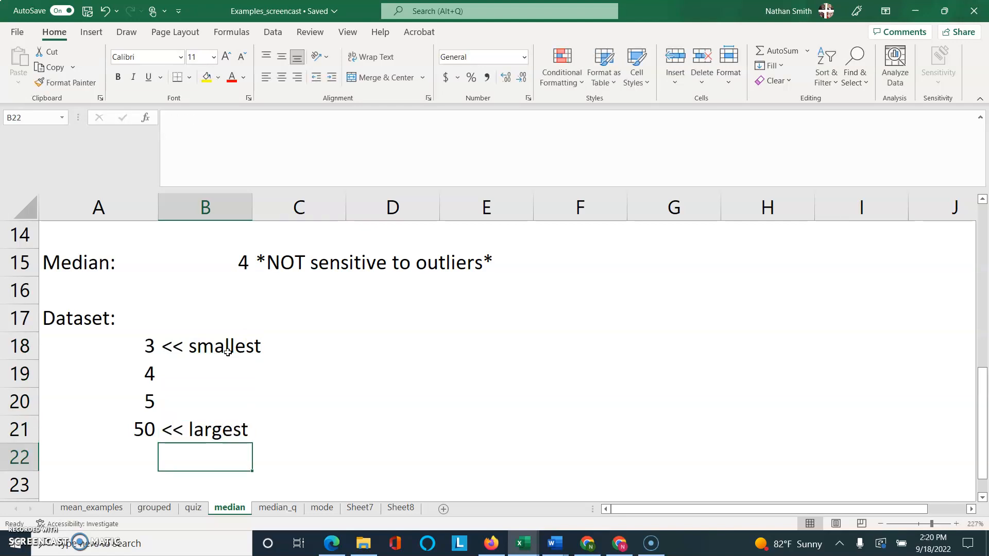
click(205, 373)
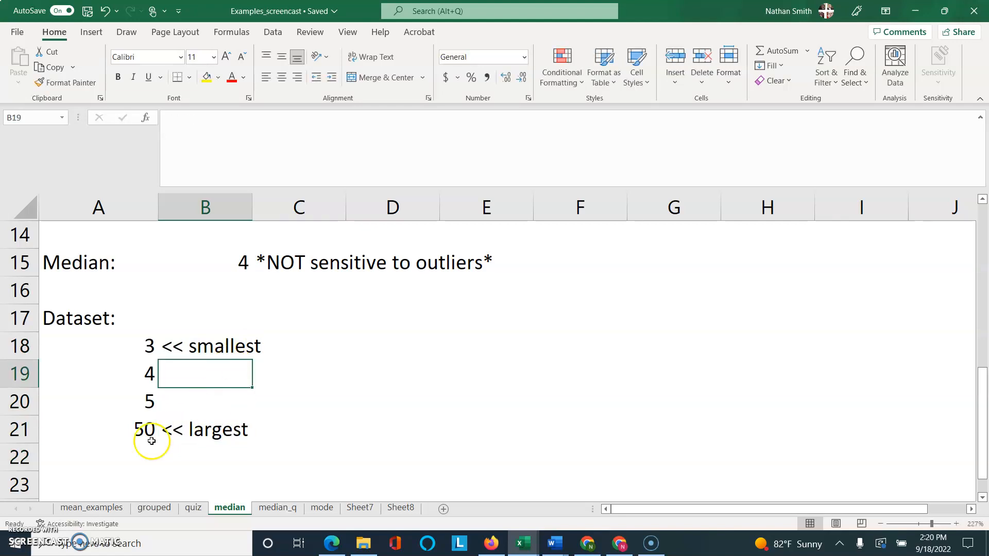
click(100, 482)
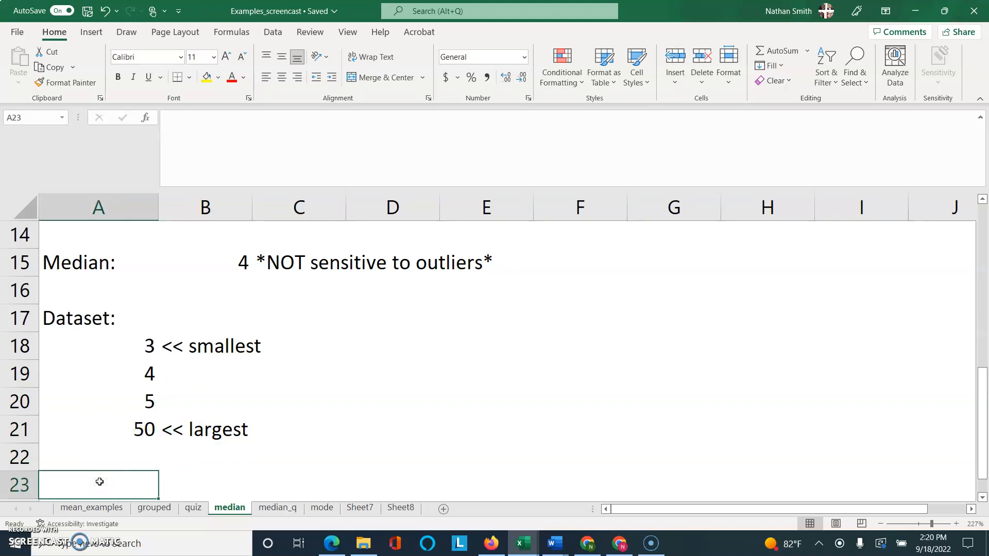
text(Med)
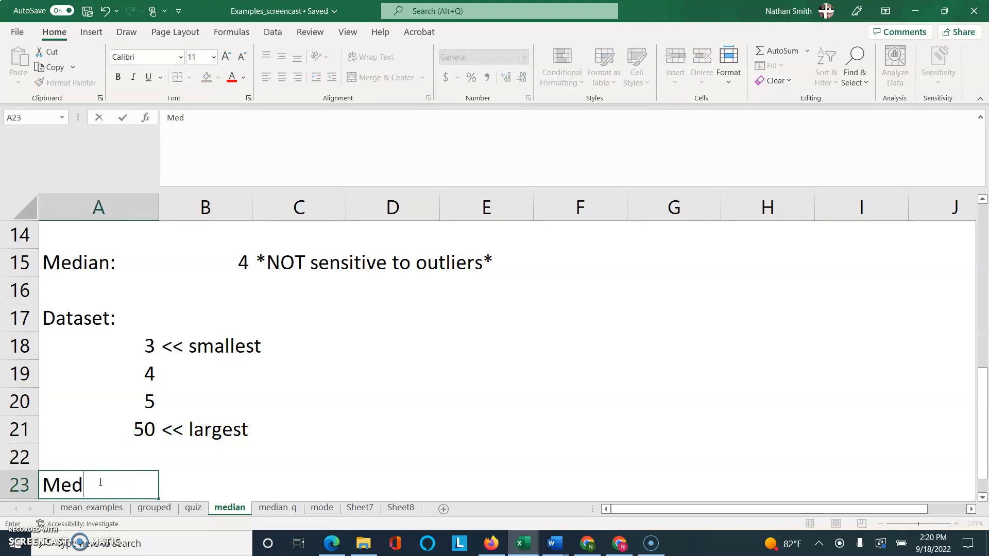
Complete the Median: row with =(4+5)/2 so it shows 4.5.
text(ian:)
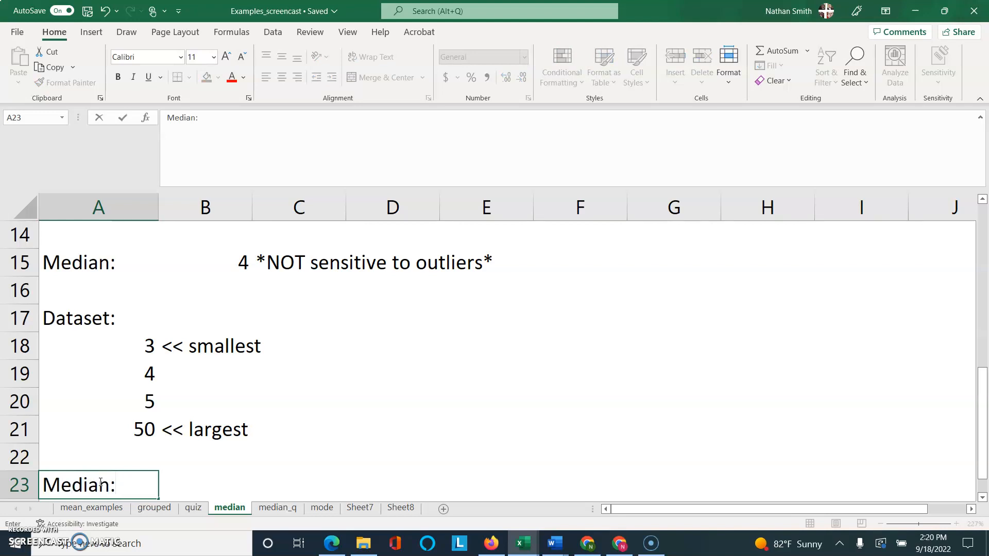
click(205, 485)
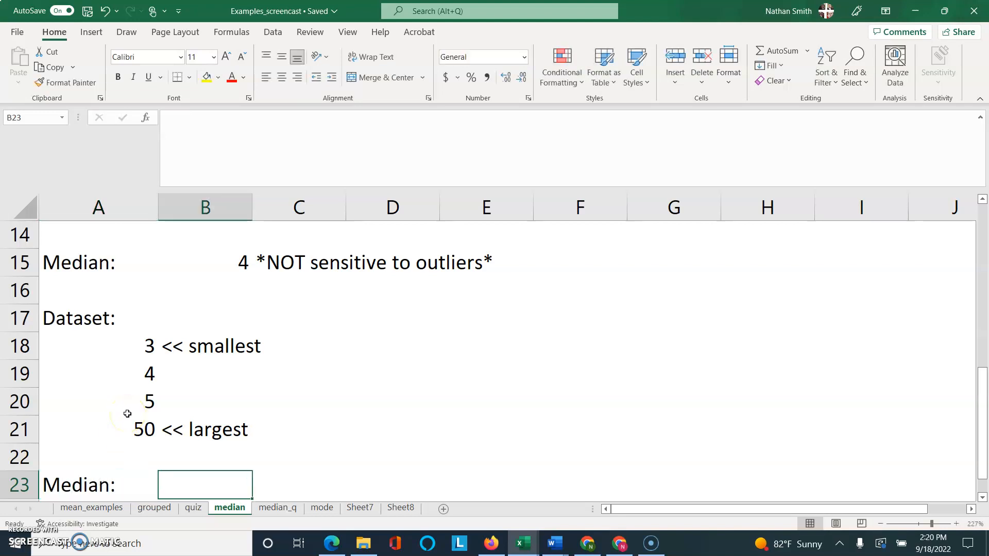
text(=()
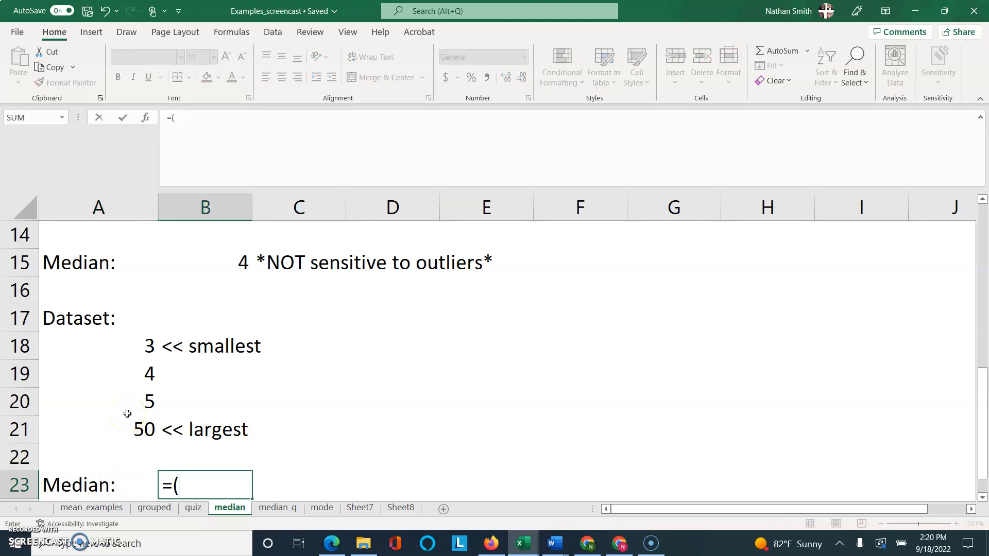
text(4+5)
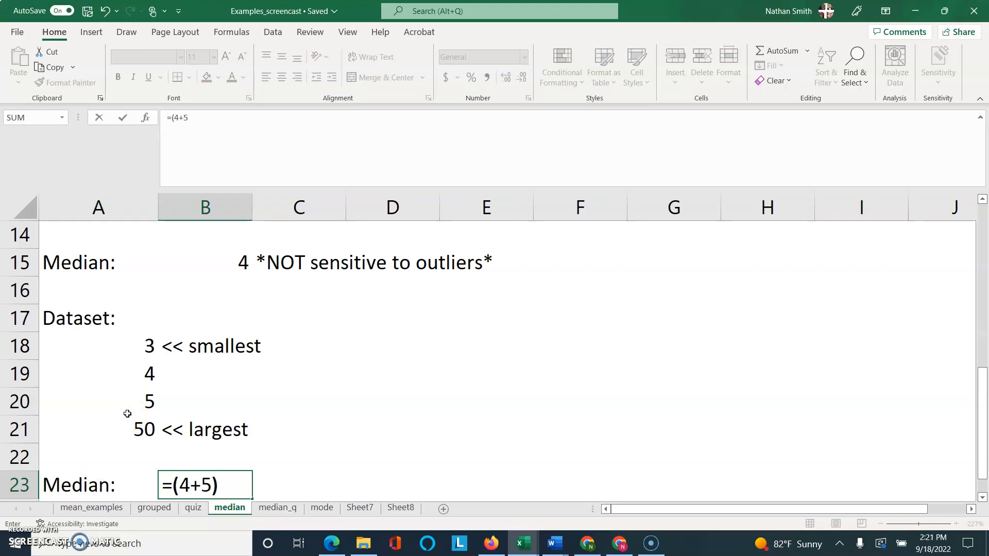
text(/2)
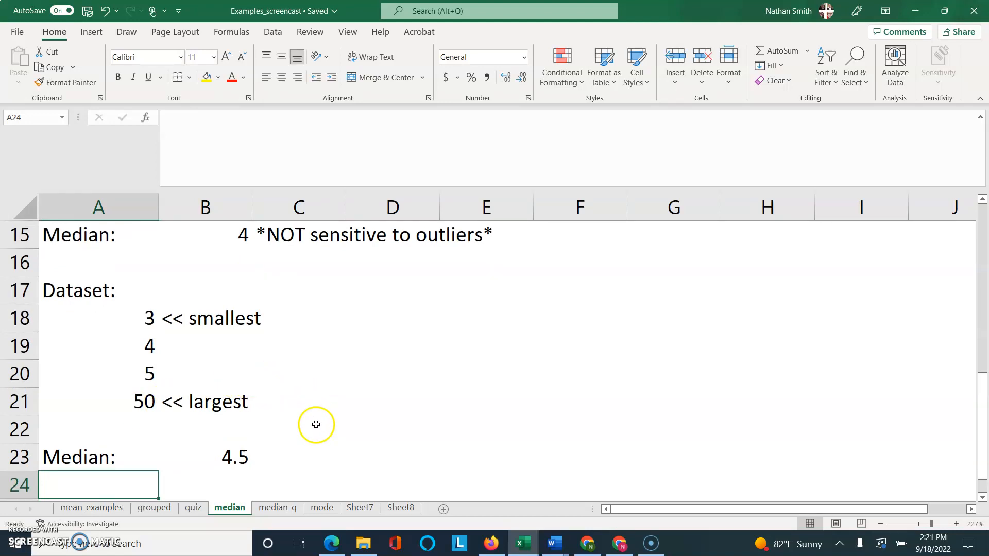
click(298, 458)
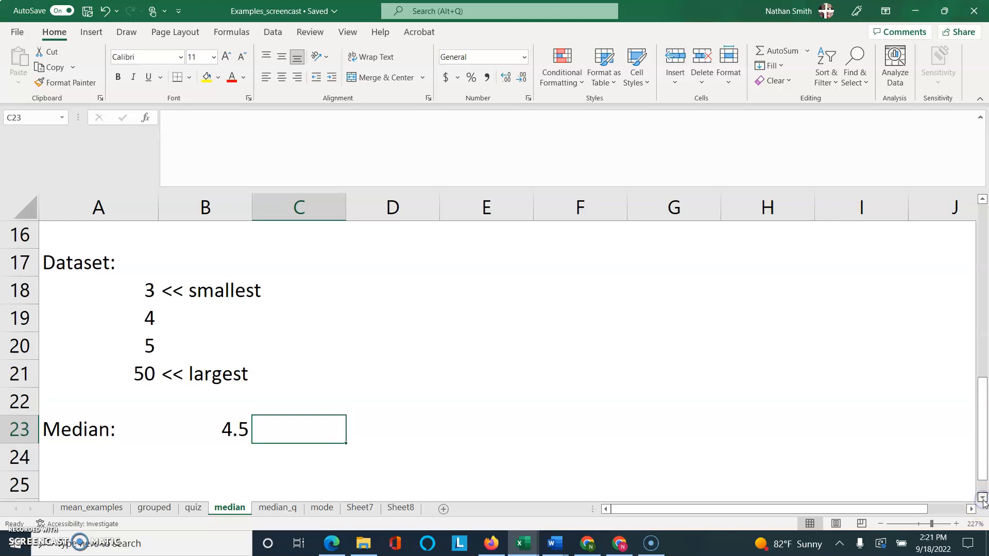
Enter a new Dataset: block with 5, 12 and -6 and a Median? label underneath.
scroll(down, 3)
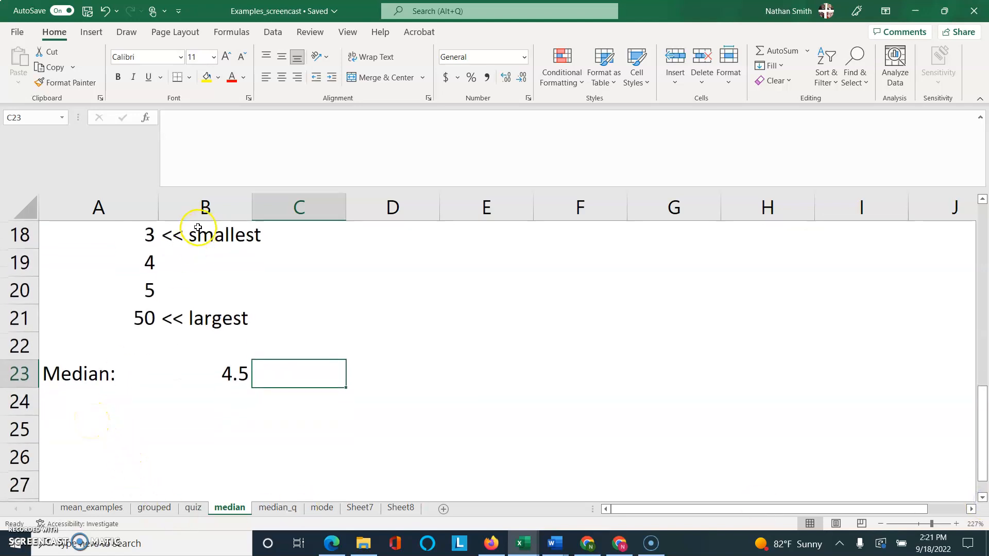
mouse_move(119, 404)
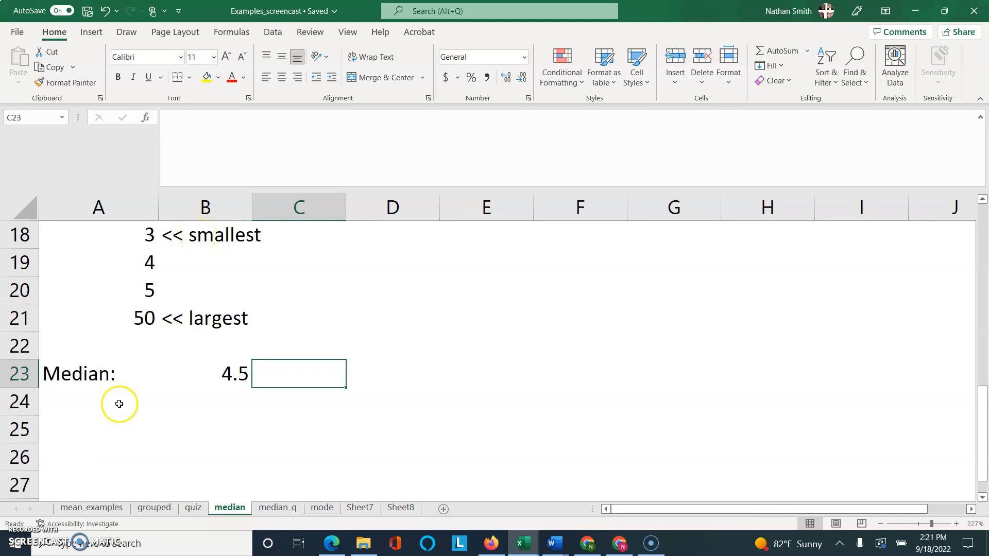
click(93, 427)
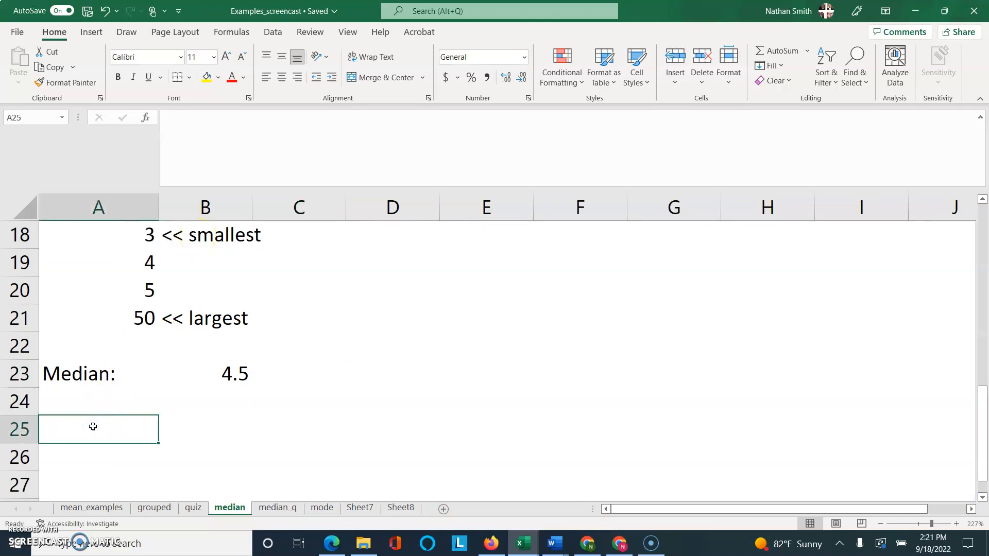
text(Dataset)
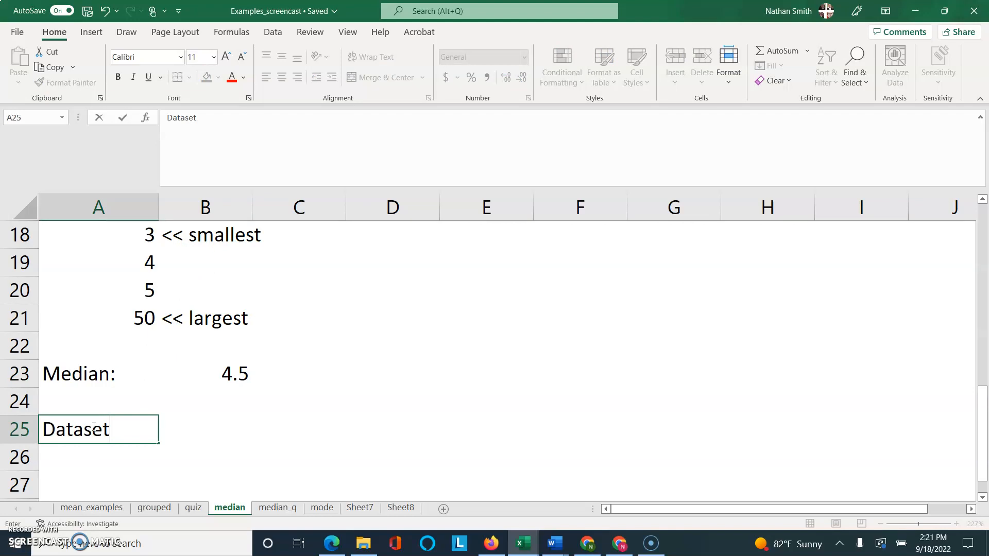
text(:)
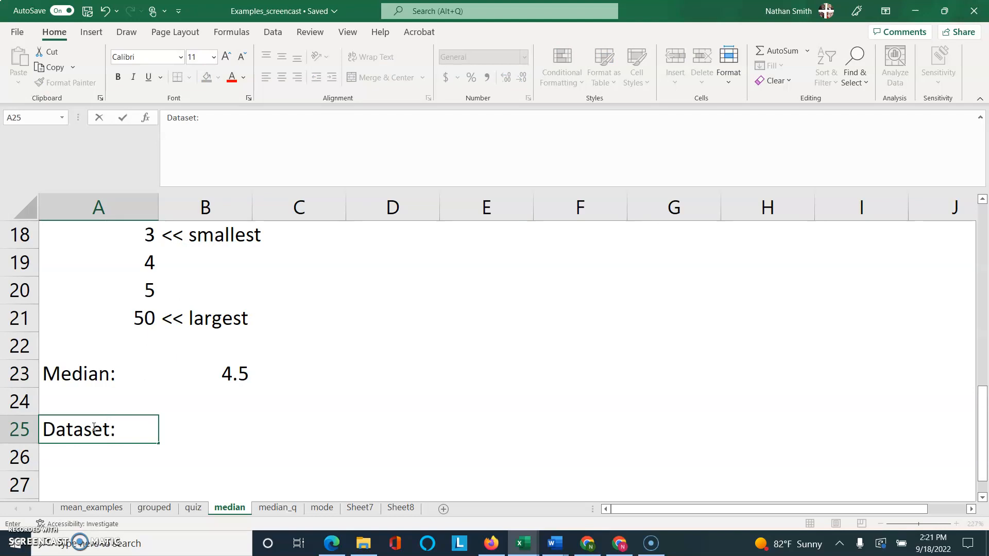
text(5)
click(99, 484)
text(12)
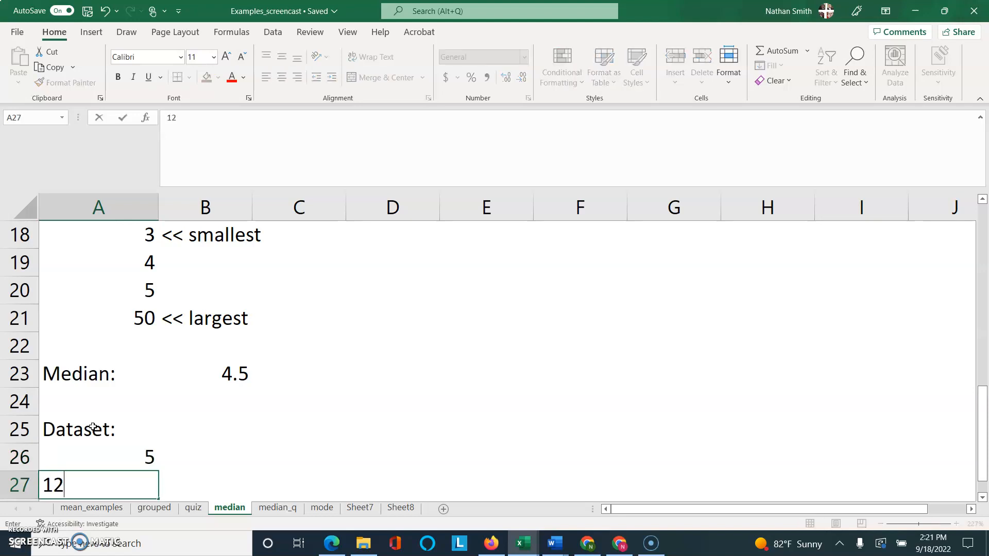
text(-6)
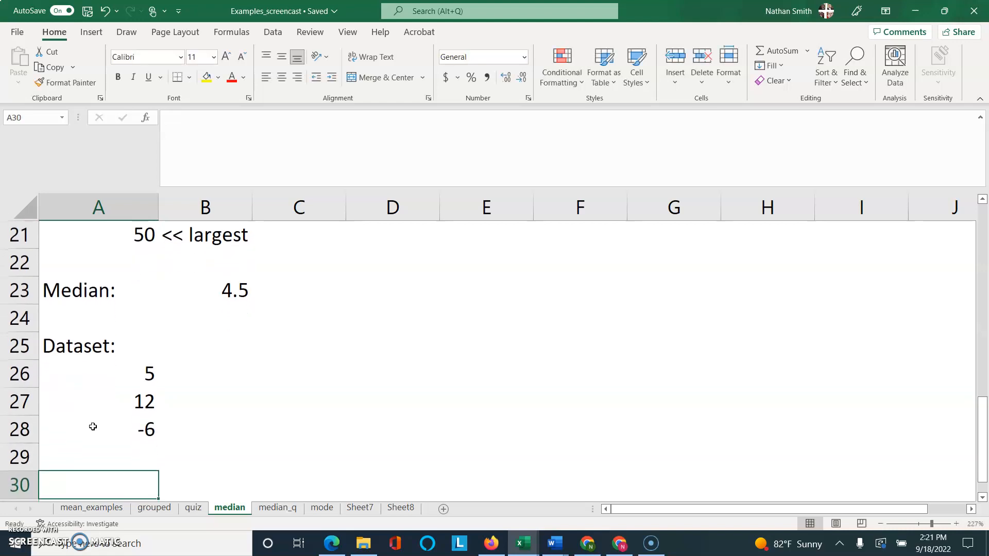
text(Median?)
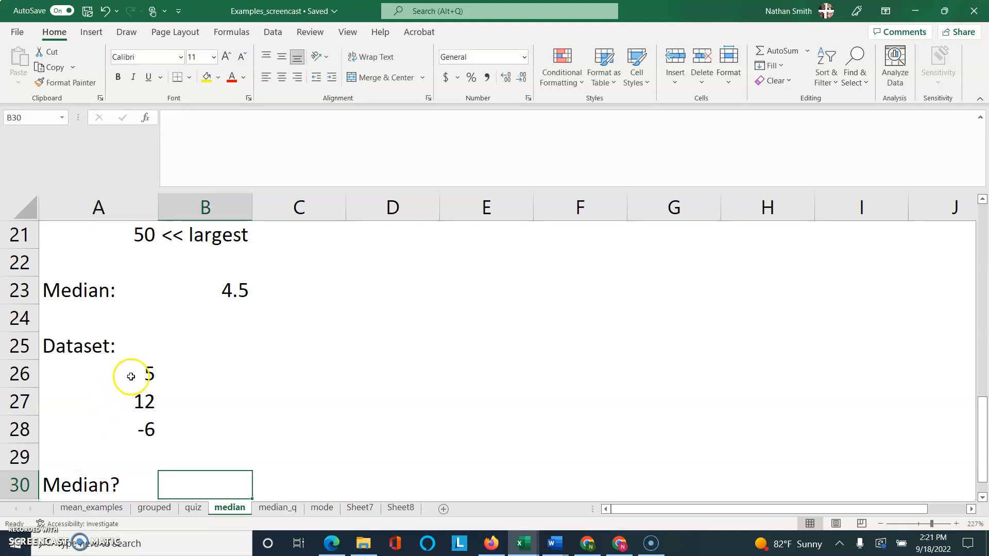
mouse_move(145, 368)
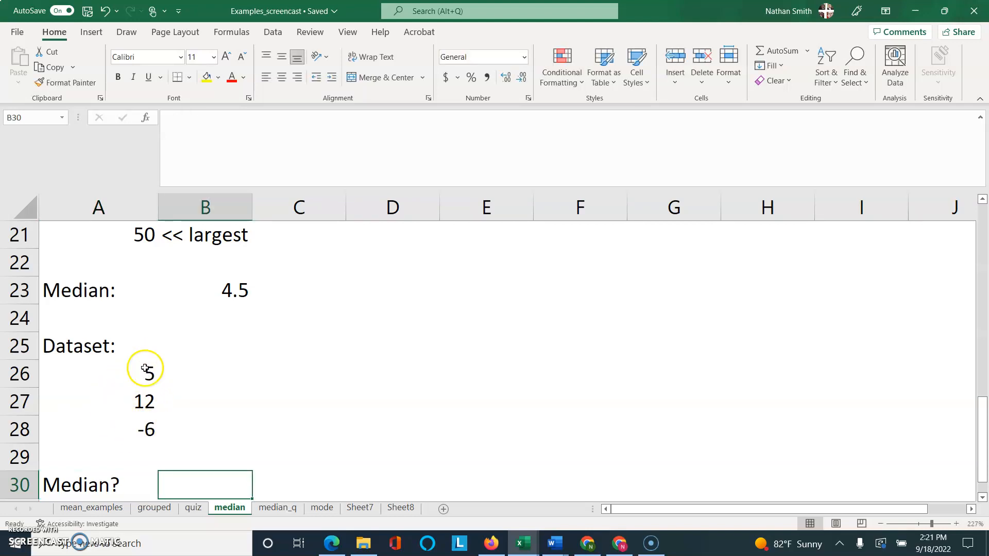
mouse_move(143, 409)
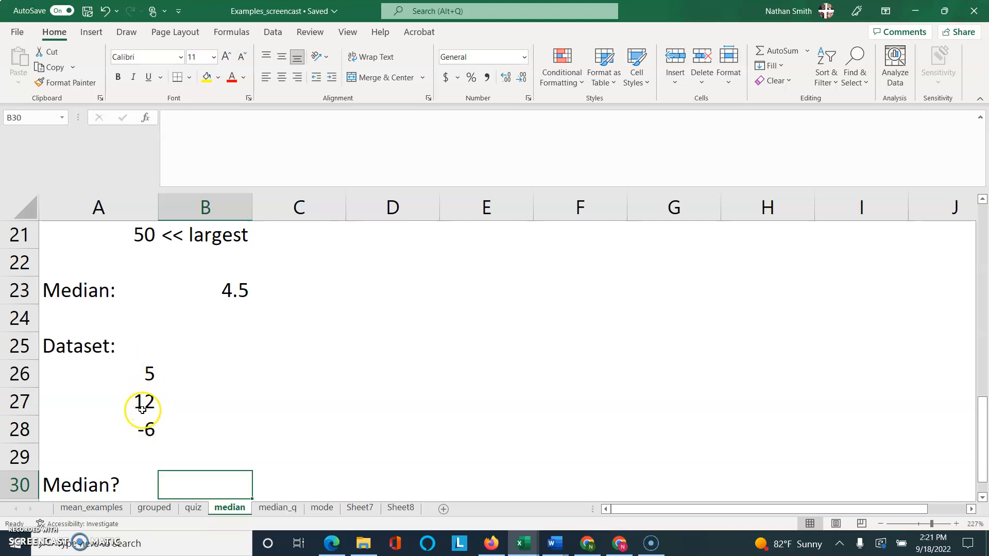
Label 12 as << largest, -6 as << smallest and 5 as << midpoint.
click(202, 403)
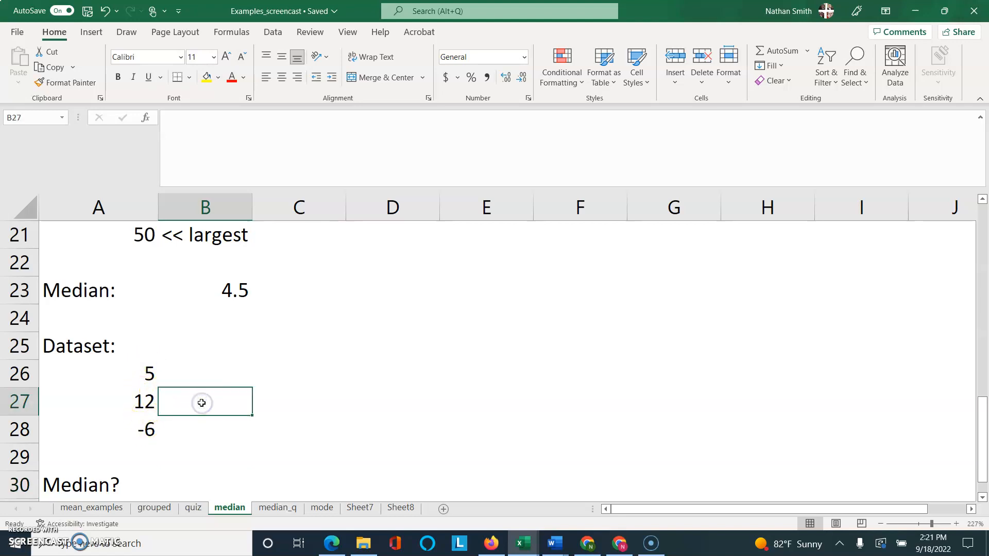
text(<< largest)
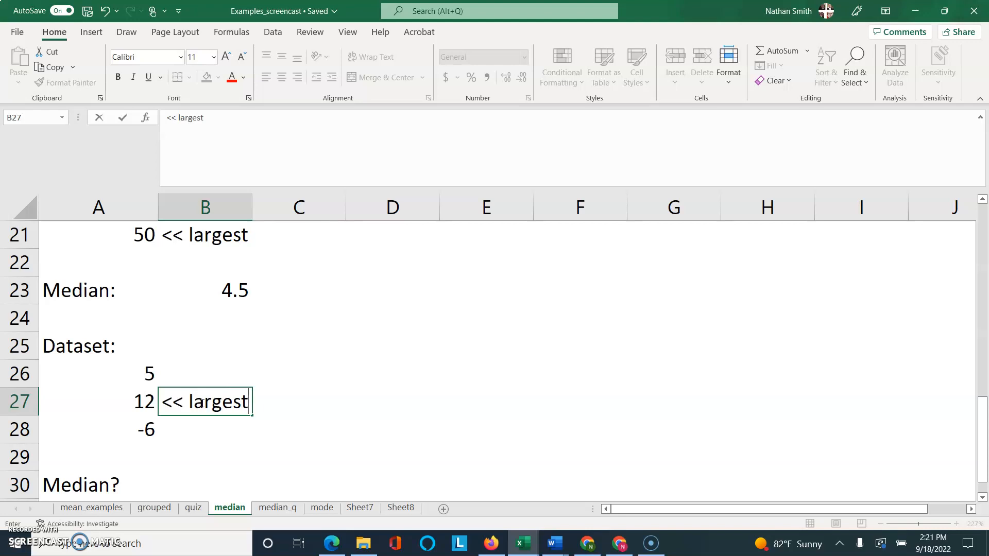
key(Enter)
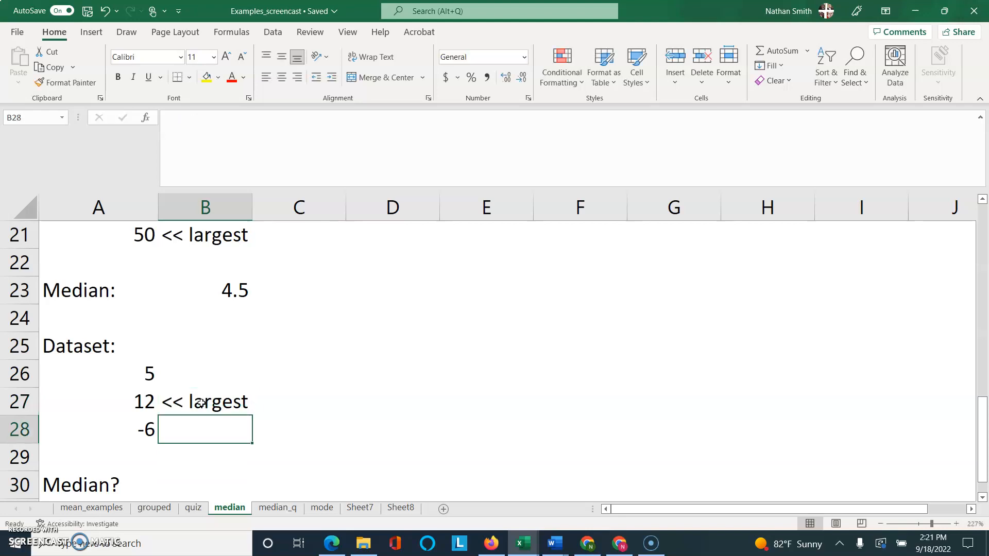
text(<< smallest)
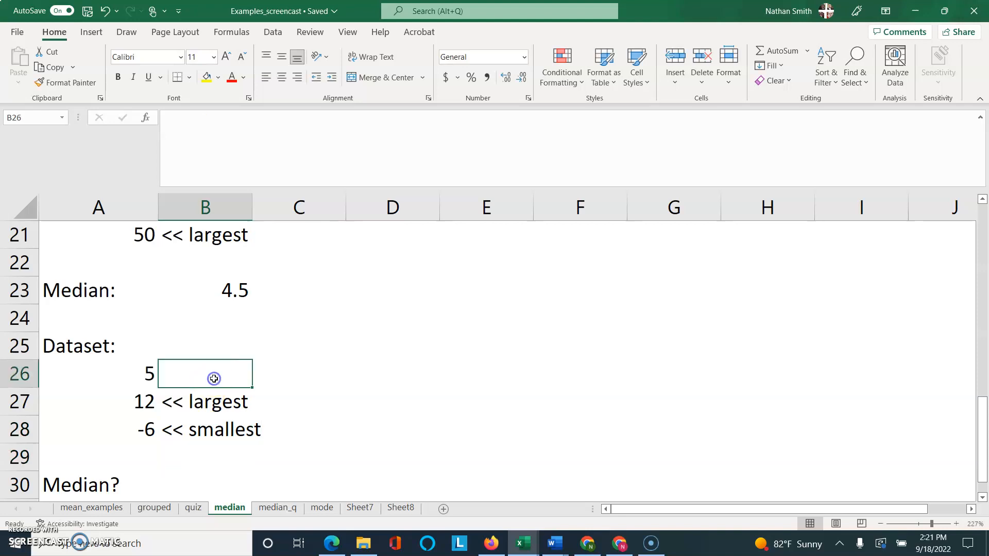
click(276, 372)
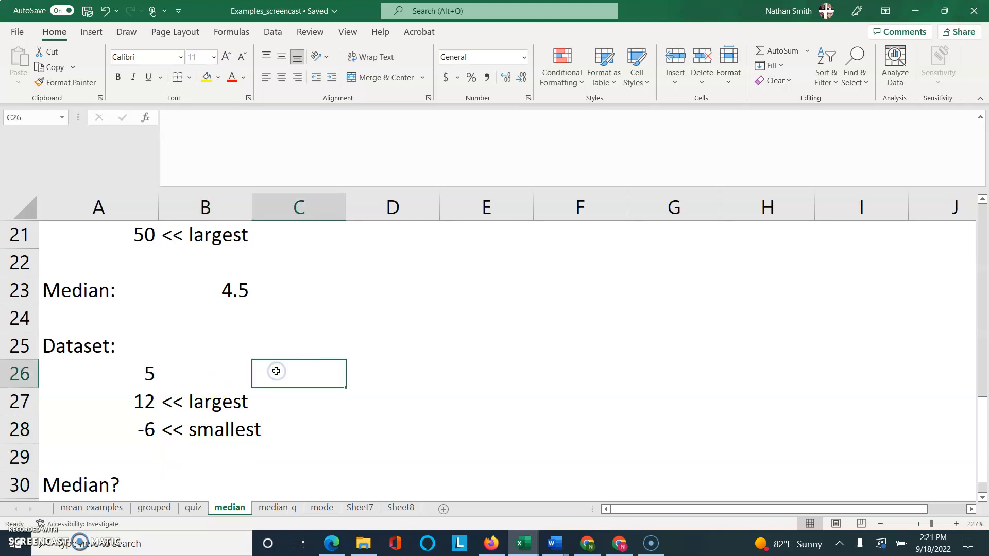
text(<< midpoint)
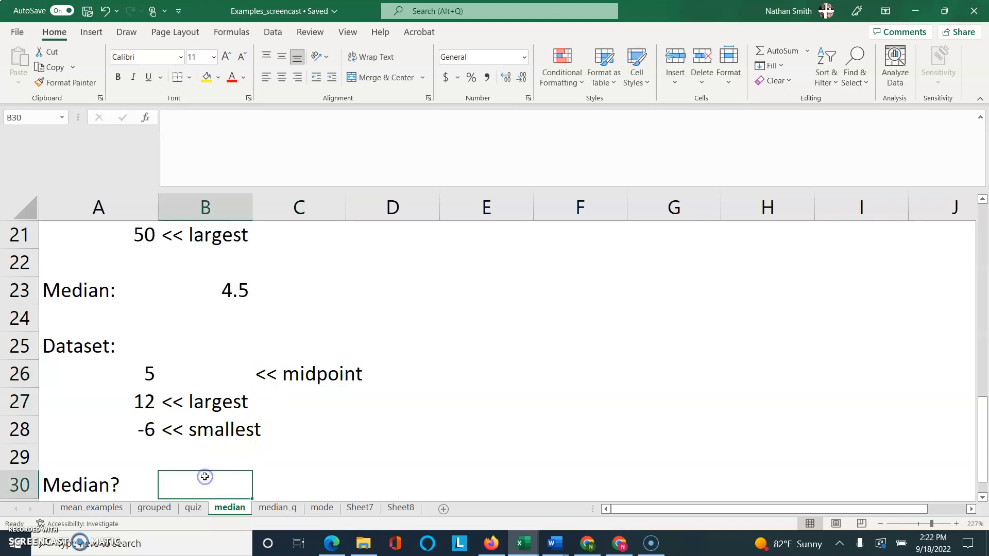
Fill the Median? answer with 5 and move to cell A32 for the next example.
text(5)
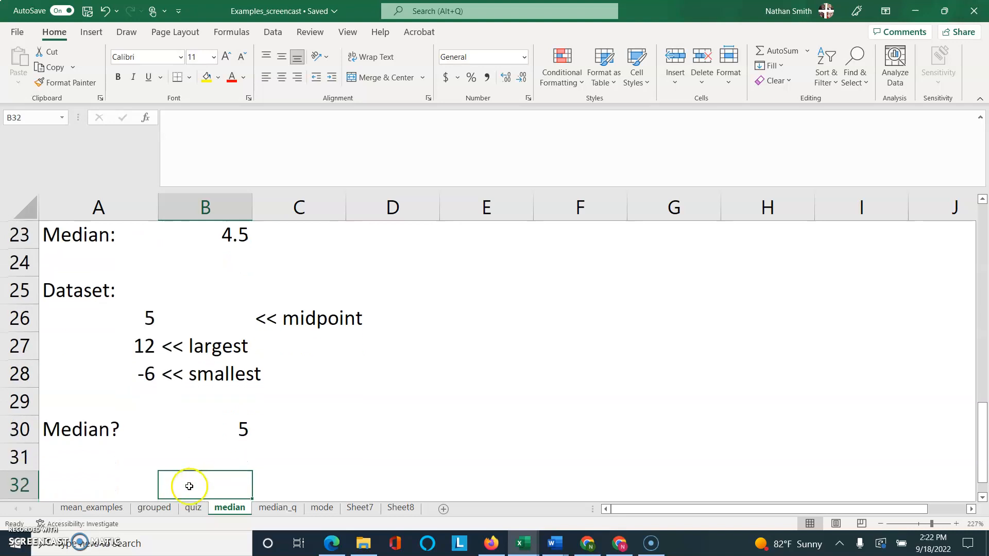
click(78, 478)
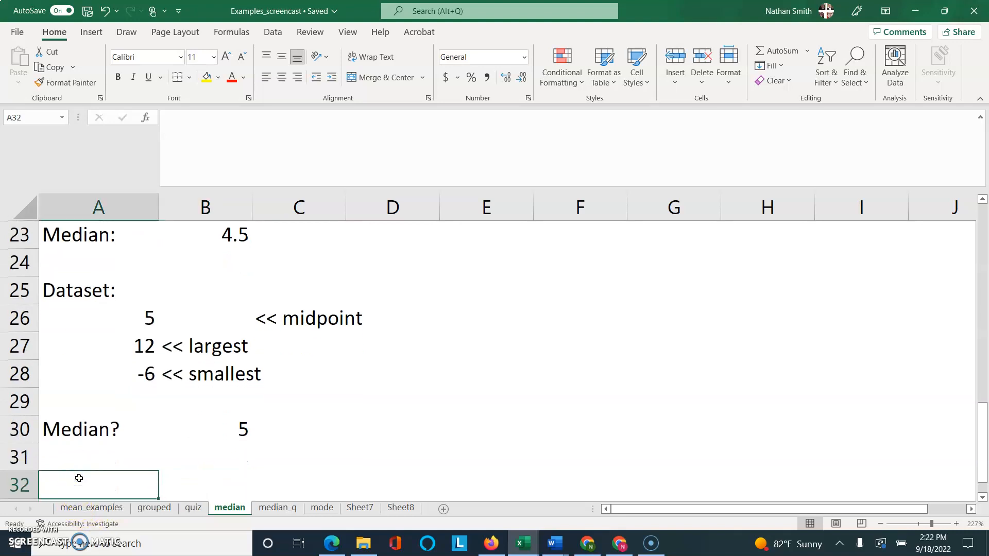
Enter a Dataset: heading with 5, 21, 0, 16, 34, 14 and 10 down column A.
text(Dataset:)
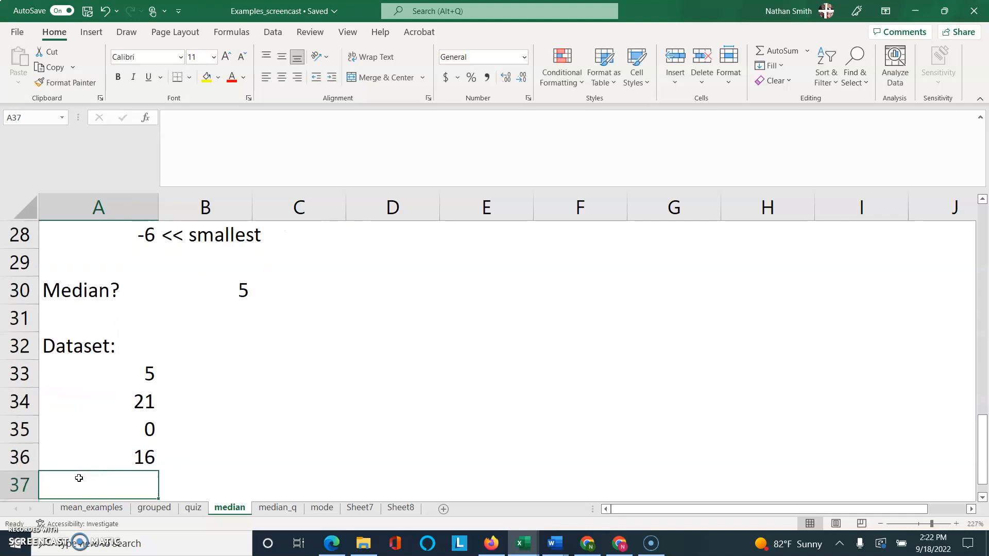
text(34)
text(14)
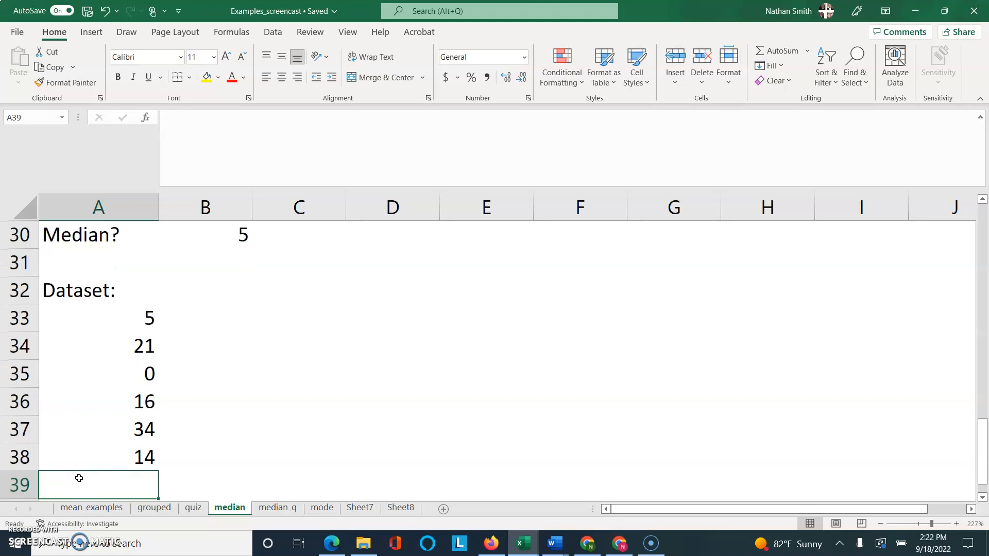
text(10)
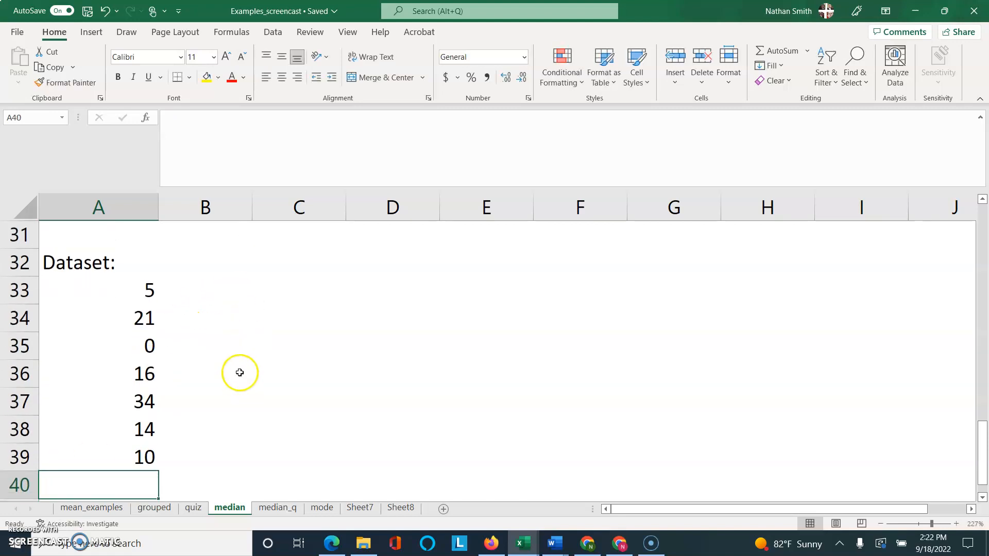
mouse_move(233, 264)
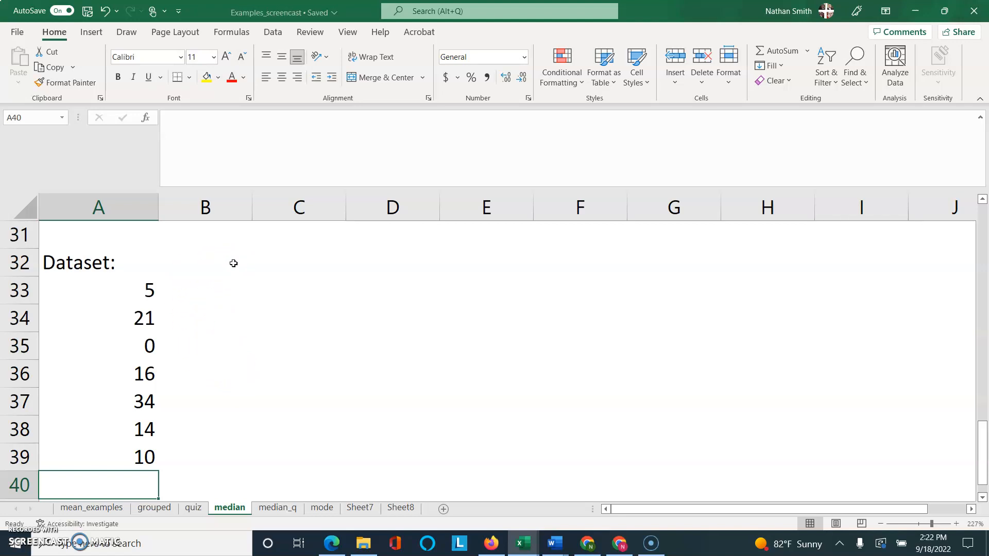
Add the heading Ranked (1=smallest) in B32 beside the dataset.
click(234, 262)
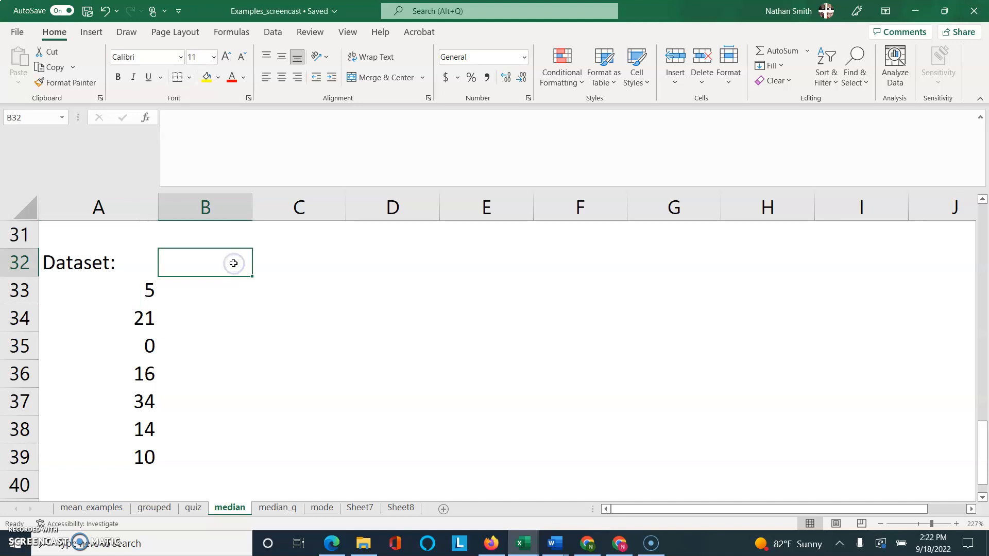
text(Rank)
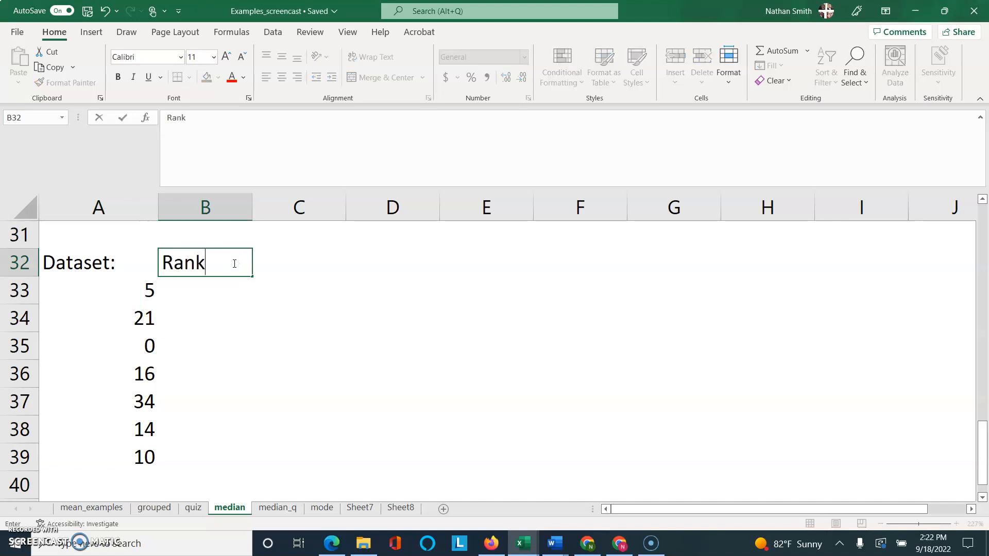
text(ed ()
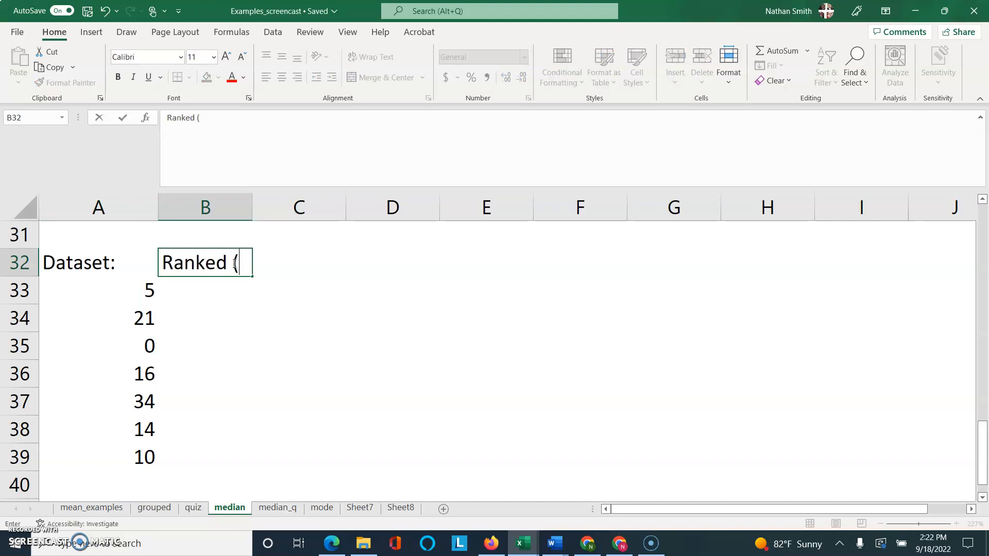
text(1=smal)
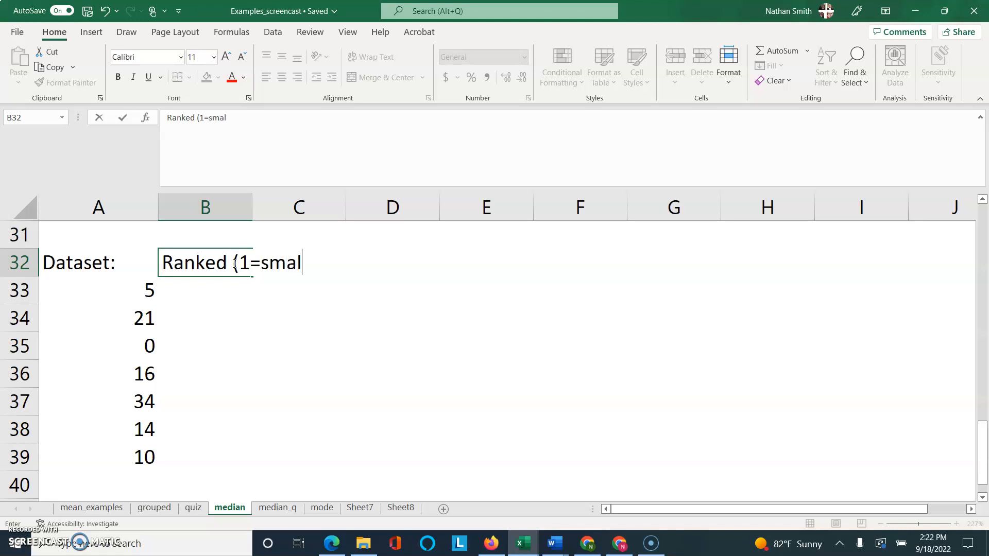
text(lest))
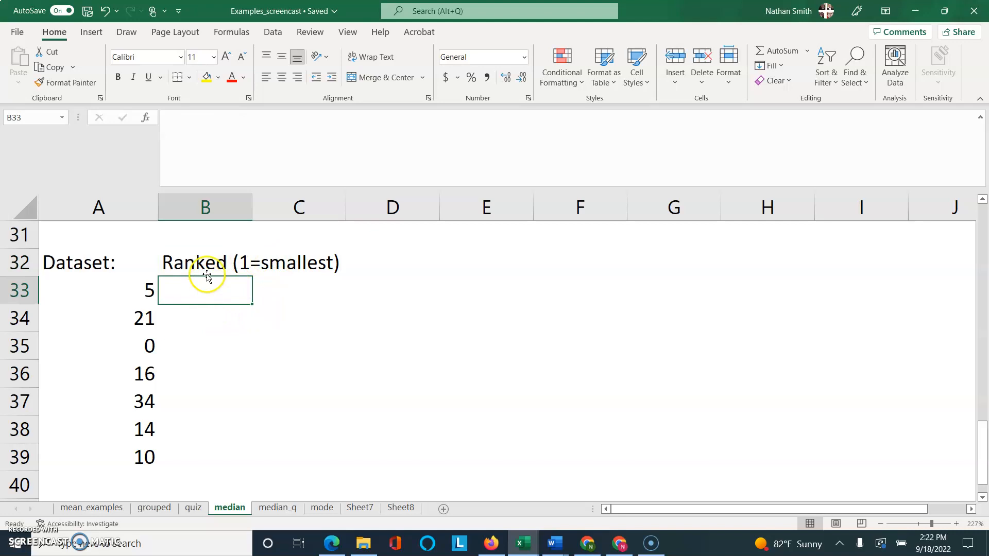
mouse_move(192, 347)
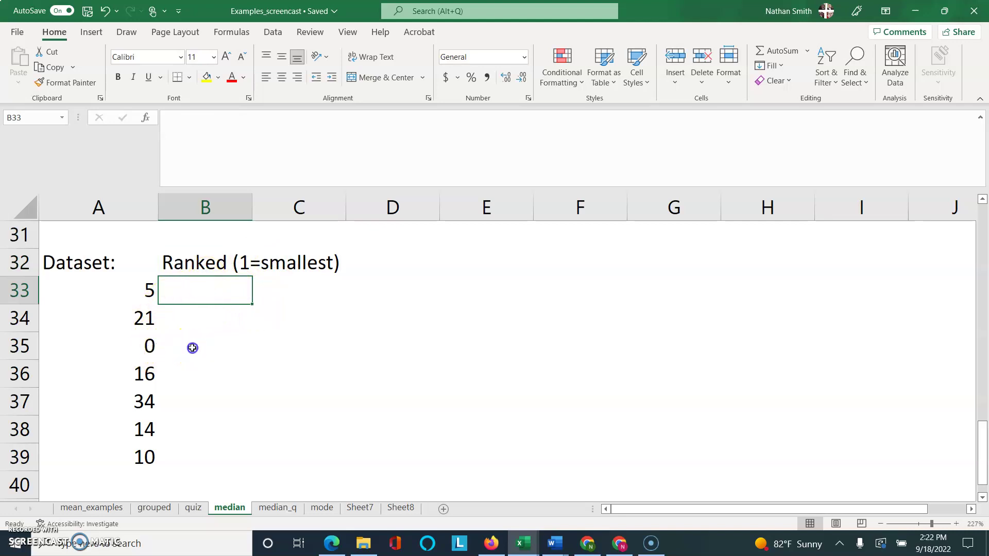
Enter ranks 1, 2 and 3 beside the values 0, 5 and 10.
click(193, 346)
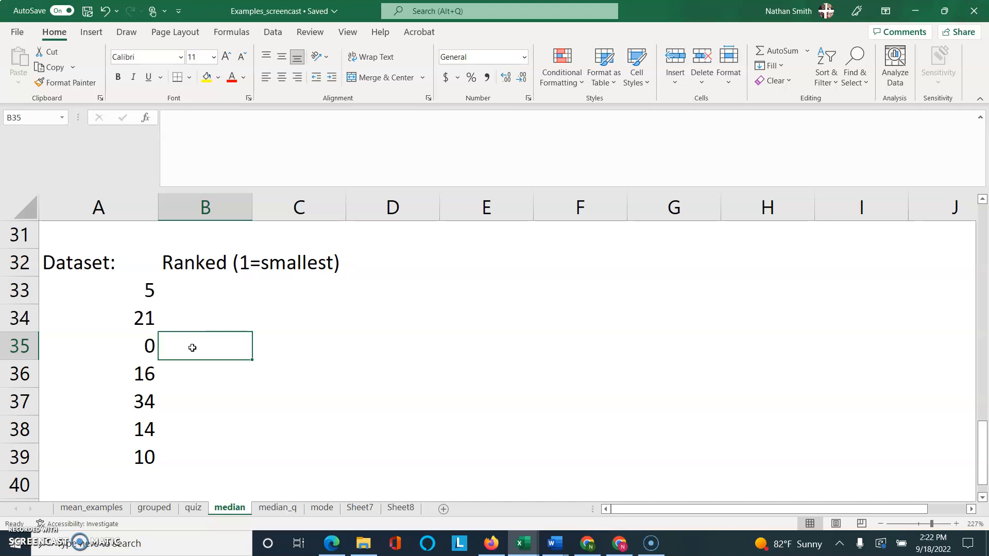
text(1)
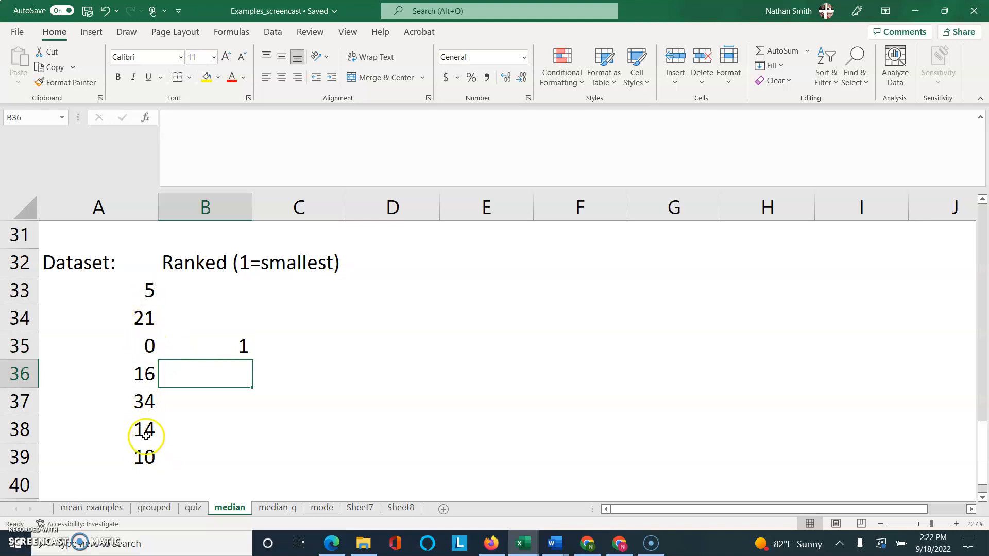
click(206, 292)
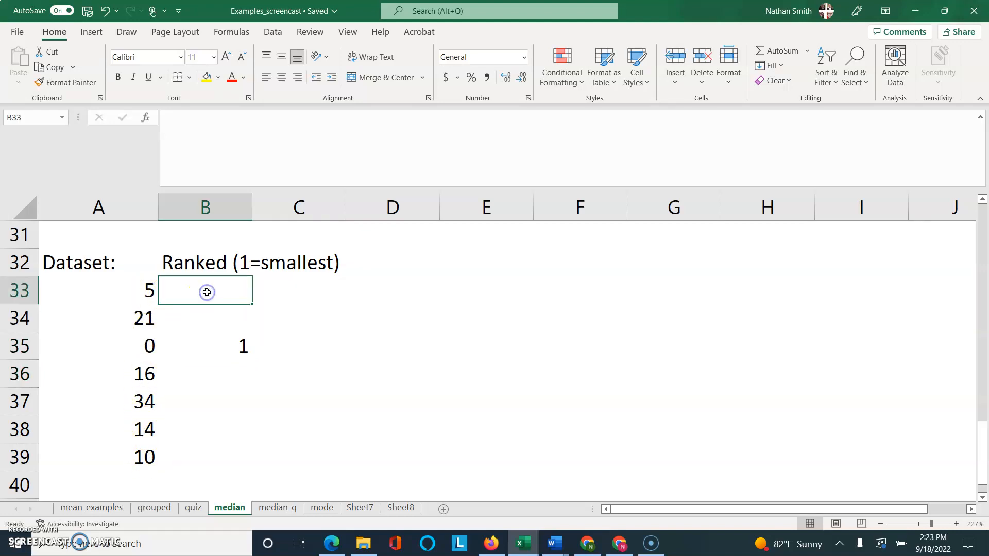
text(2)
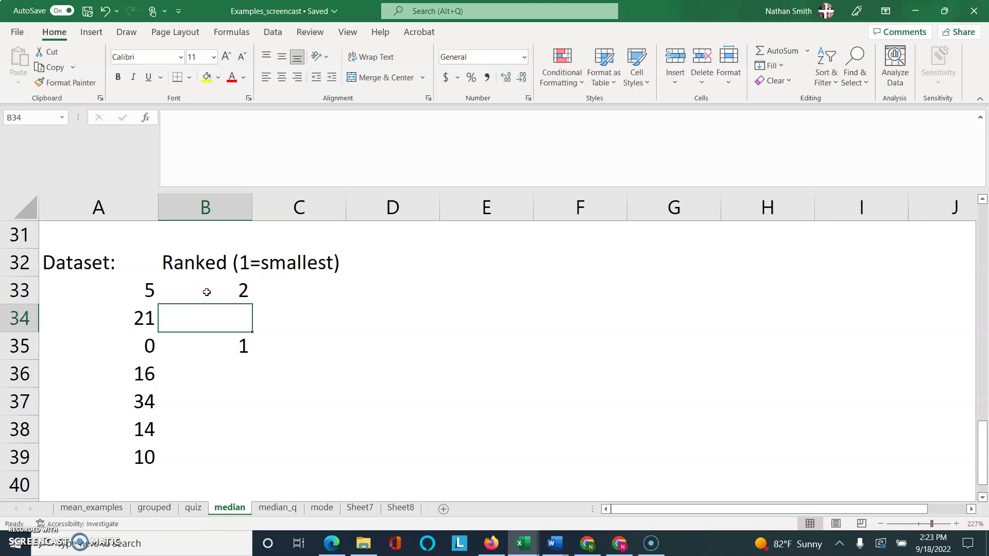
mouse_move(161, 459)
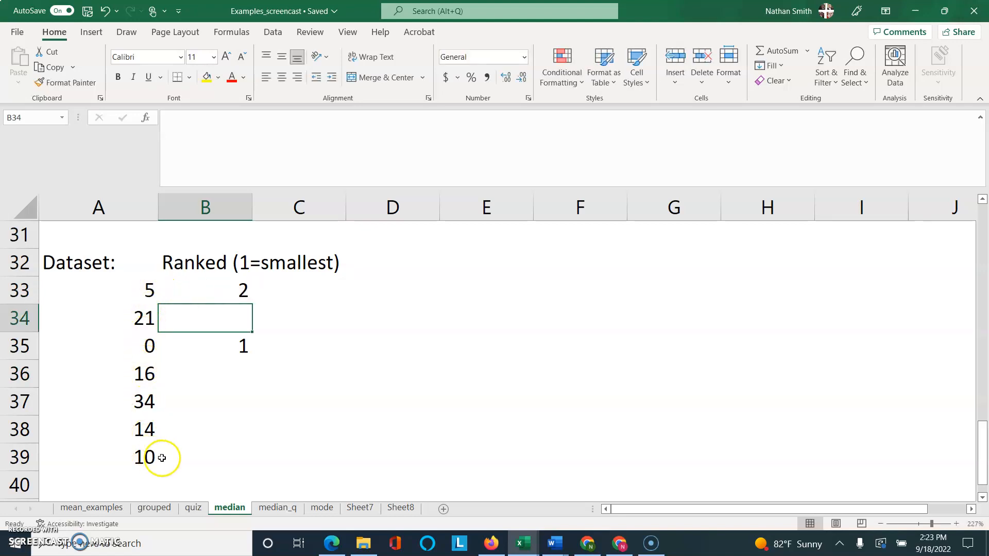
click(219, 457)
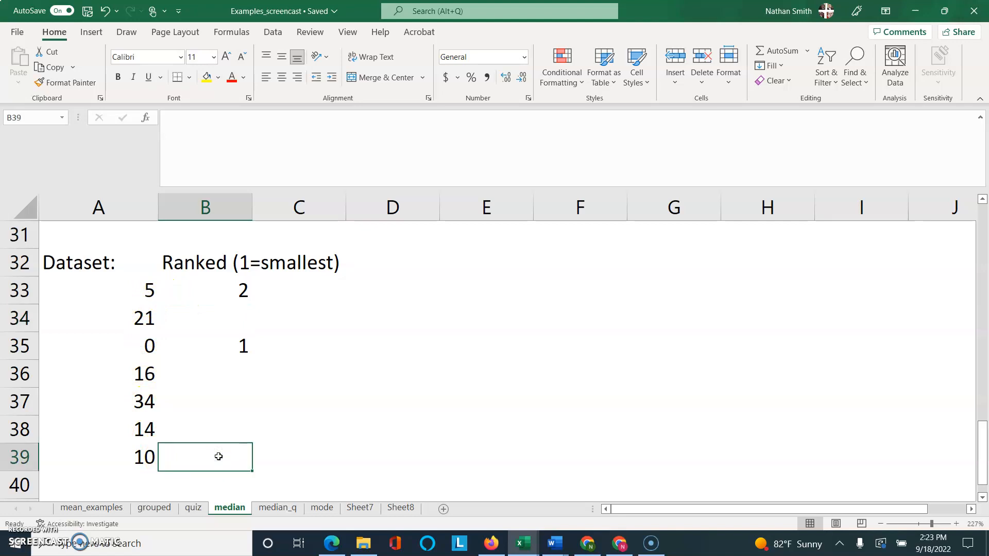
text(3)
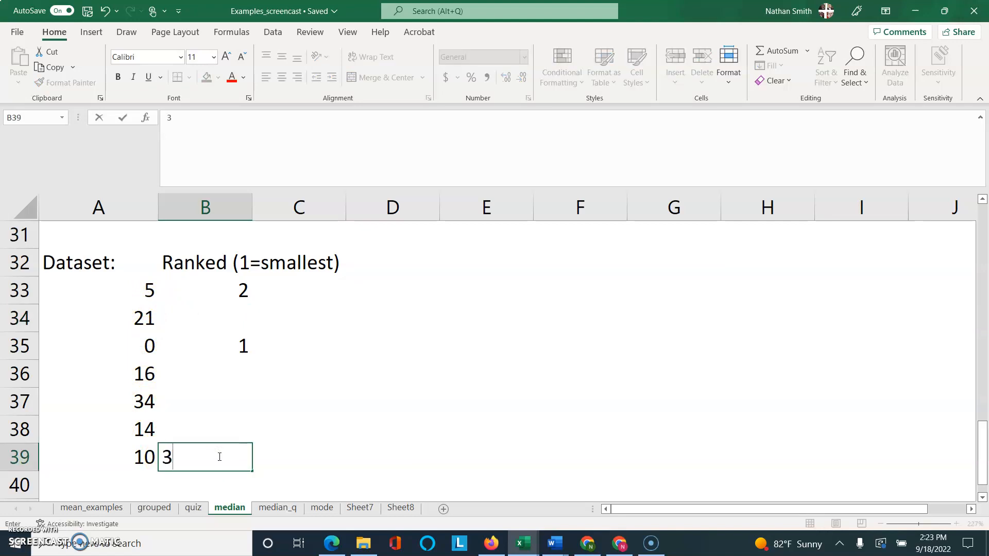
key(Enter)
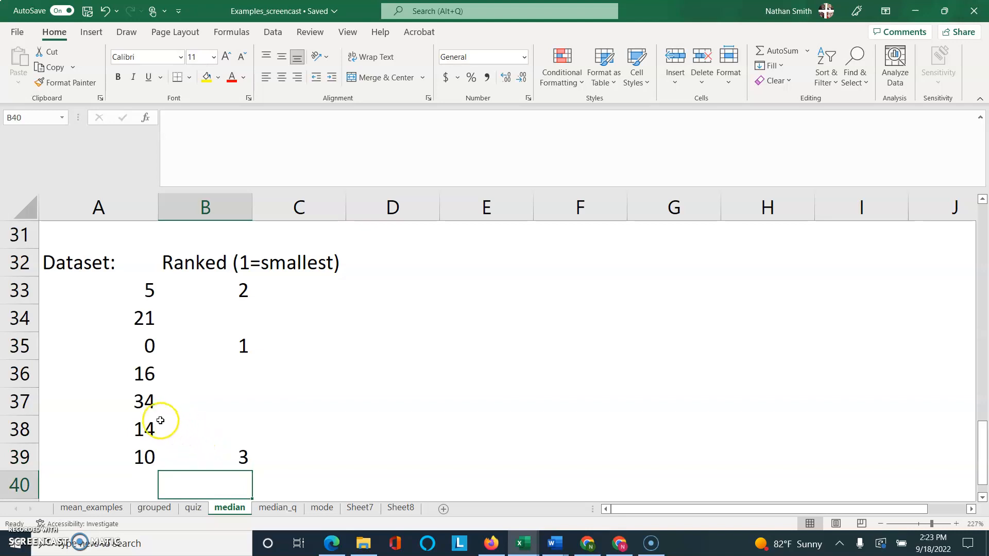
mouse_move(152, 431)
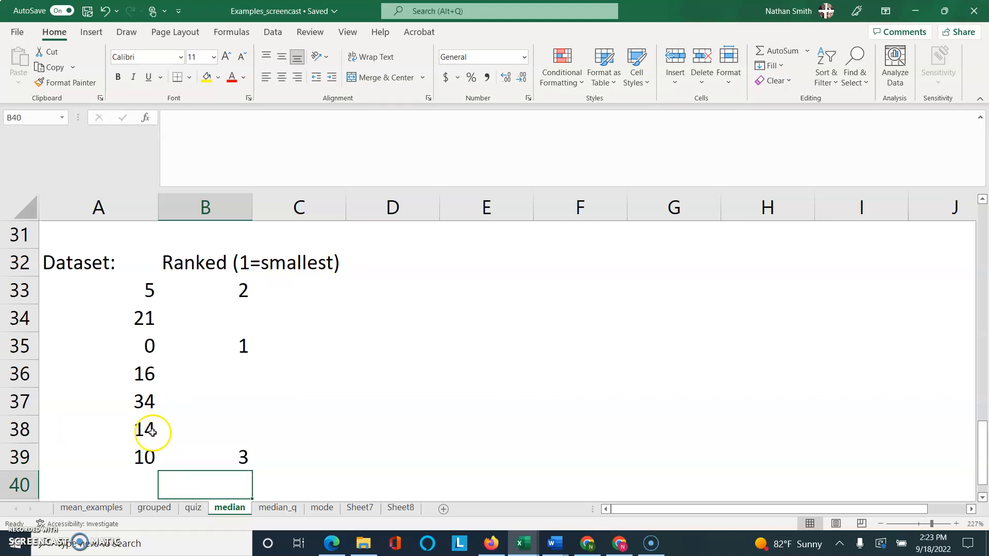
Enter the remaining ranks 4, 5, 6 and 7 down to the value 34.
text(4)
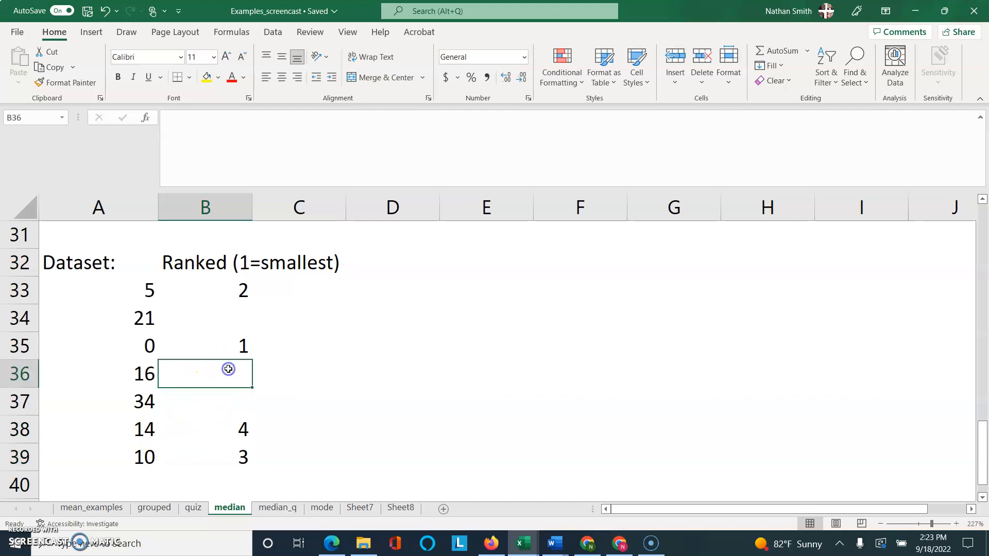
text(5)
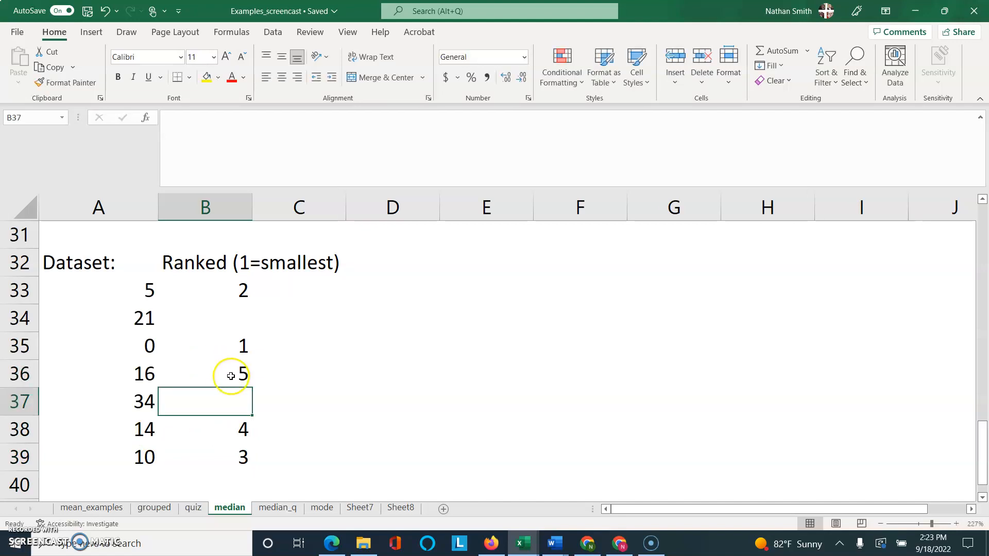
text(6)
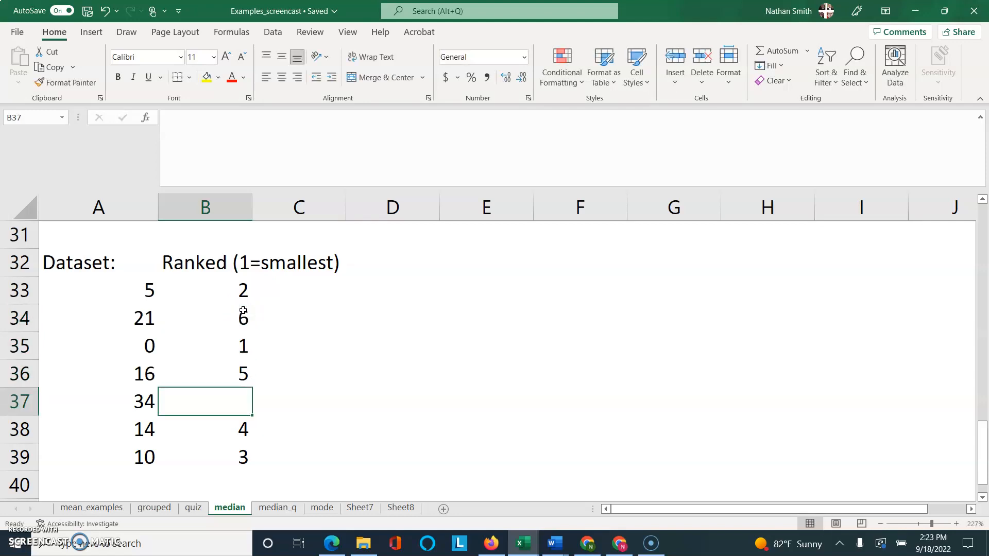
text(7)
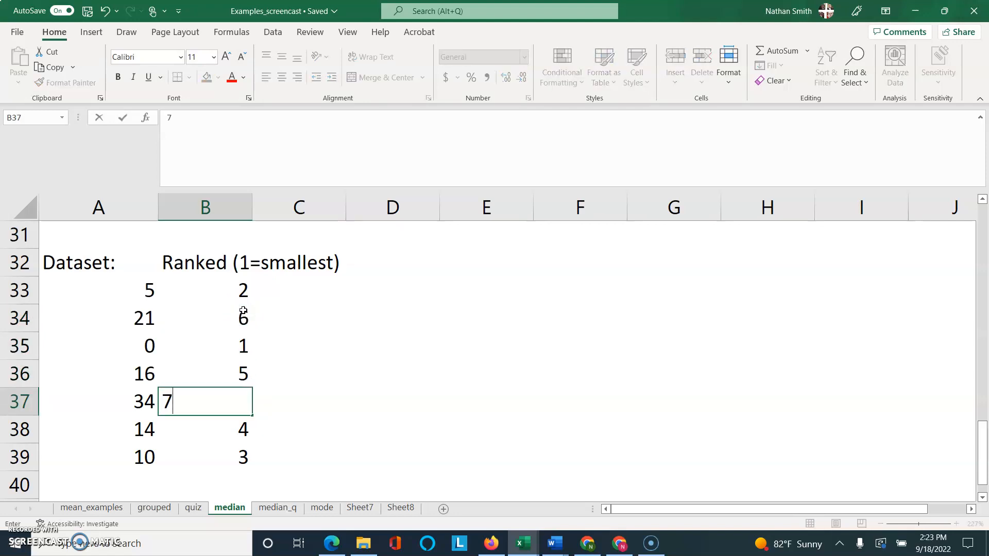
key(Enter)
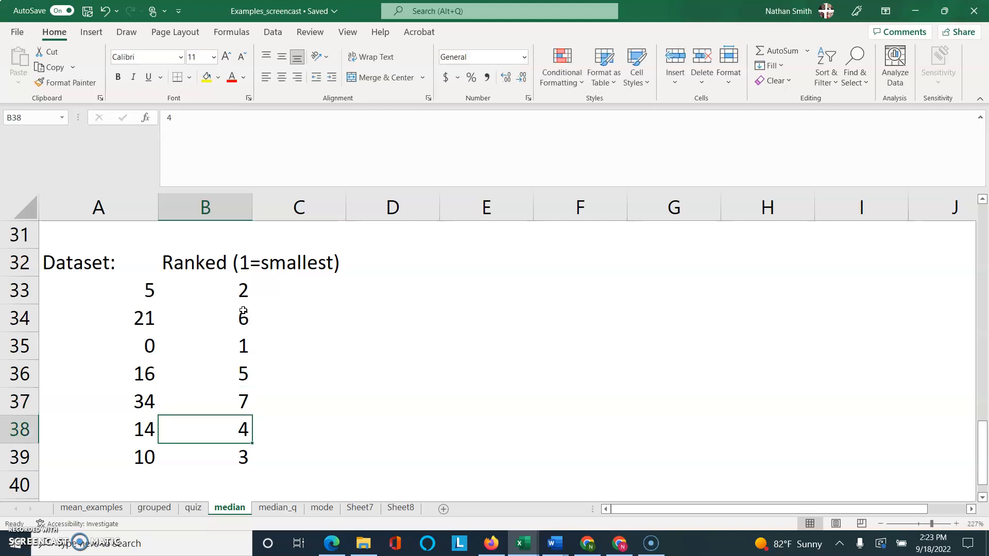
mouse_move(240, 284)
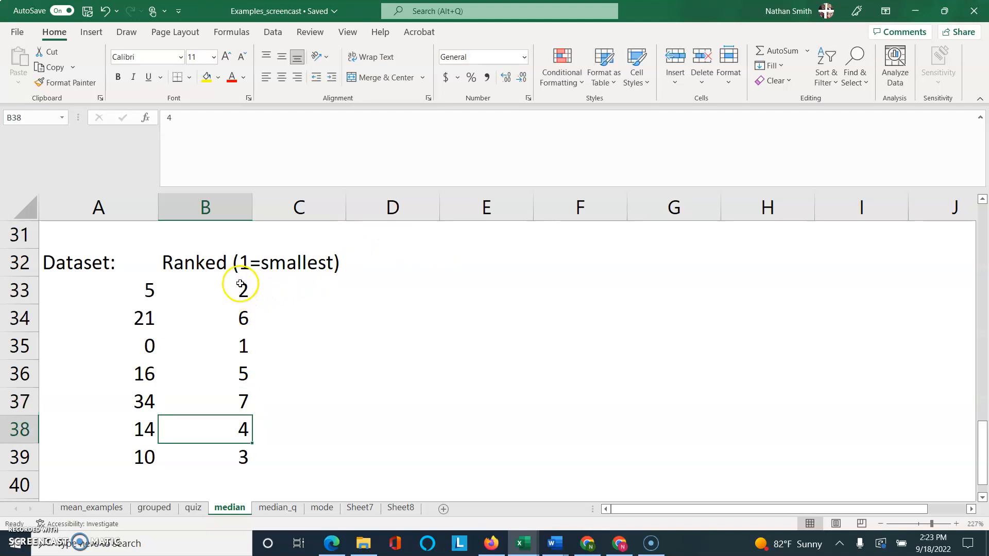
mouse_move(235, 319)
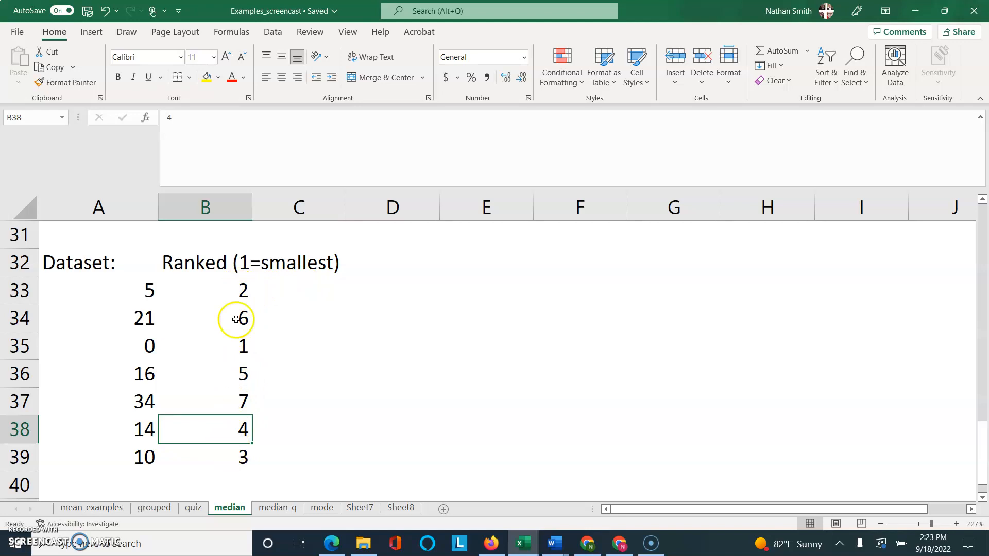
mouse_move(193, 428)
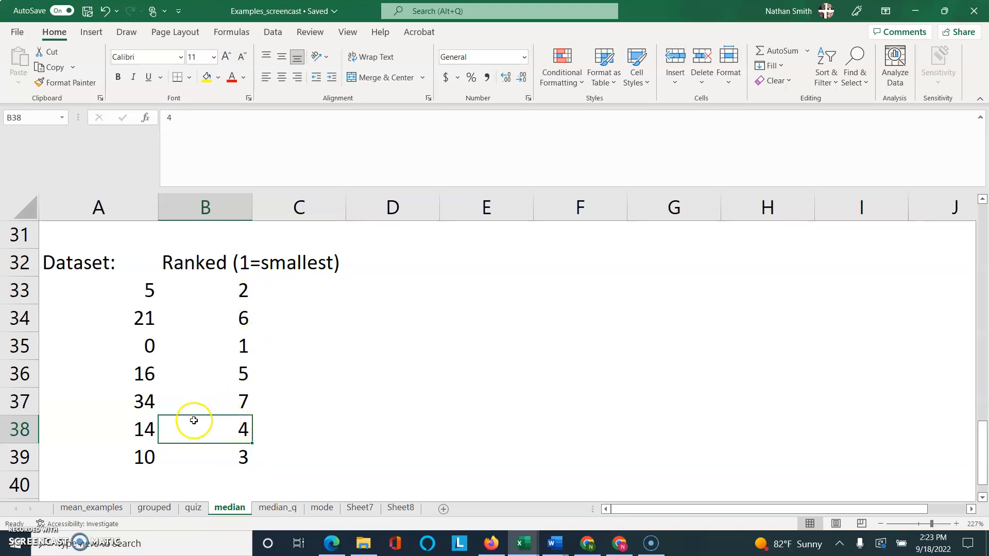
Add a median label in A40 below the ranked dataset, then move to the median_q sheet of nine incomes.
click(125, 485)
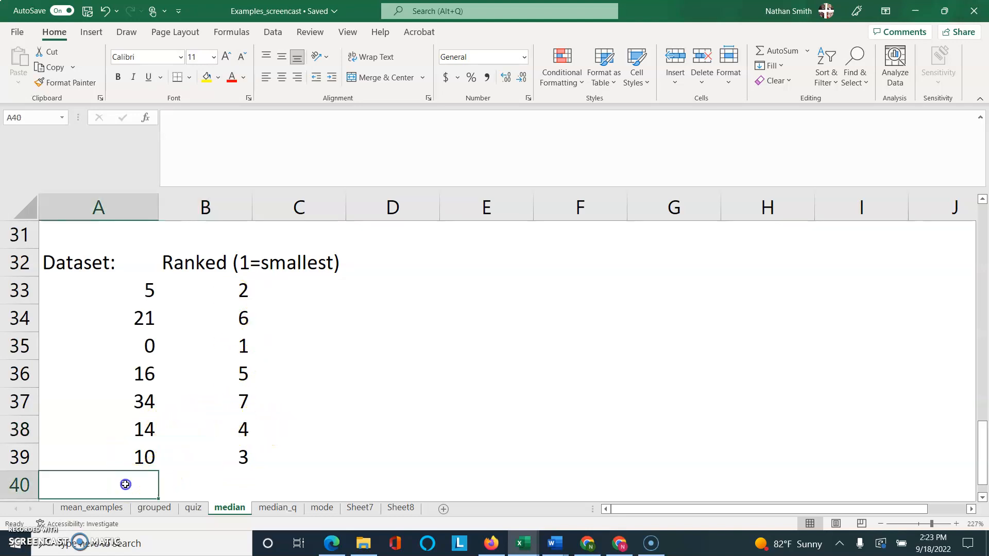
text(mei)
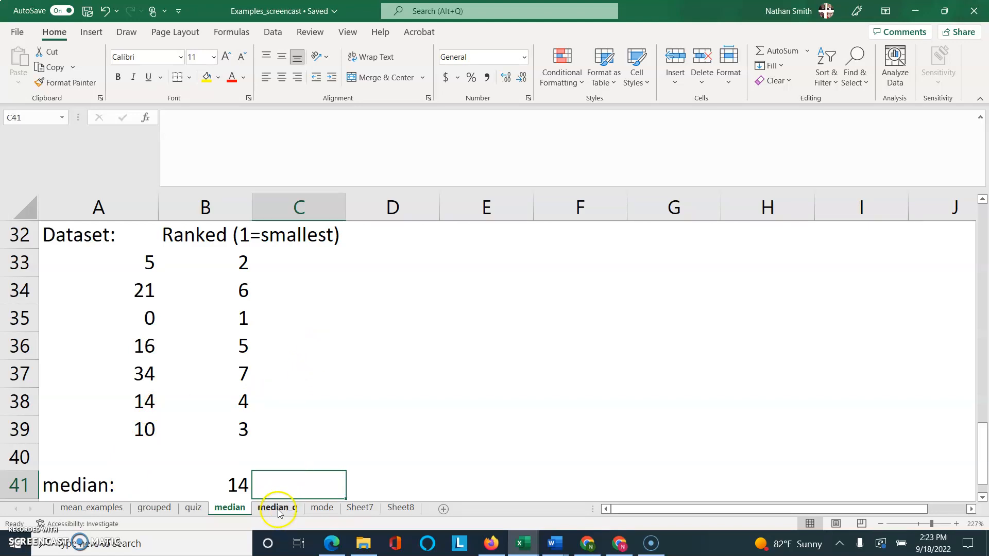
click(277, 507)
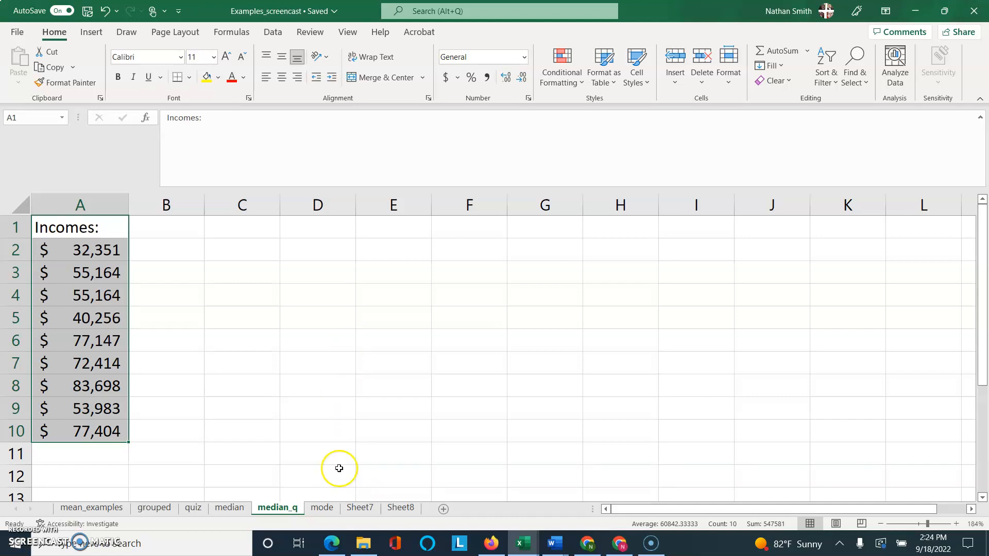
Switch to the mode sheet defining the mode as the most frequent value.
click(322, 507)
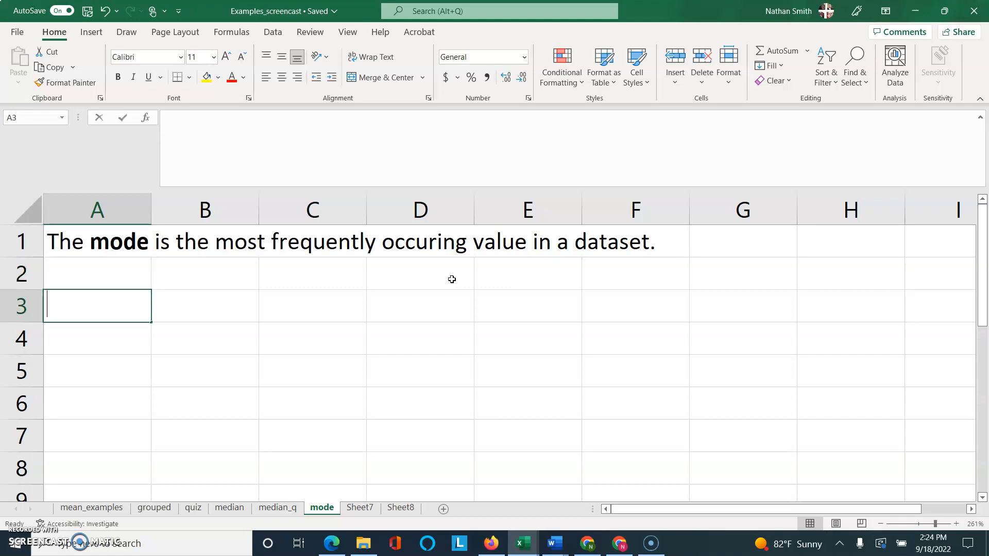
Enter a Dataset: block of 1, 5, 6, 5 in column A with a Mode: label below.
text(Dataset:)
click(97, 339)
text(1)
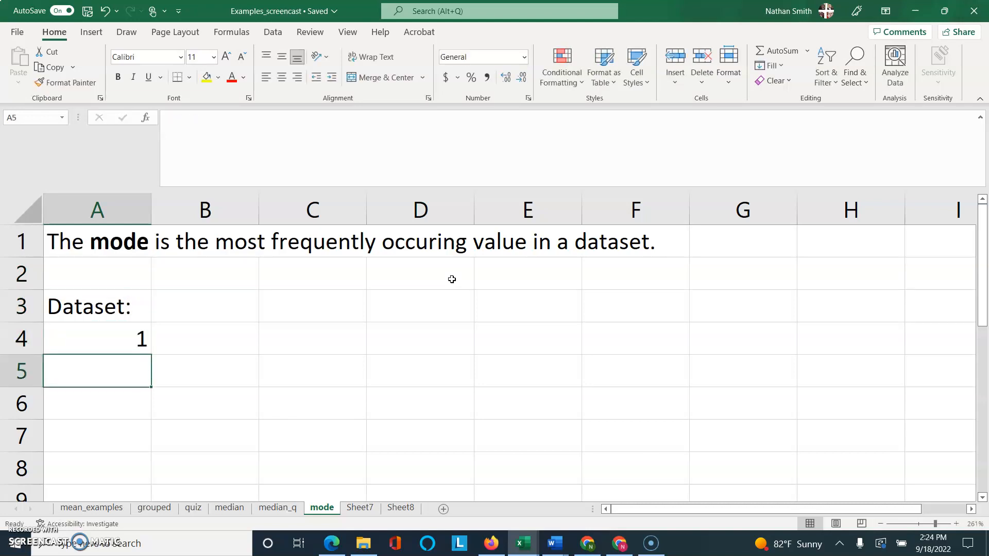
text(6)
text(5)
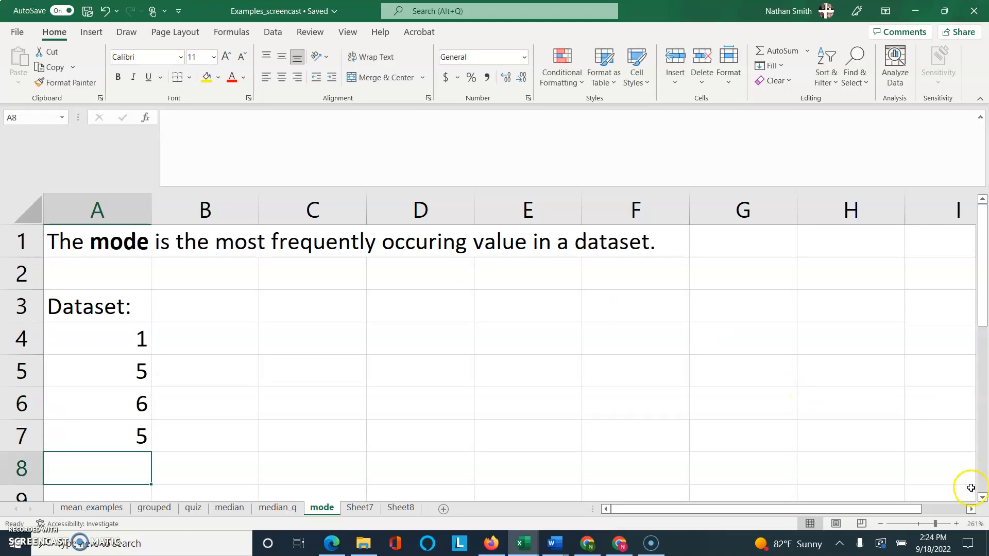
scroll(down, 3)
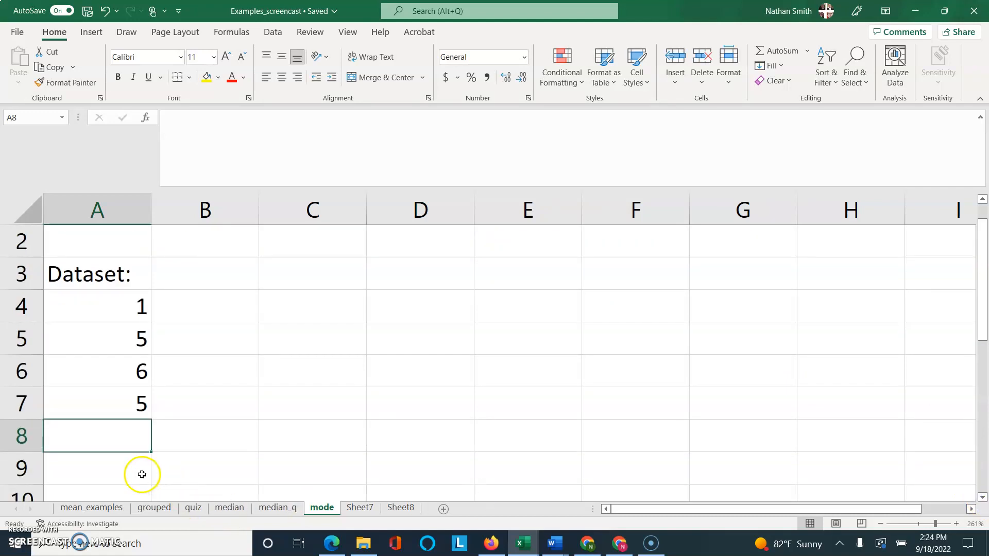
text(Mode:)
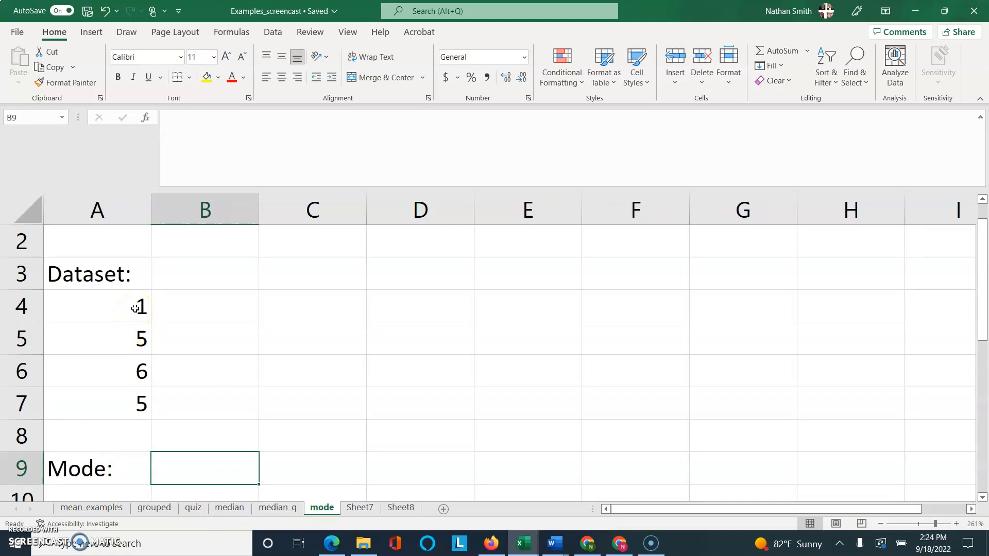
Tally 1 occurs once and 5 occurs twice in columns C and D.
text(1)
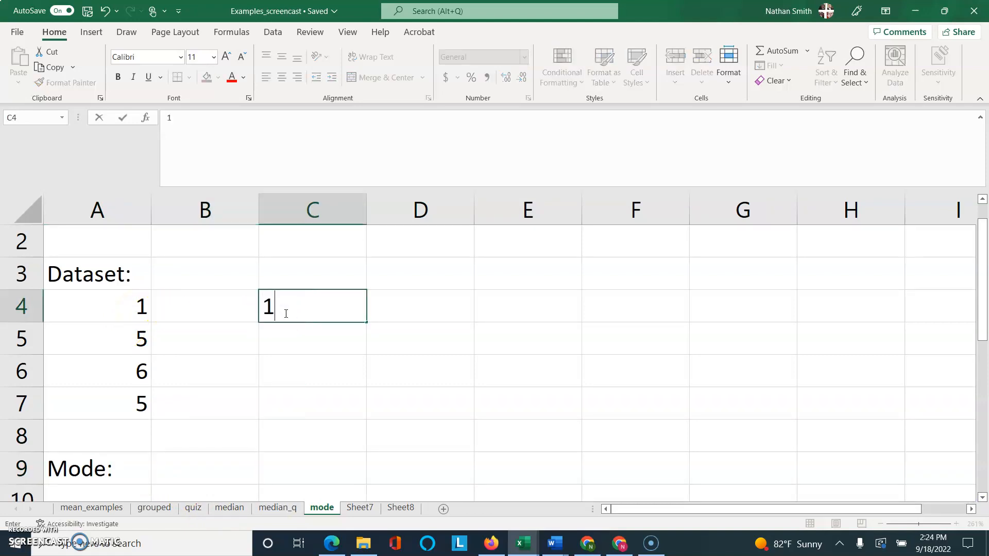
text(occurs once)
click(312, 339)
text(5)
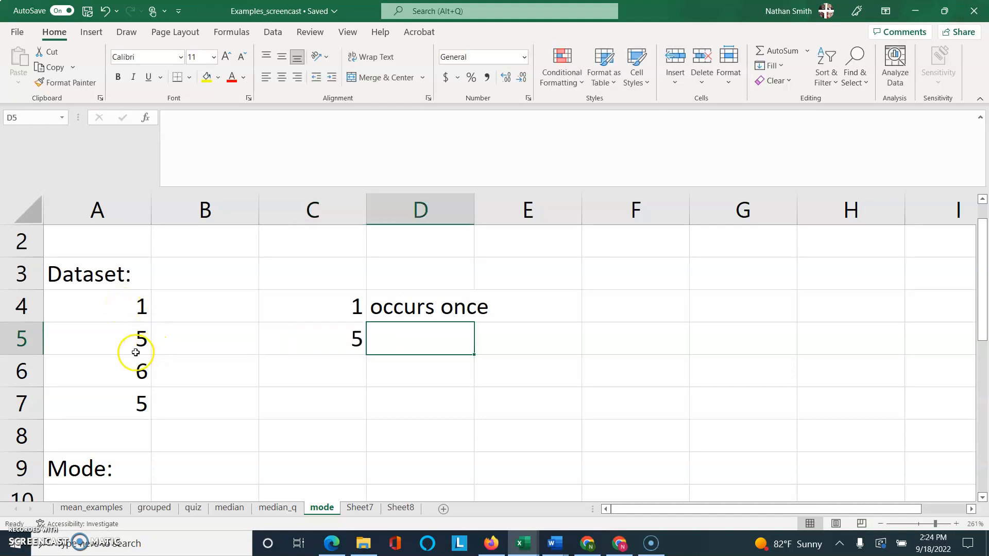
click(97, 338)
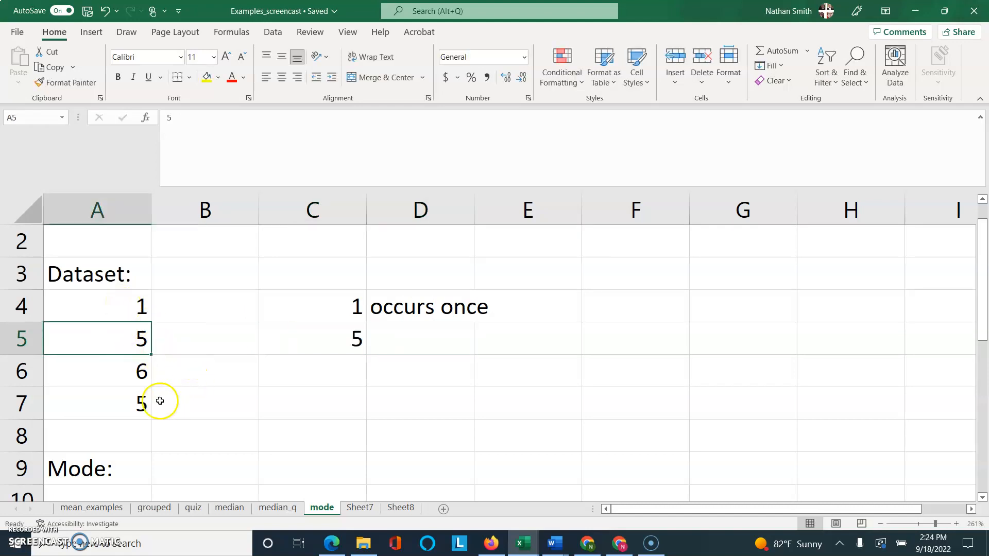
click(93, 403)
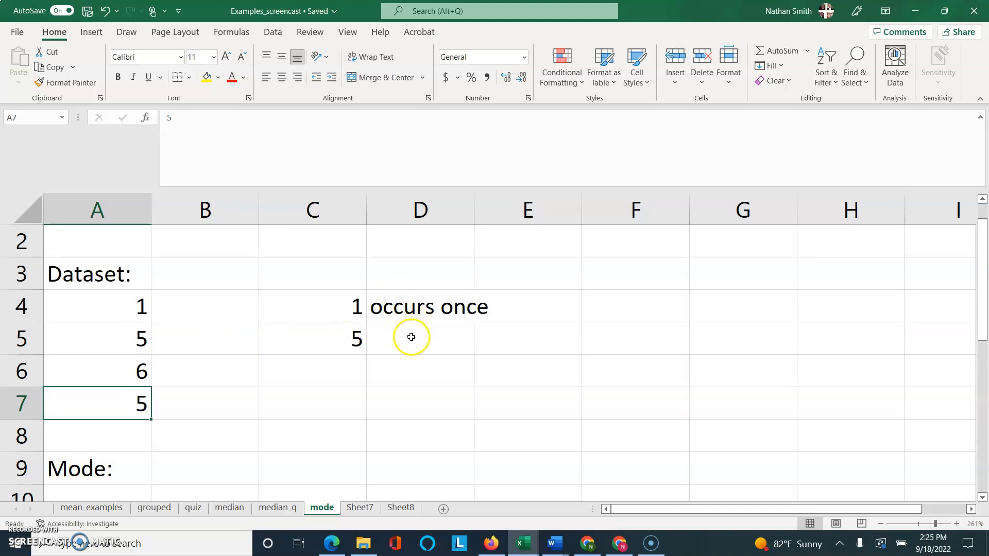
text(occurs twice)
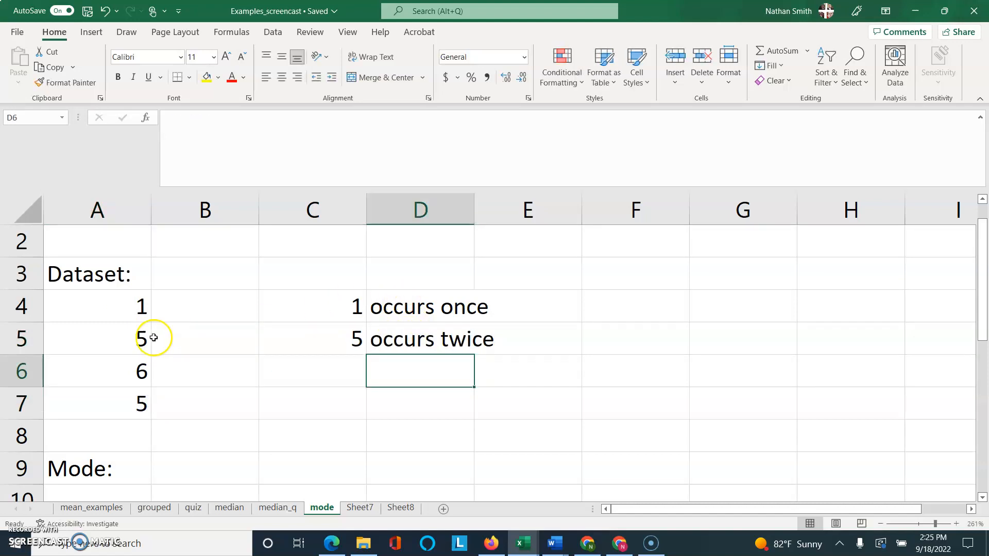
Tally 6 occurs once, completing the frequency notes beside the dataset.
click(97, 371)
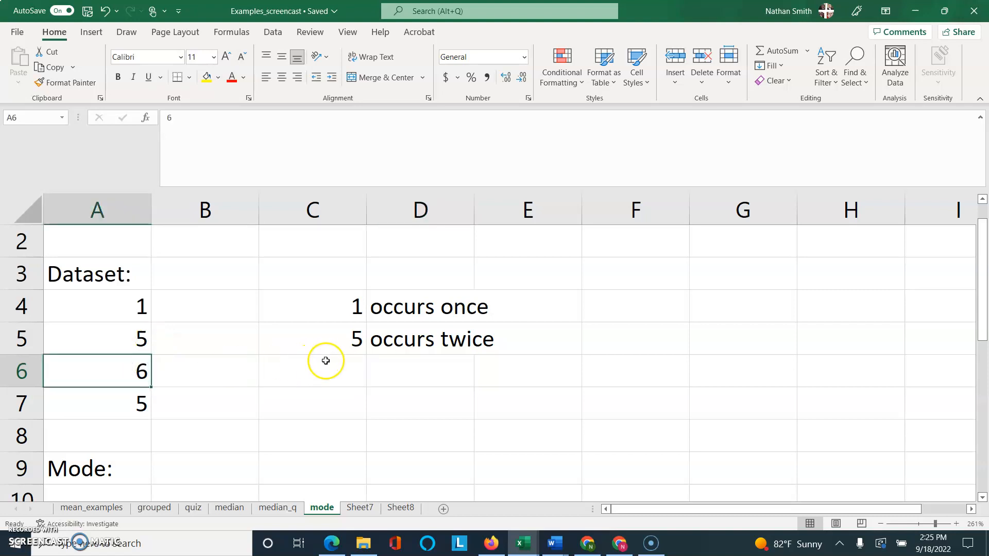
click(419, 371)
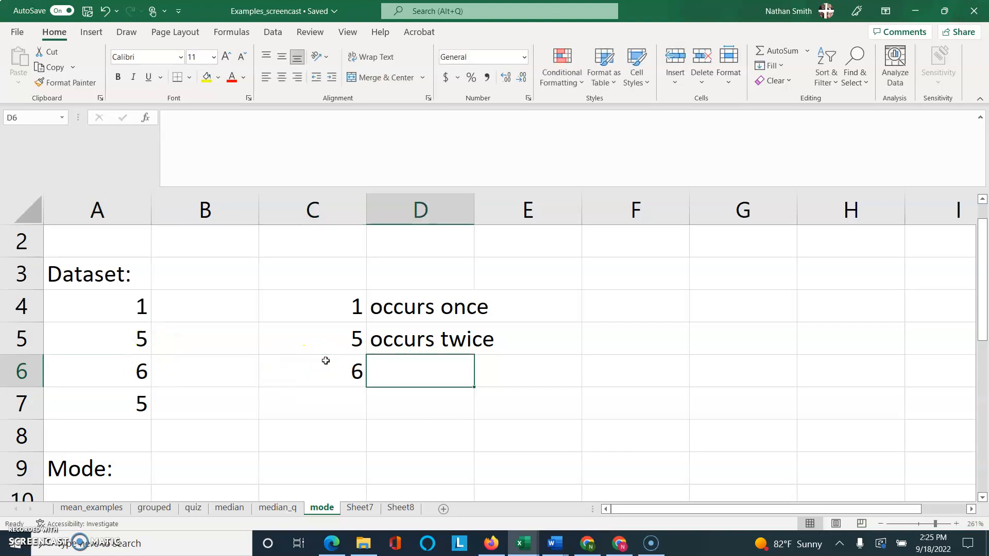
text(occur)
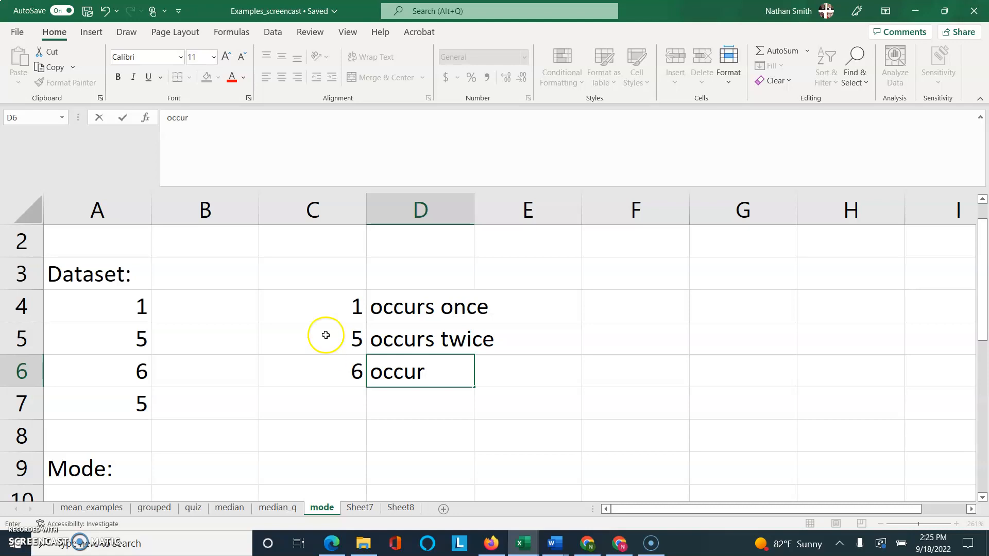
text(occurs once)
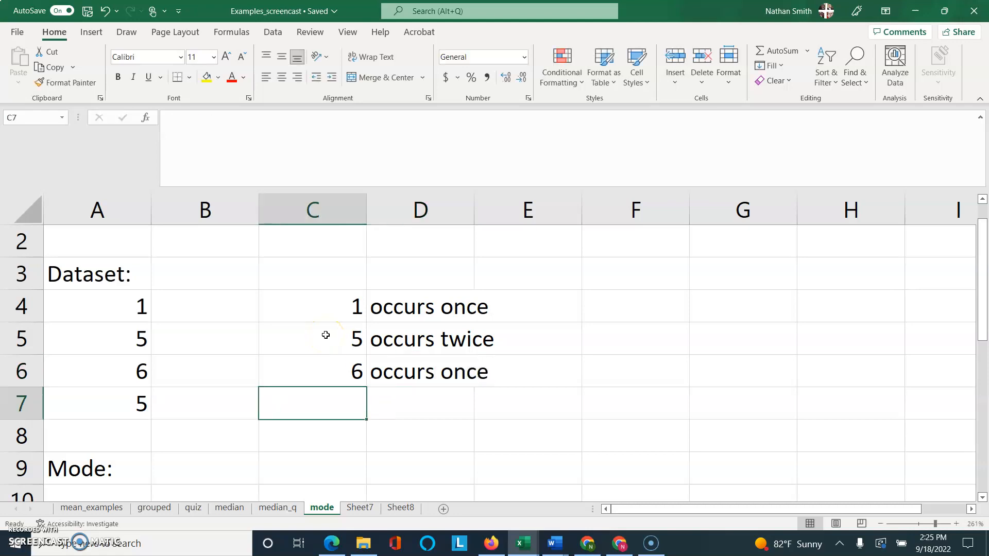
click(419, 339)
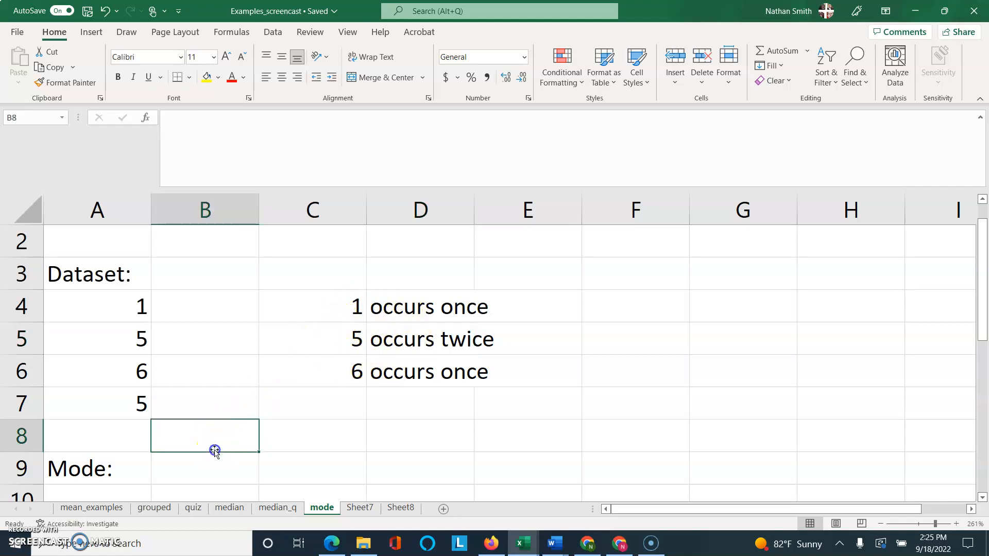
Enter 5 as the mode of the 1, 5, 6, 5 dataset.
text(5)
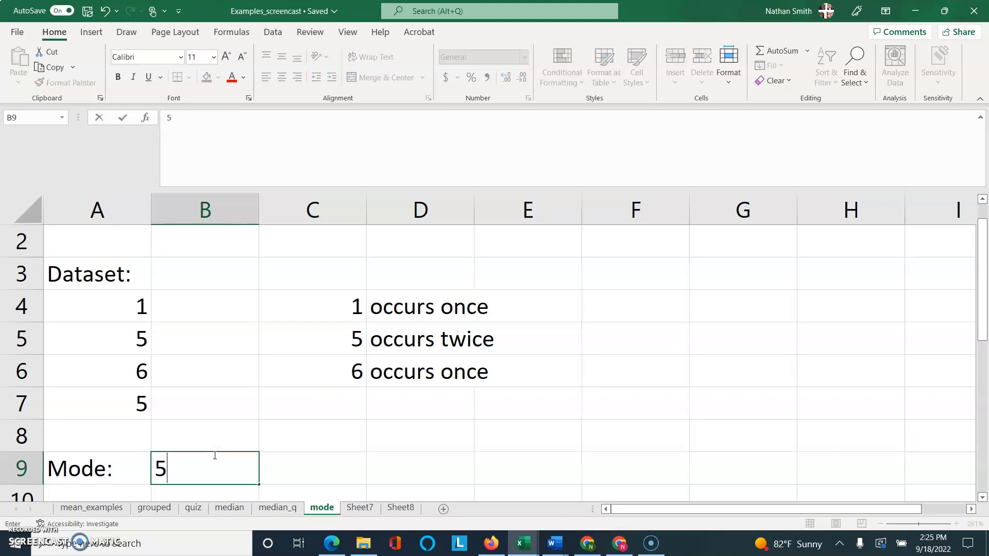
key(Enter)
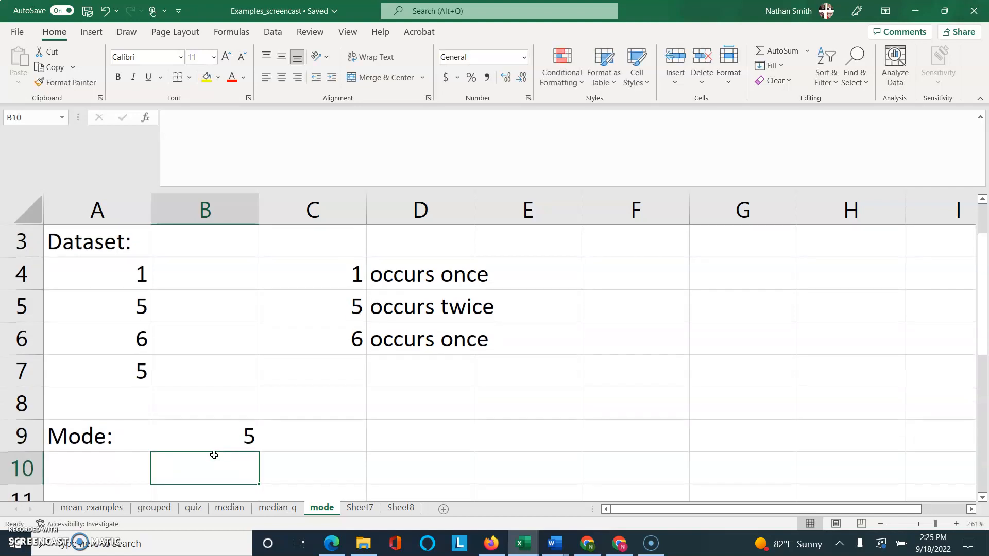
mouse_move(978, 499)
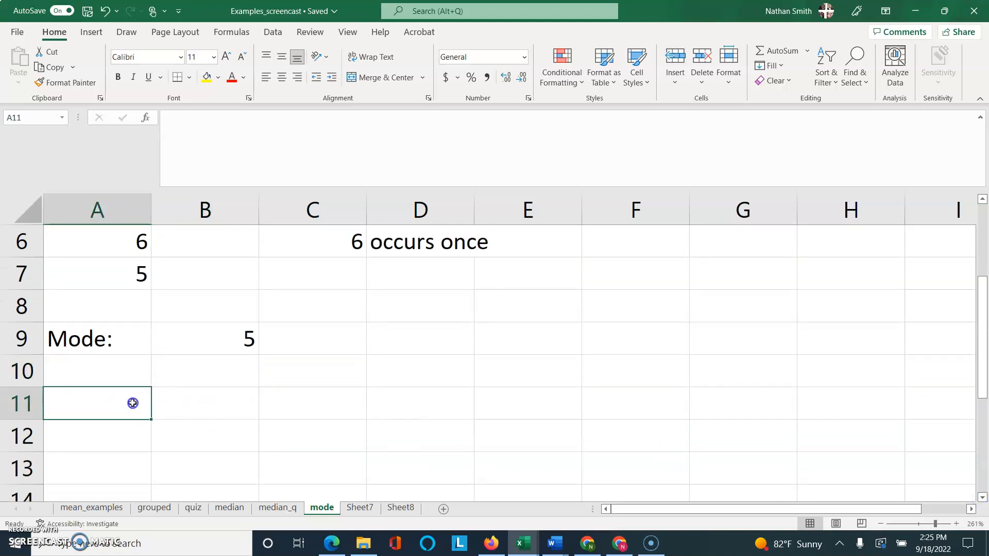
Add a second Dataset of 1, 2, 3 with a Mode? label and tally each value as occurring once.
text(Dataset:)
click(98, 493)
text(3)
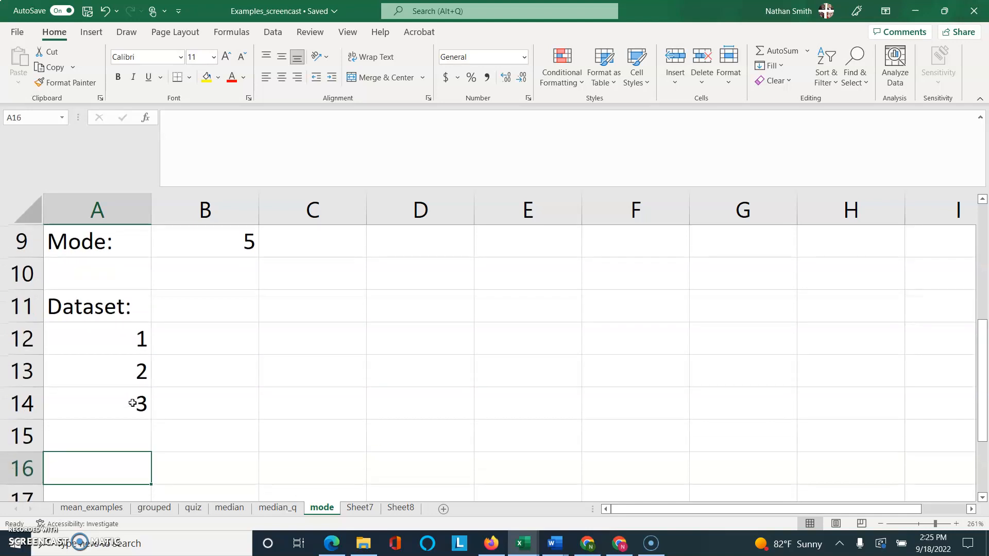
mouse_move(100, 466)
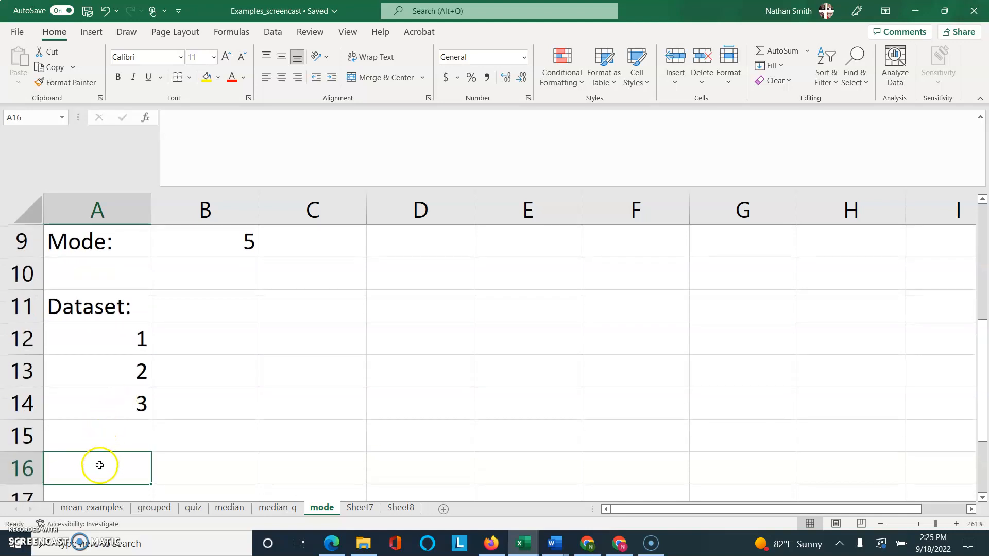
text(Mode?)
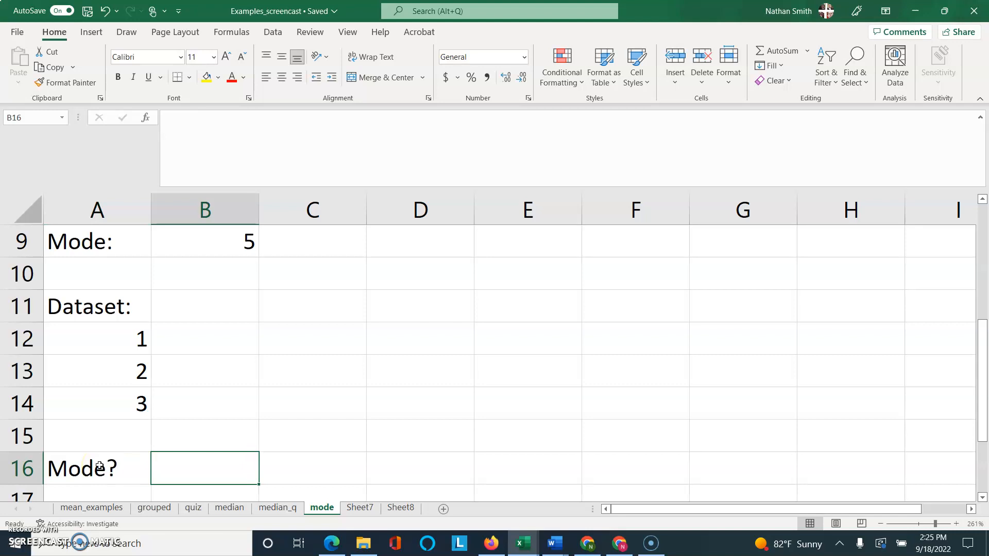
click(305, 350)
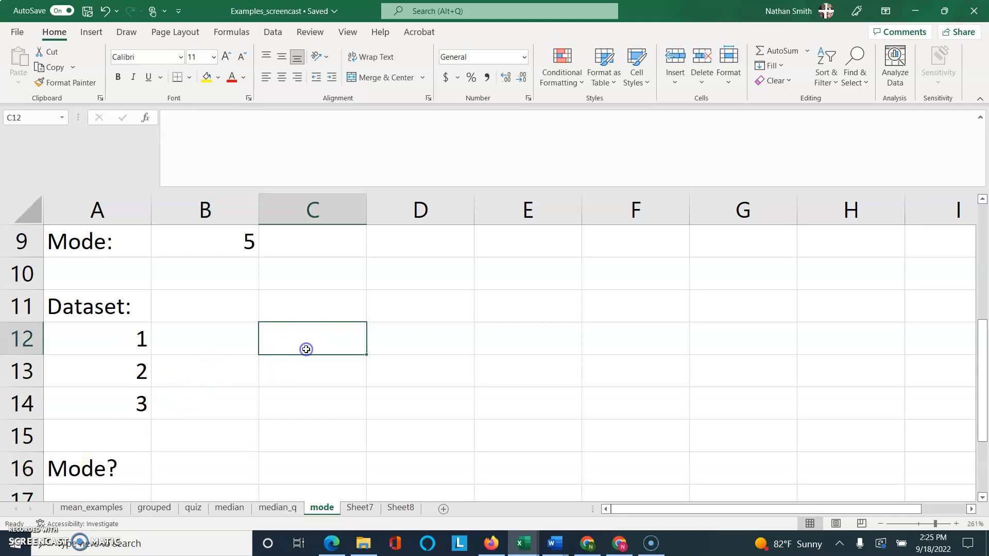
text(occurs once)
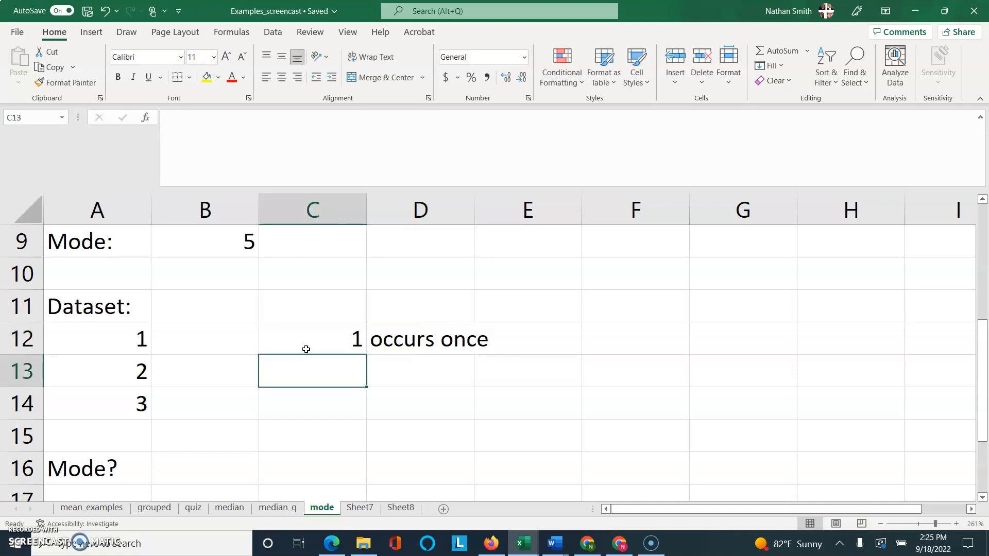
text(occurs once)
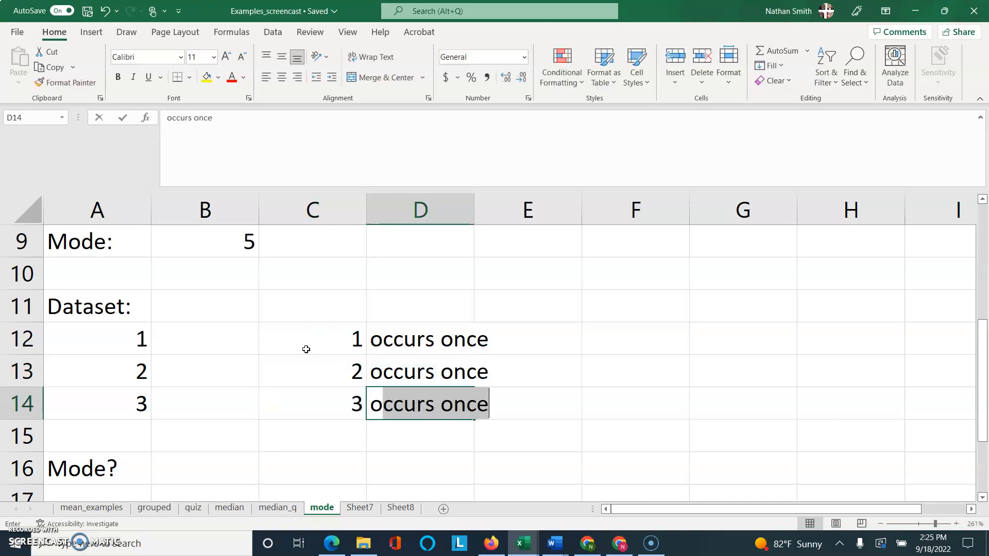
click(312, 435)
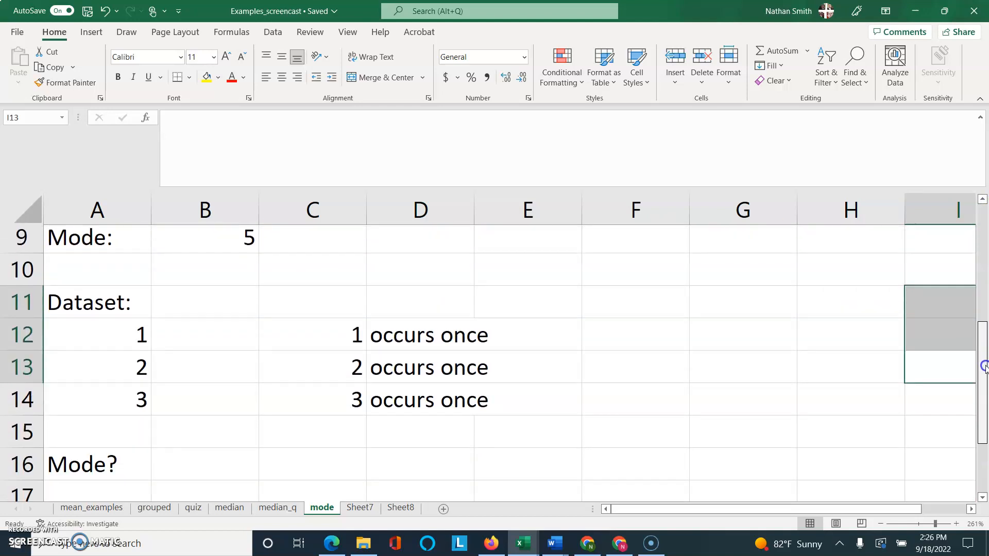
mouse_move(349, 391)
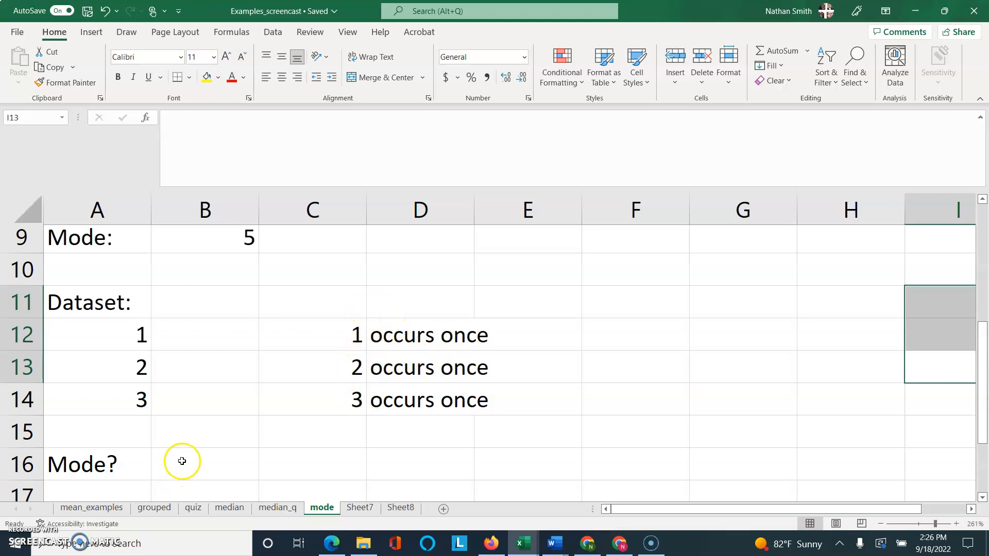
text(No mode)
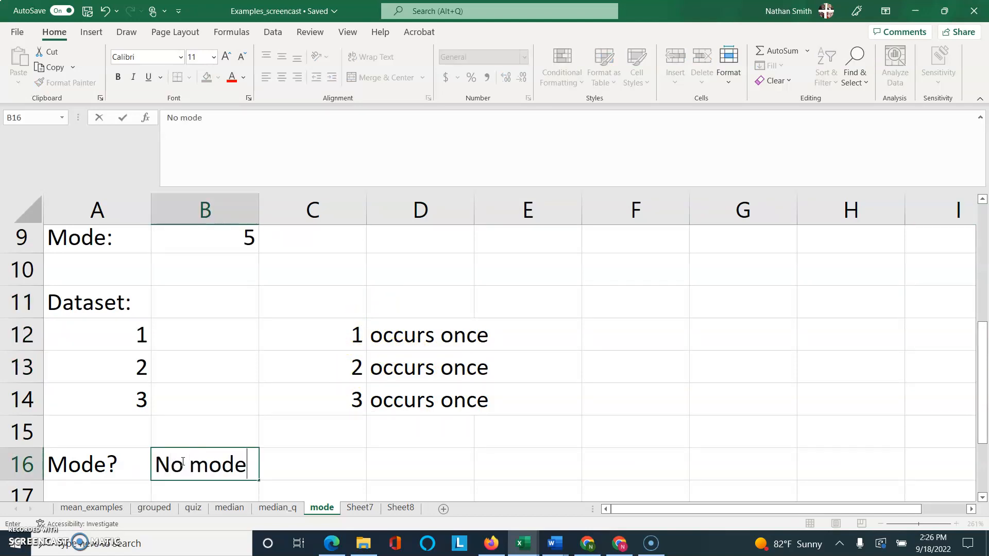
key(Enter)
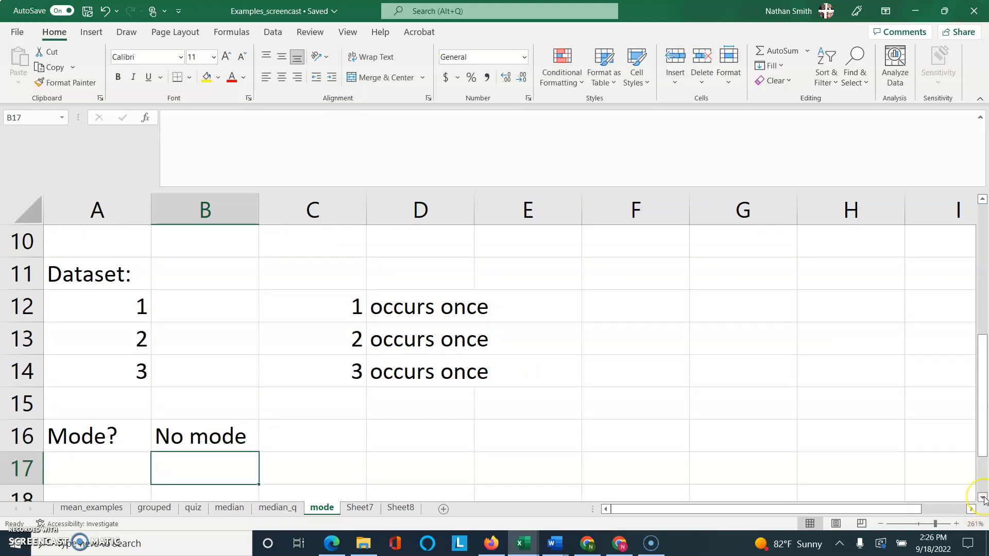
scroll(down, 3)
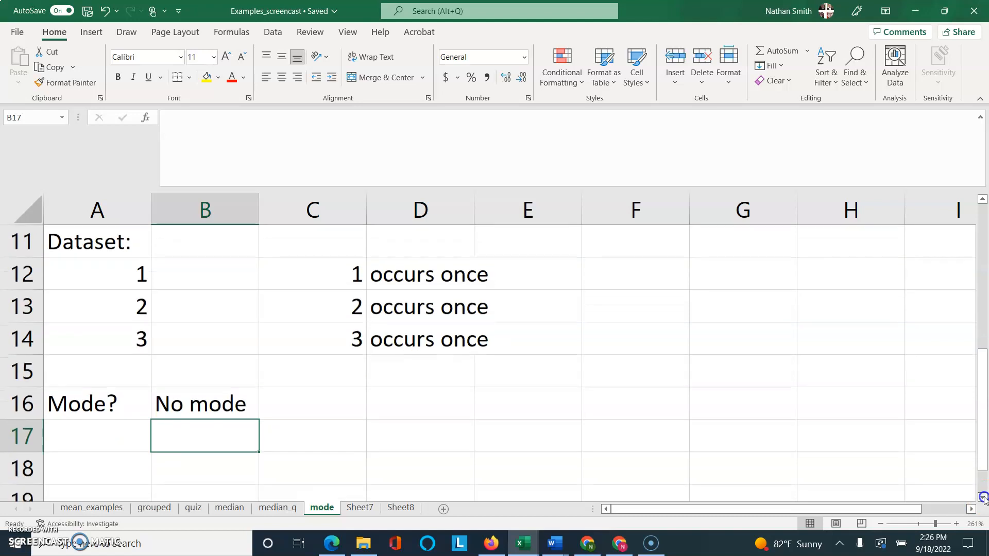
scroll(down, 3)
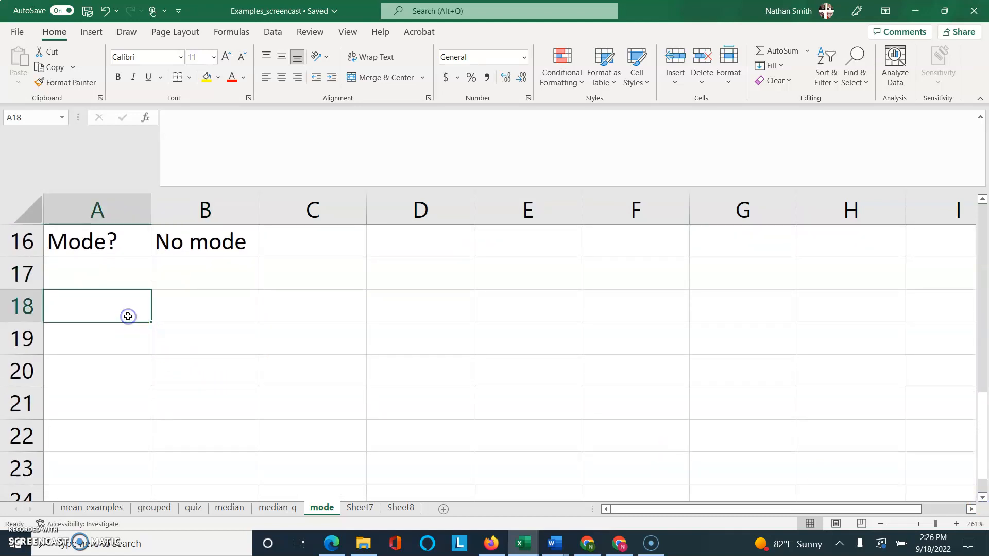
Label a new Dataset: in A18 and begin entering its values 1, 4, 3.
text(Dataset)
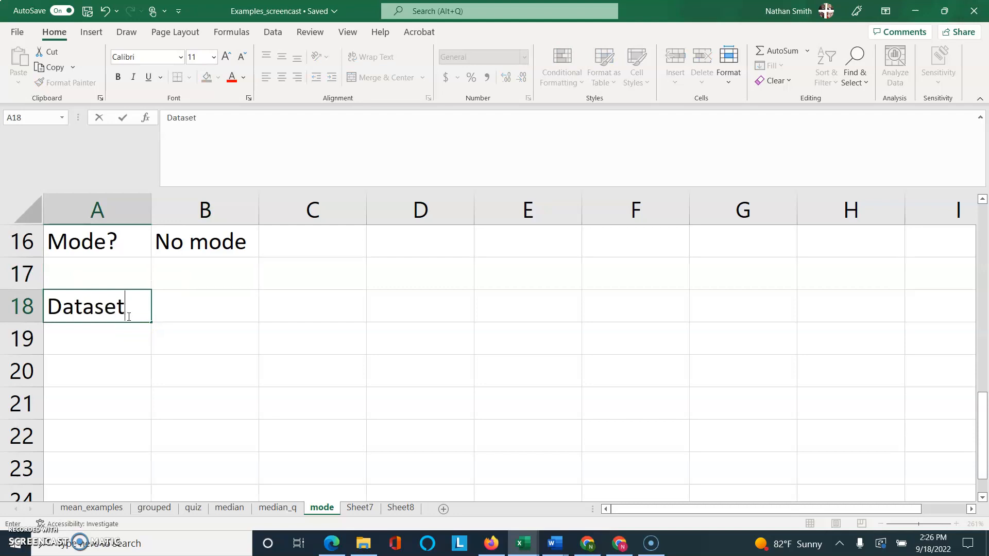
text(:)
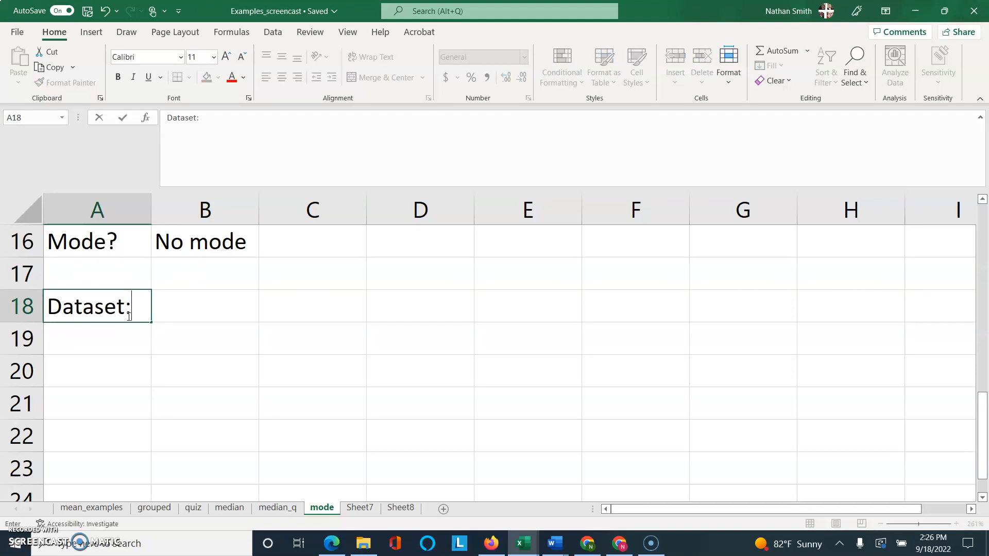
key(Enter)
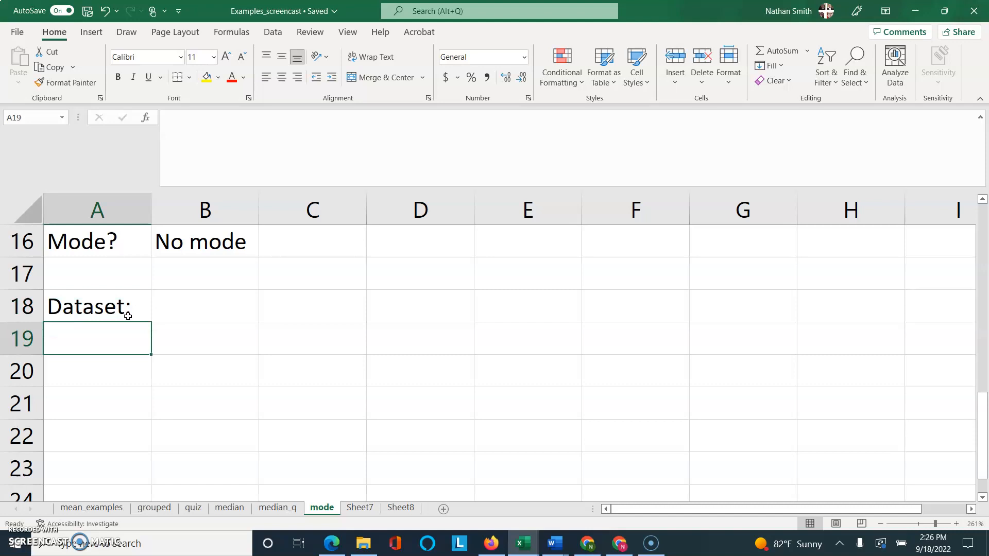
text(1)
click(97, 371)
text(4)
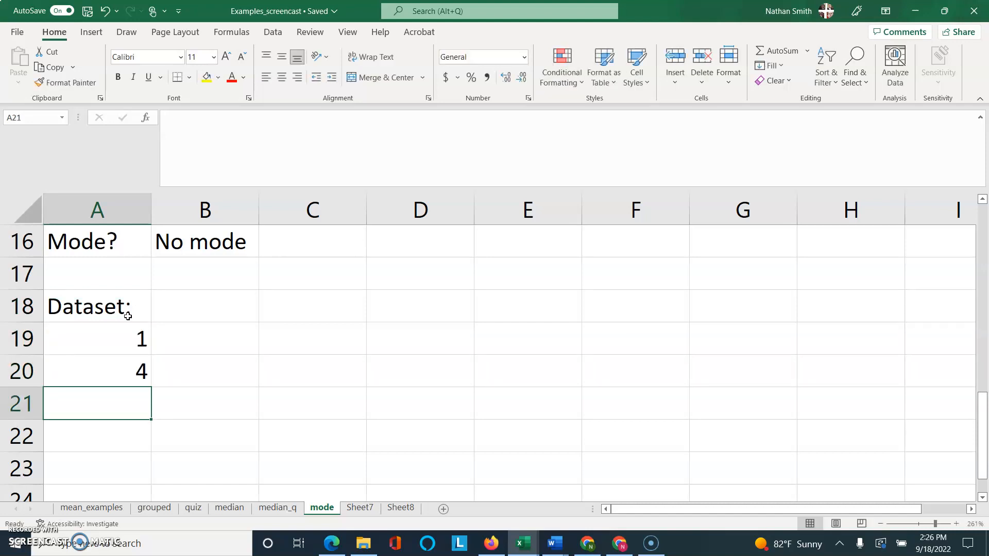
text(3)
click(97, 436)
text(9)
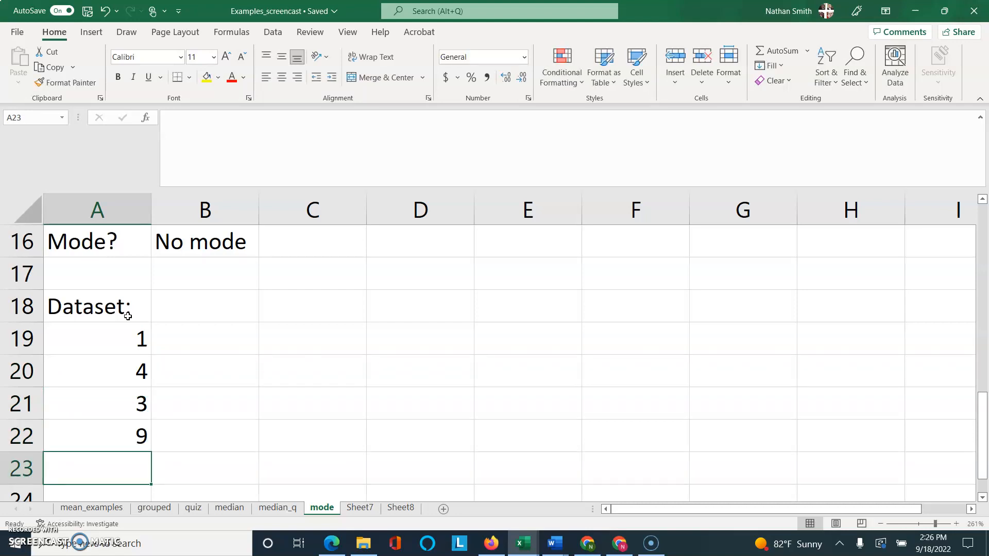
Finish the values 9, 4, 5, 9 down column A and add a Mode: label in A26.
text(4)
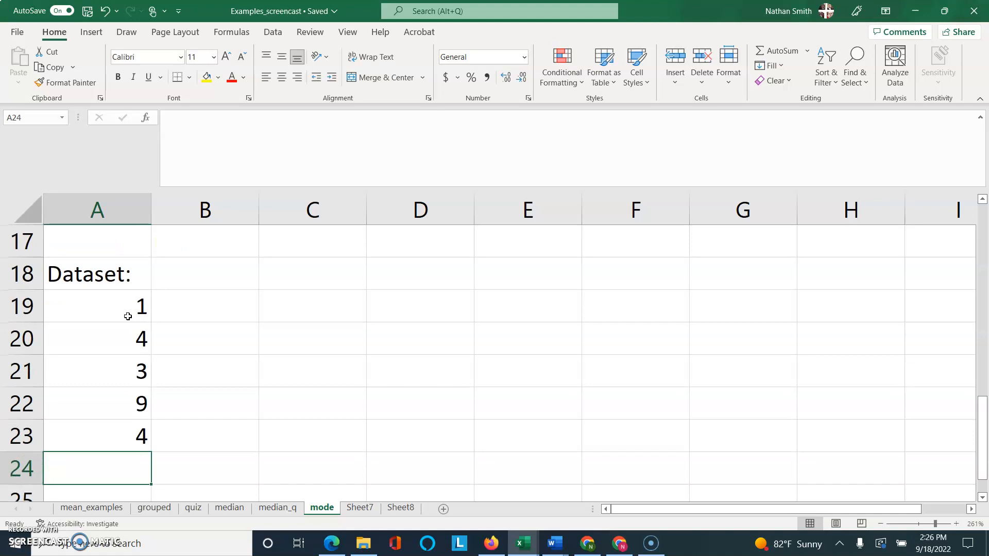
text(5)
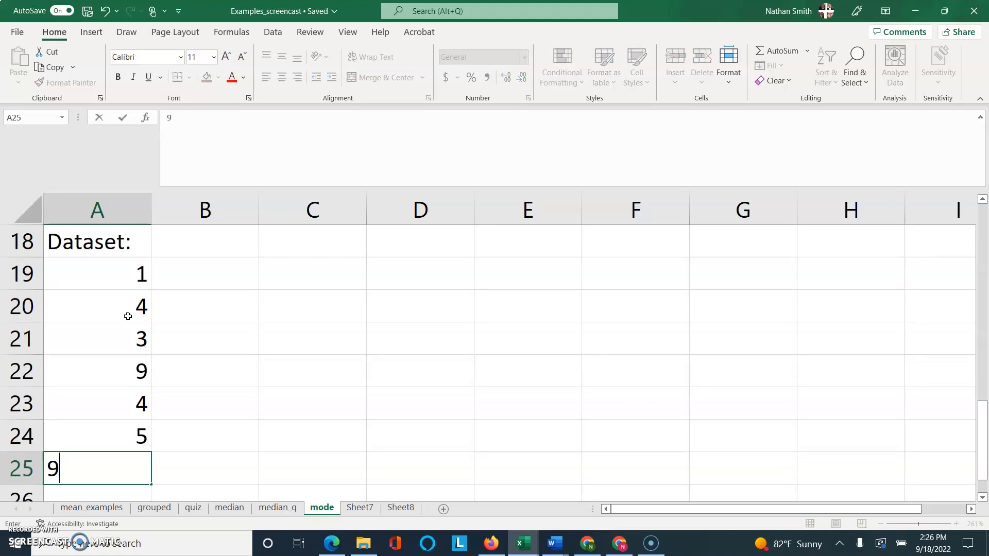
key(Enter)
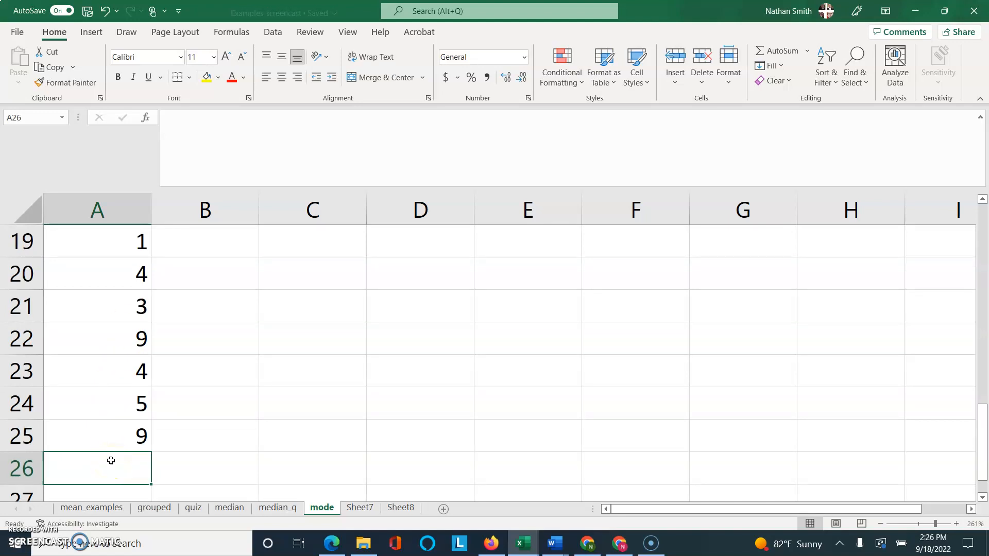
text(Mode:)
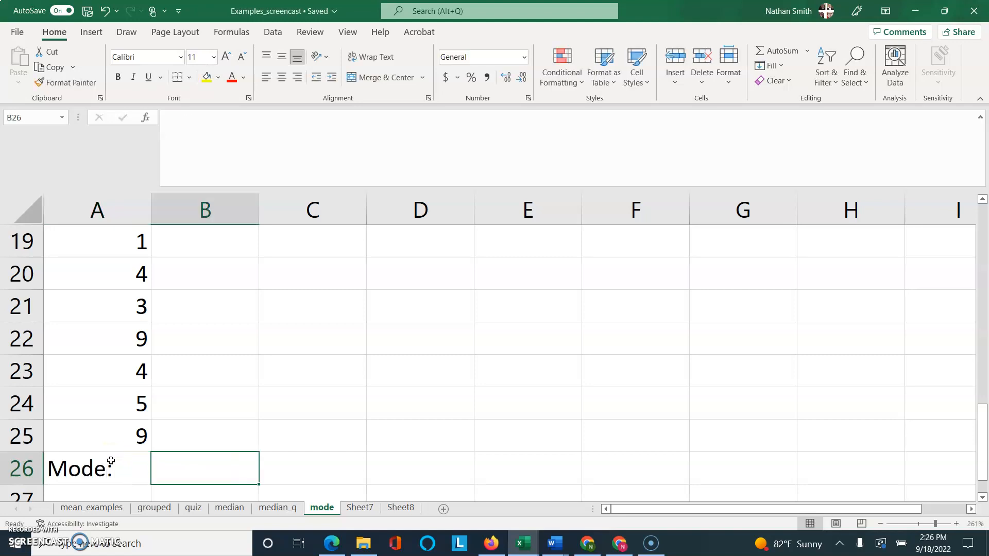
mouse_move(312, 245)
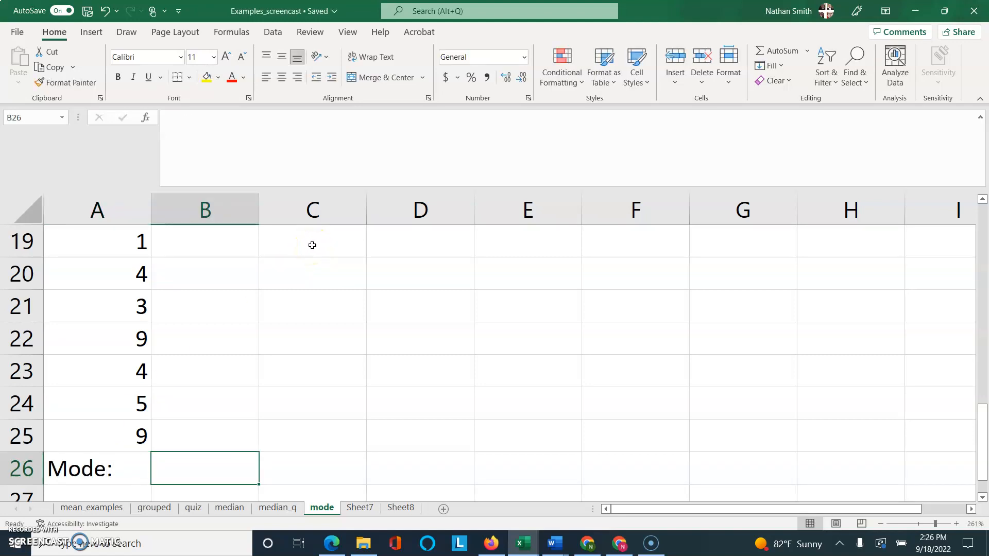
Note beside the dataset that 1,3,5 occur once while 4 and 9 occur twice.
click(312, 245)
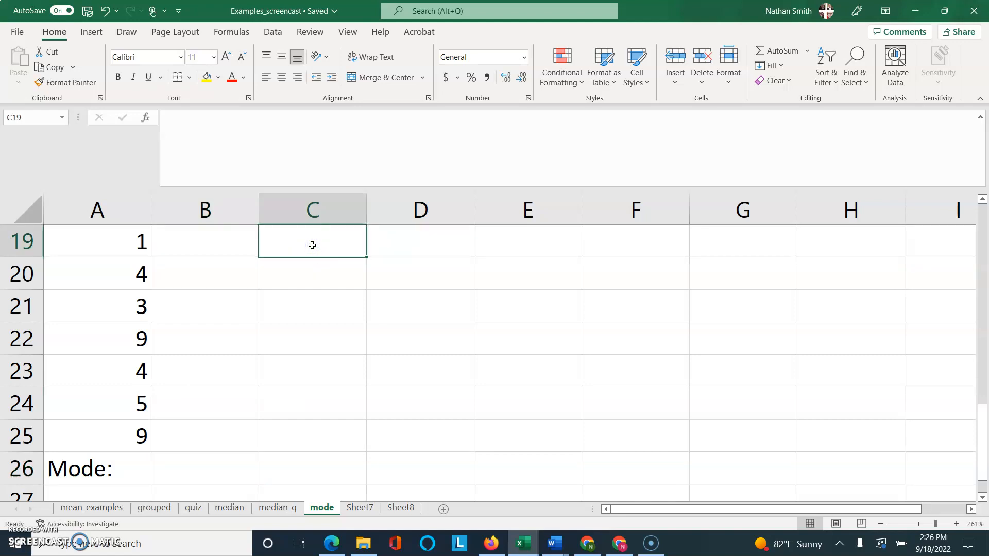
text(1,3,5)
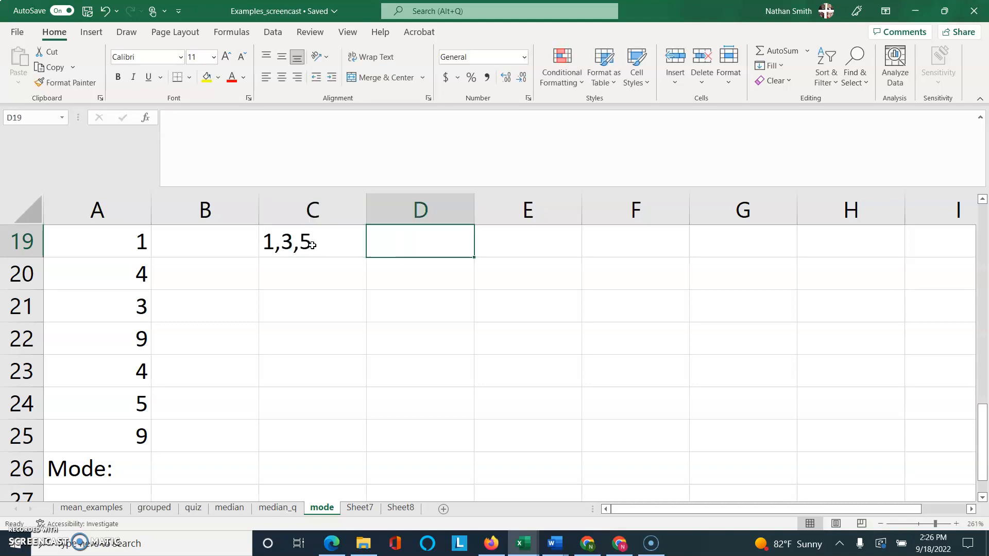
text(occur once)
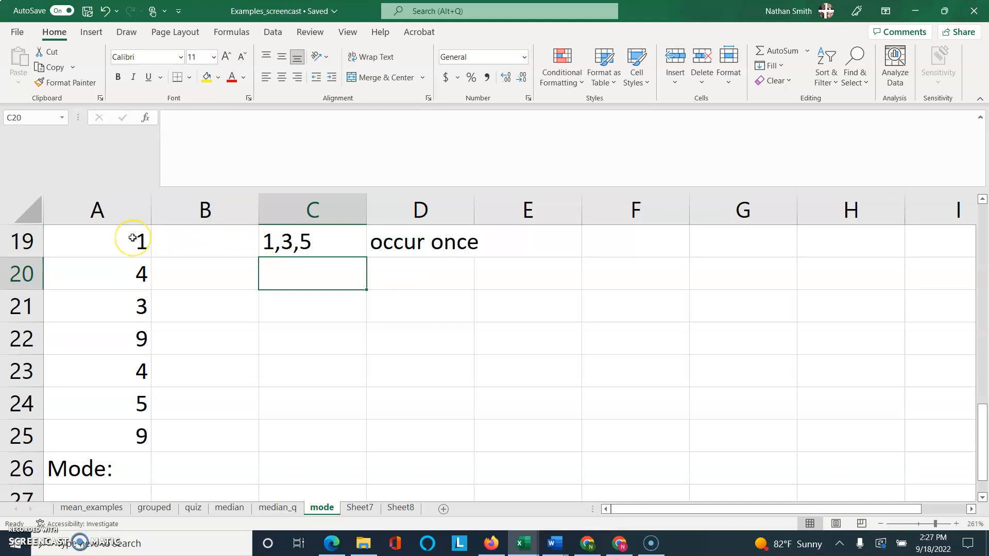
mouse_move(191, 370)
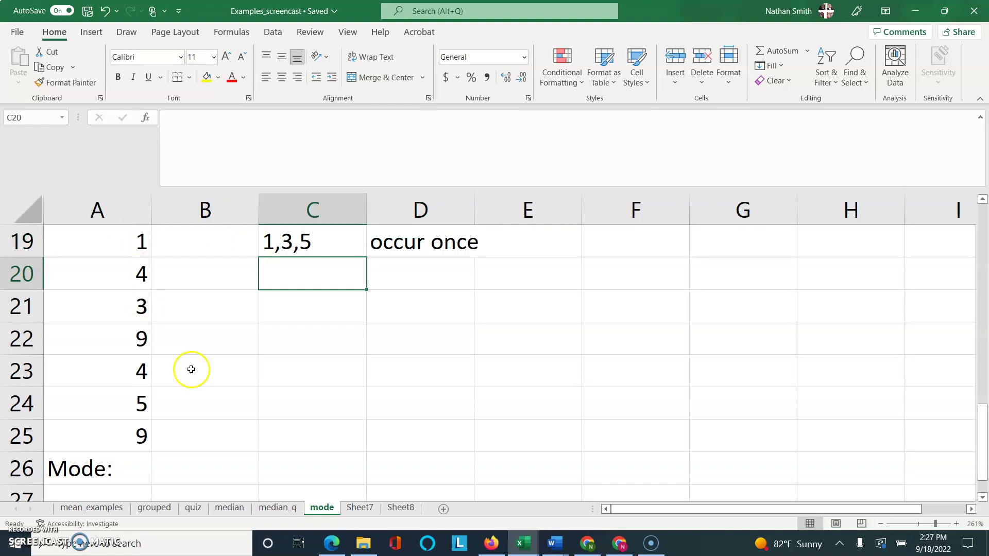
click(141, 283)
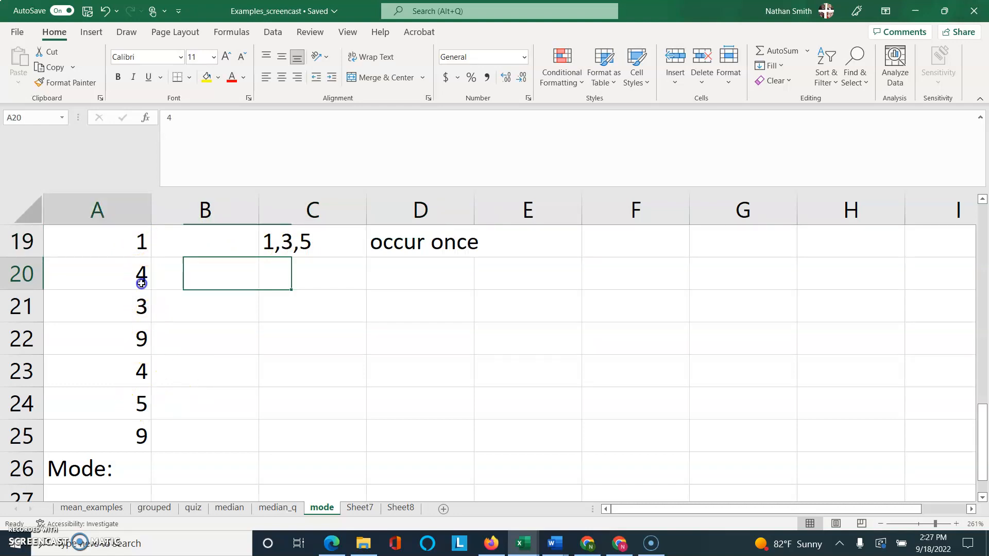
click(98, 274)
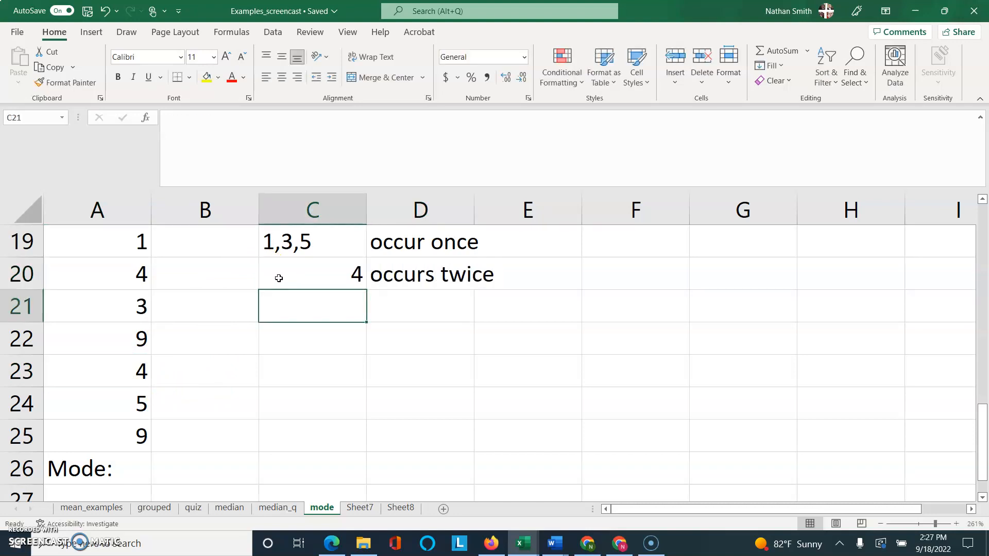
mouse_move(241, 315)
text(occurs)
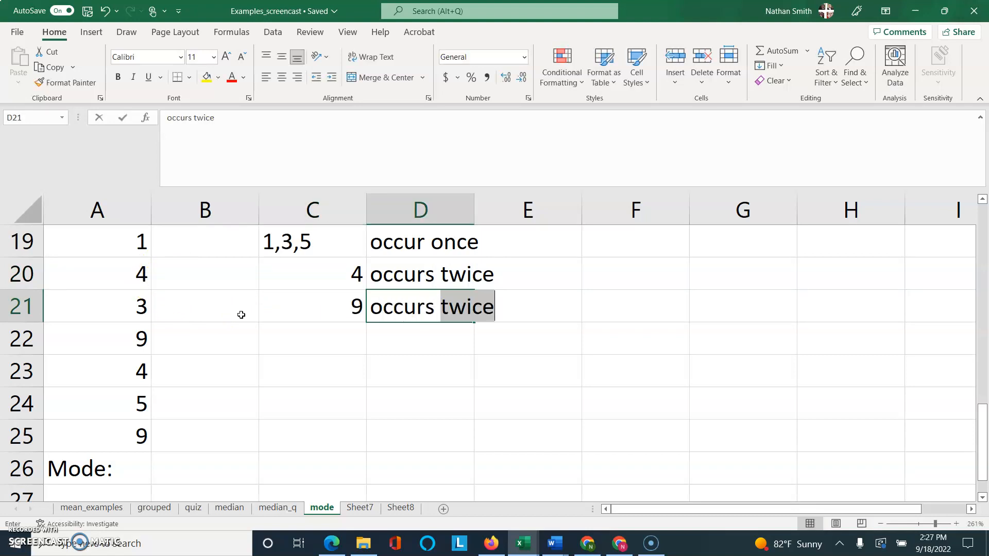
click(312, 338)
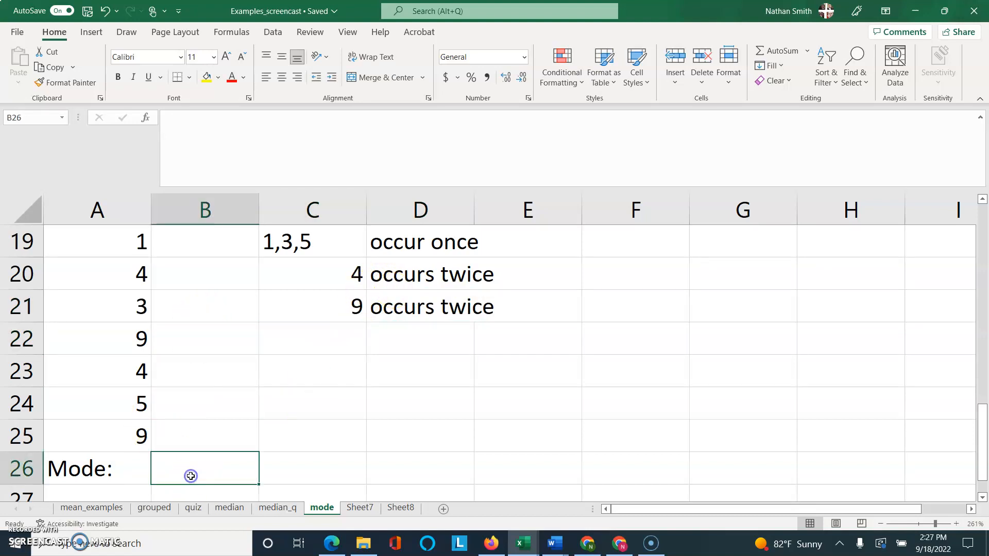
Enter 4, 9 as the mode with a '<< Bi-modal.' note beside it.
text(4, 9)
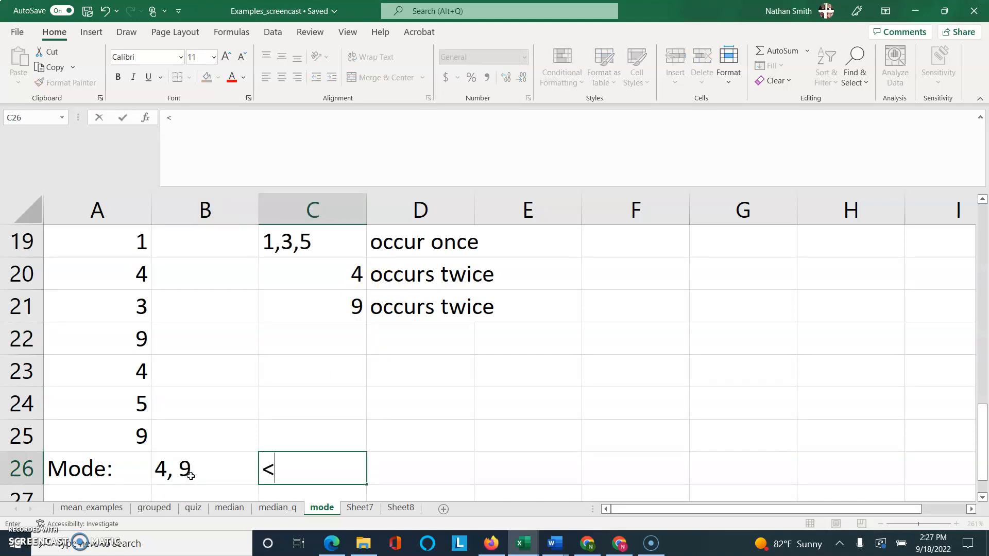
text(< Bi-)
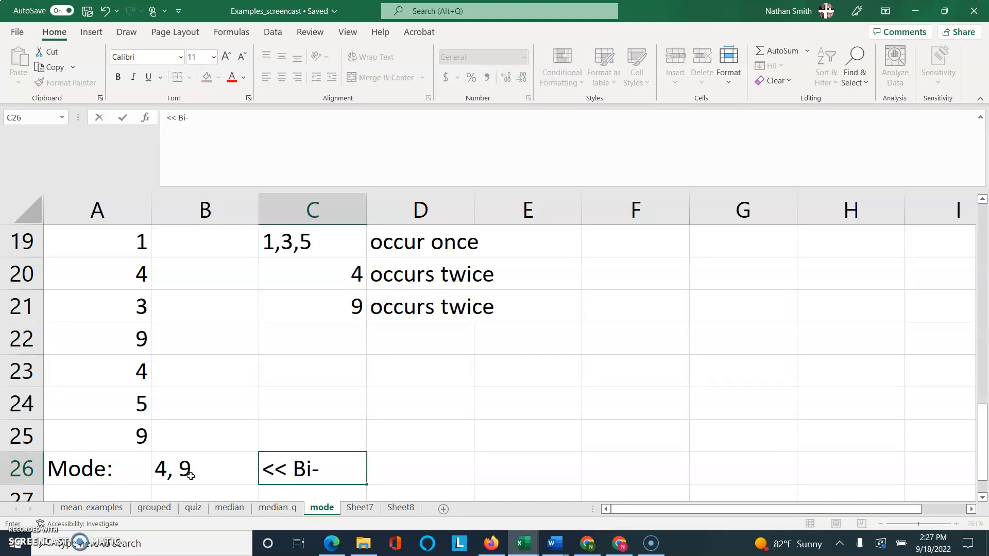
text(m)
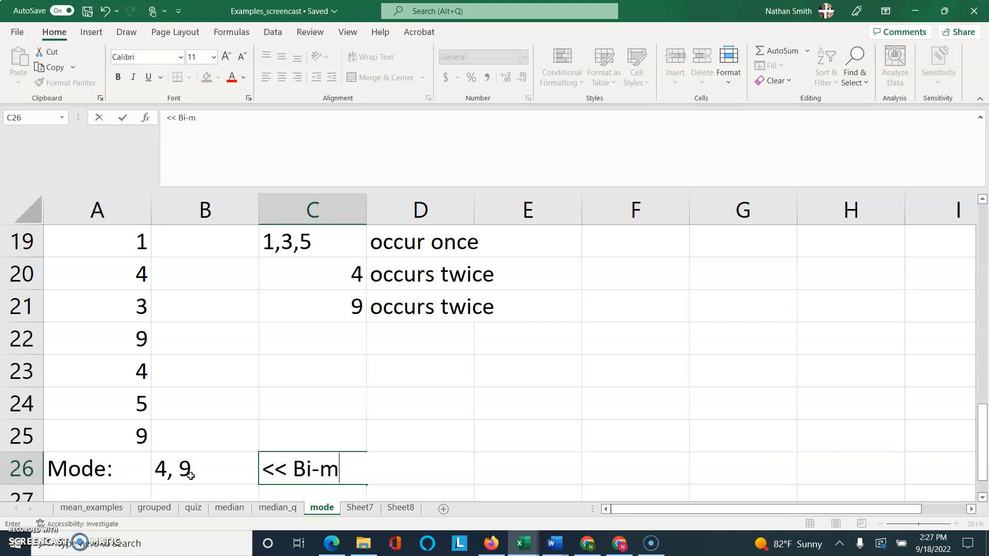
text(odal.)
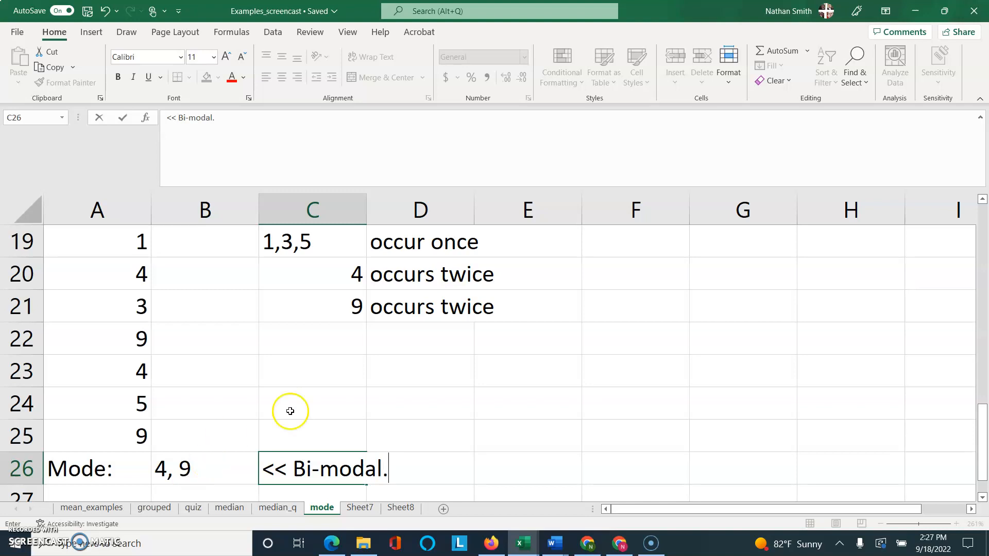
mouse_move(320, 407)
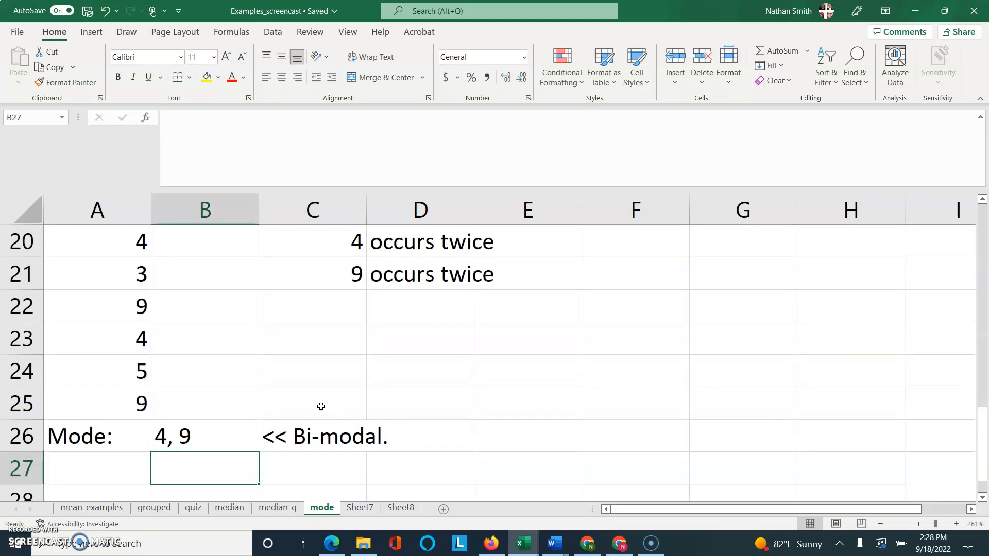
Add the question 'Mode?' below the years-of-schooling table on Sheet7.
click(360, 507)
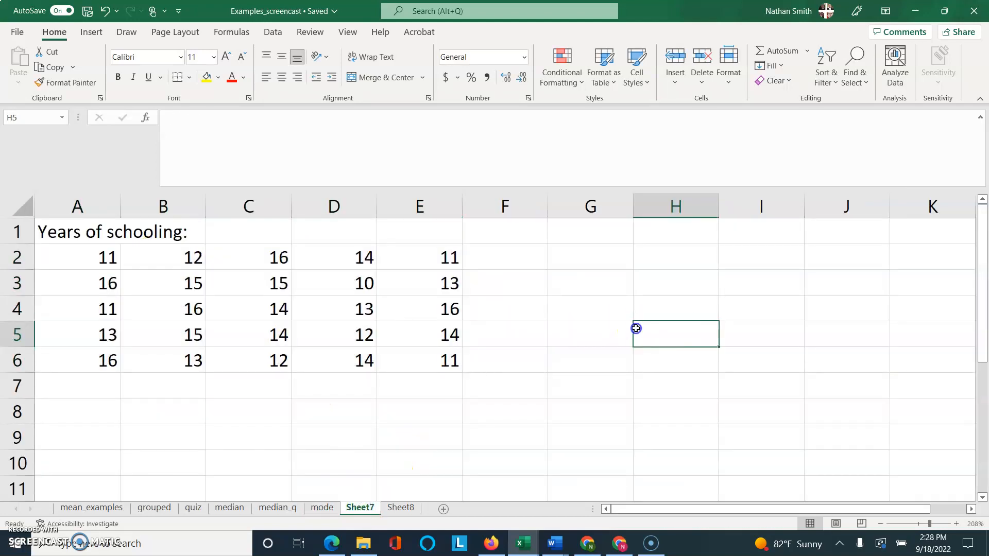
mouse_move(636, 328)
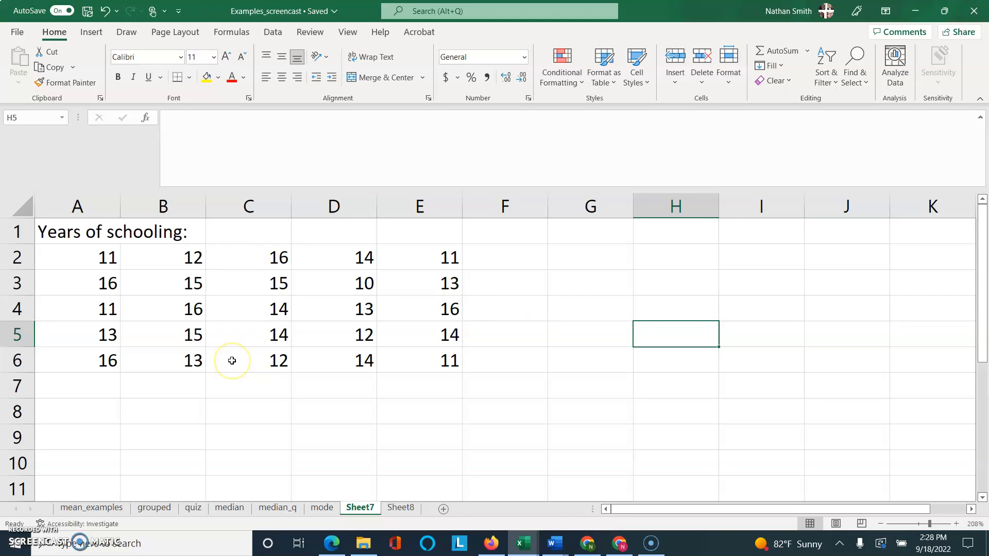
mouse_move(125, 230)
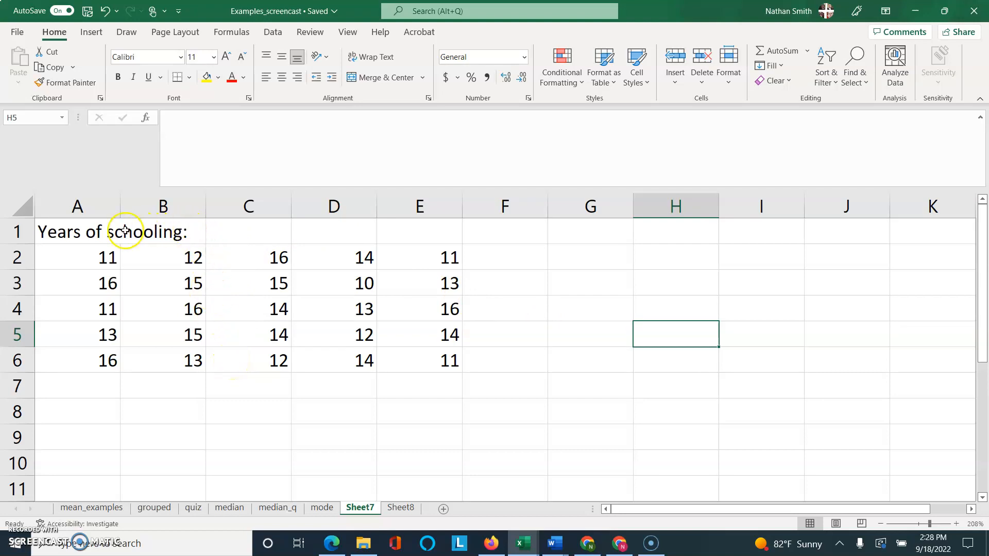
mouse_move(112, 228)
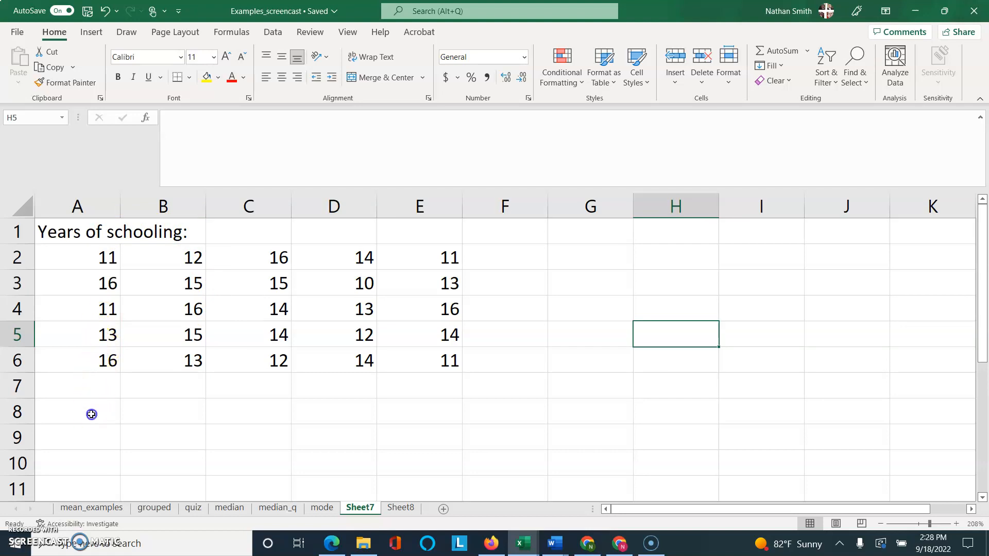
text(Mode?)
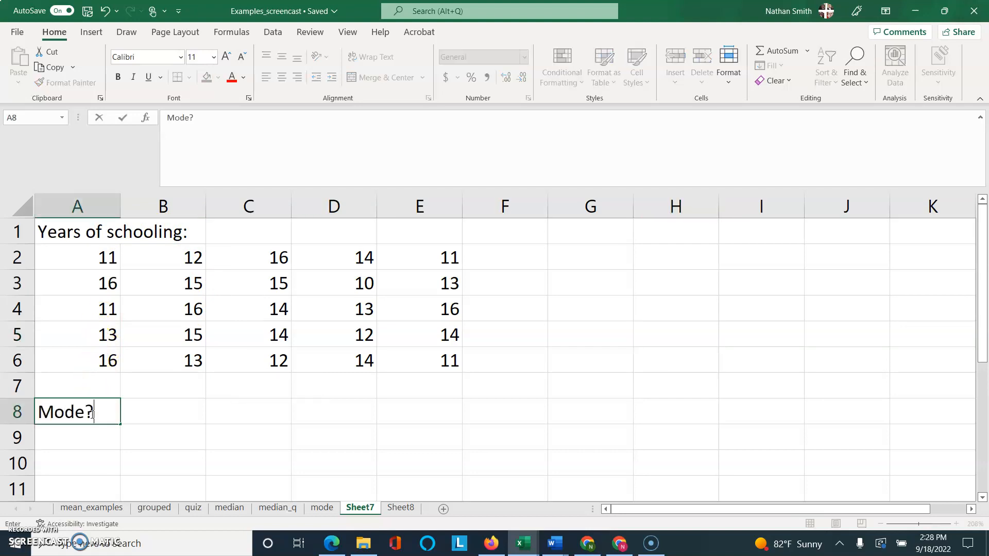